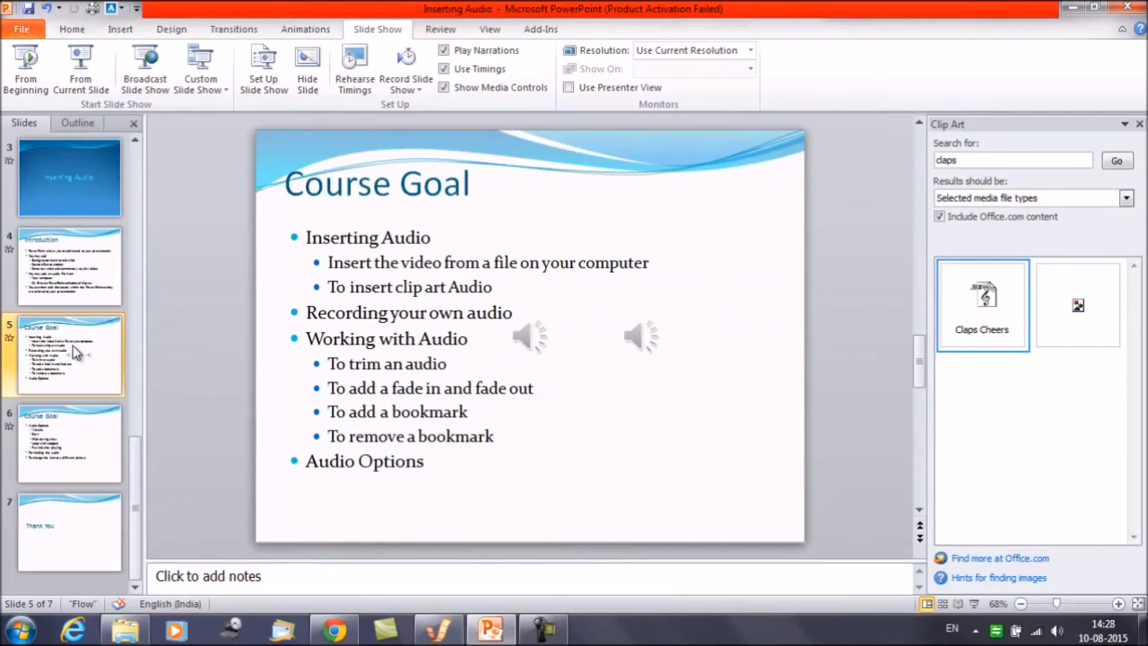
Step: Preview the second speaker icon's clap sound, then check the first speaker icon
click(68, 442)
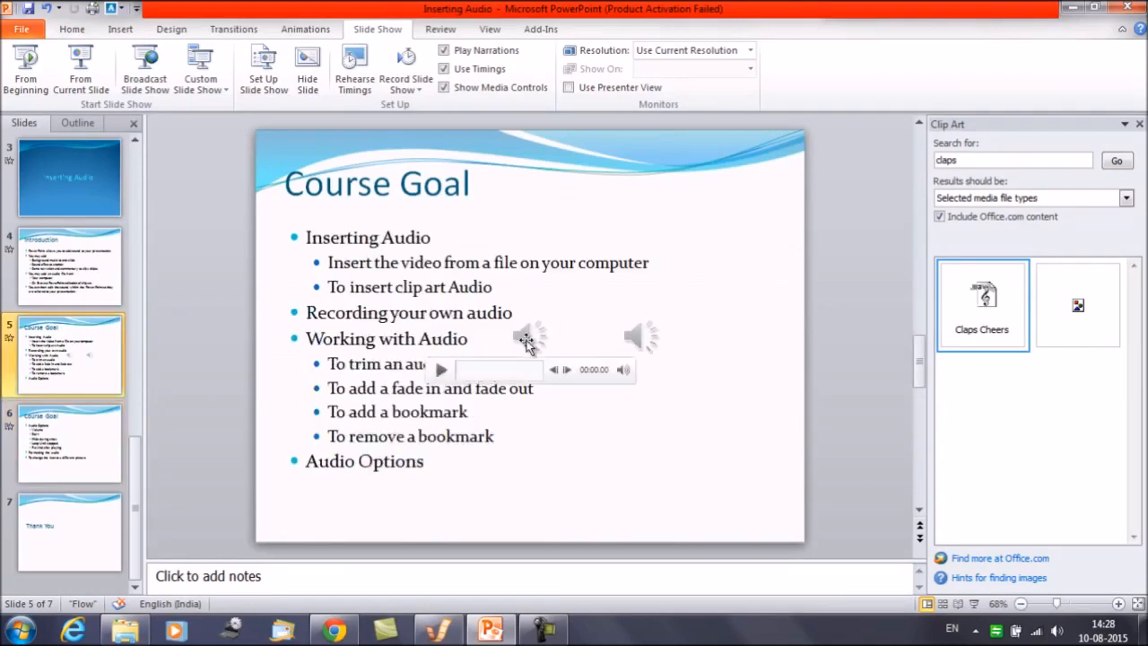
click(642, 337)
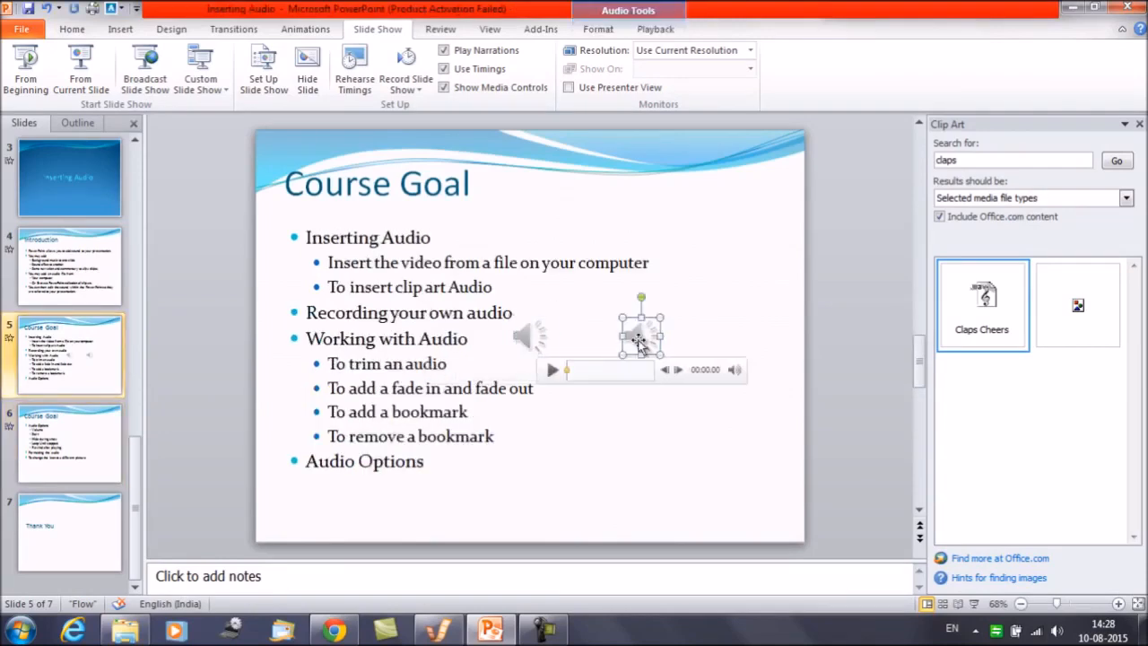
drag(642, 337, 530, 337)
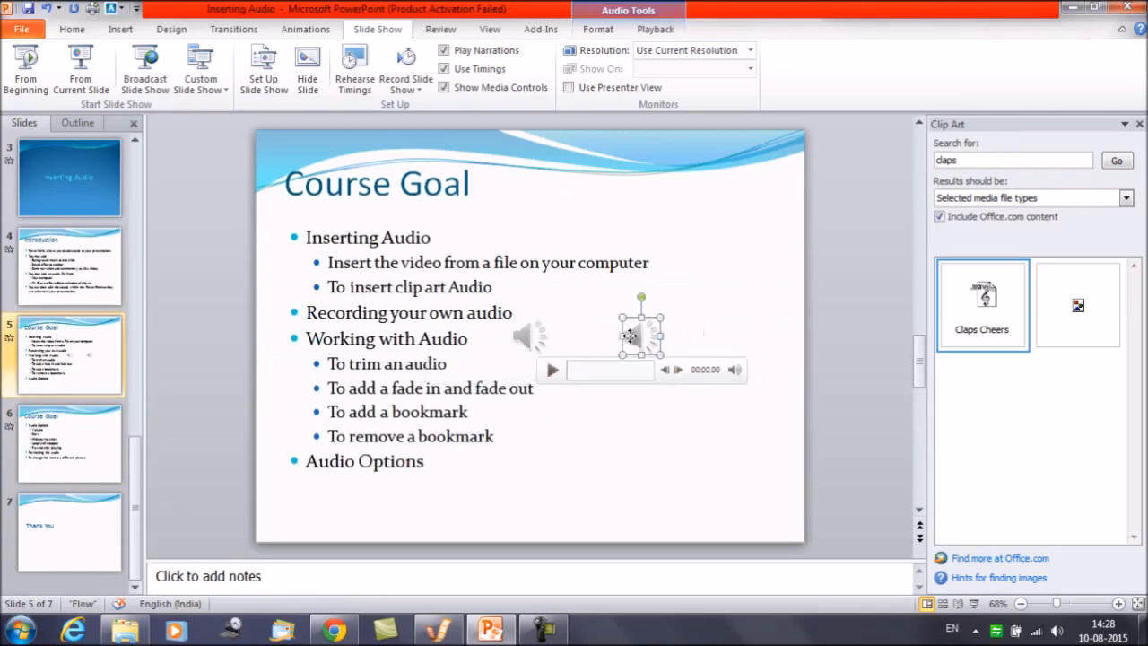
click(553, 369)
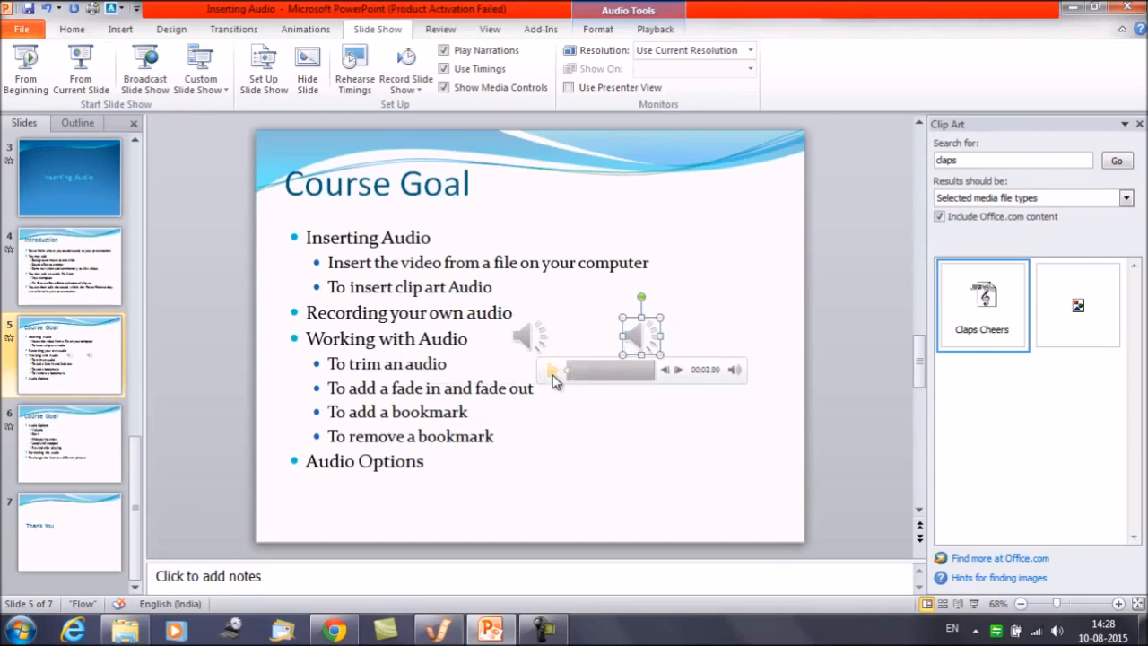
drag(642, 337, 529, 337)
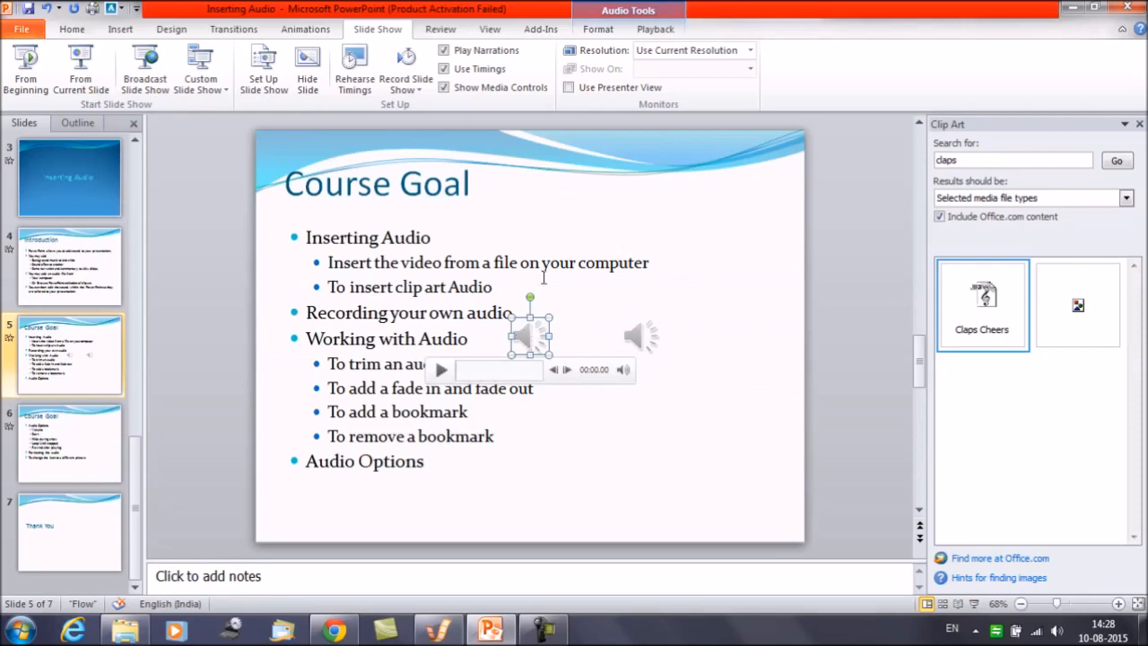
Step: Play the second clip again, delete the extra audio clip and reselect the remaining one
drag(529, 338, 642, 337)
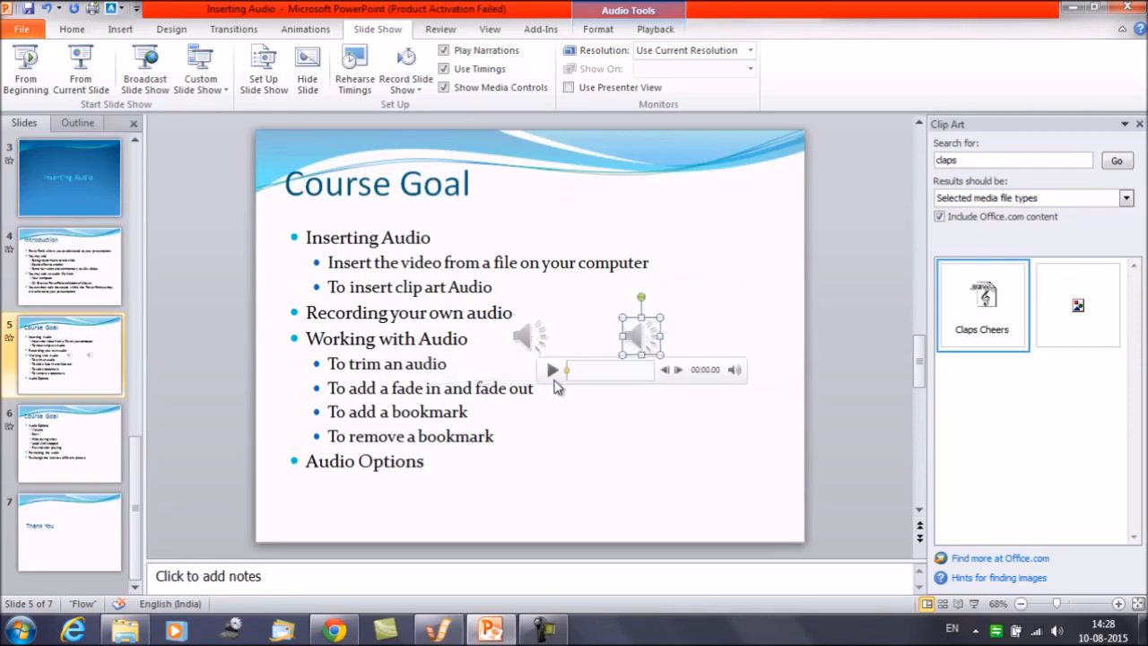
click(553, 370)
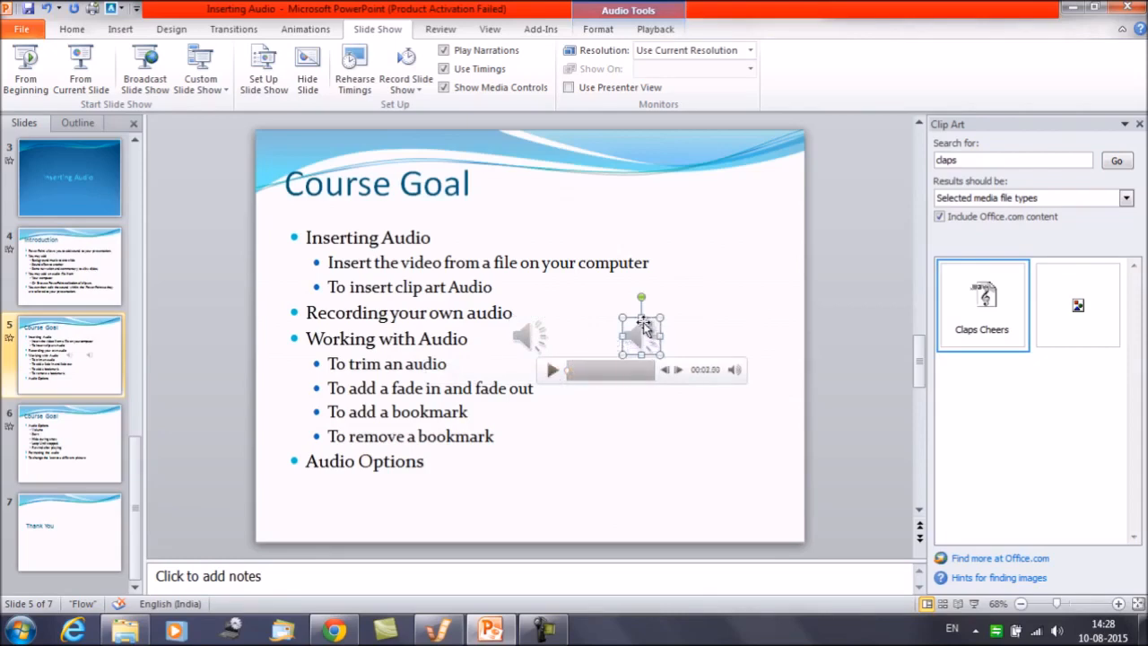
click(644, 323)
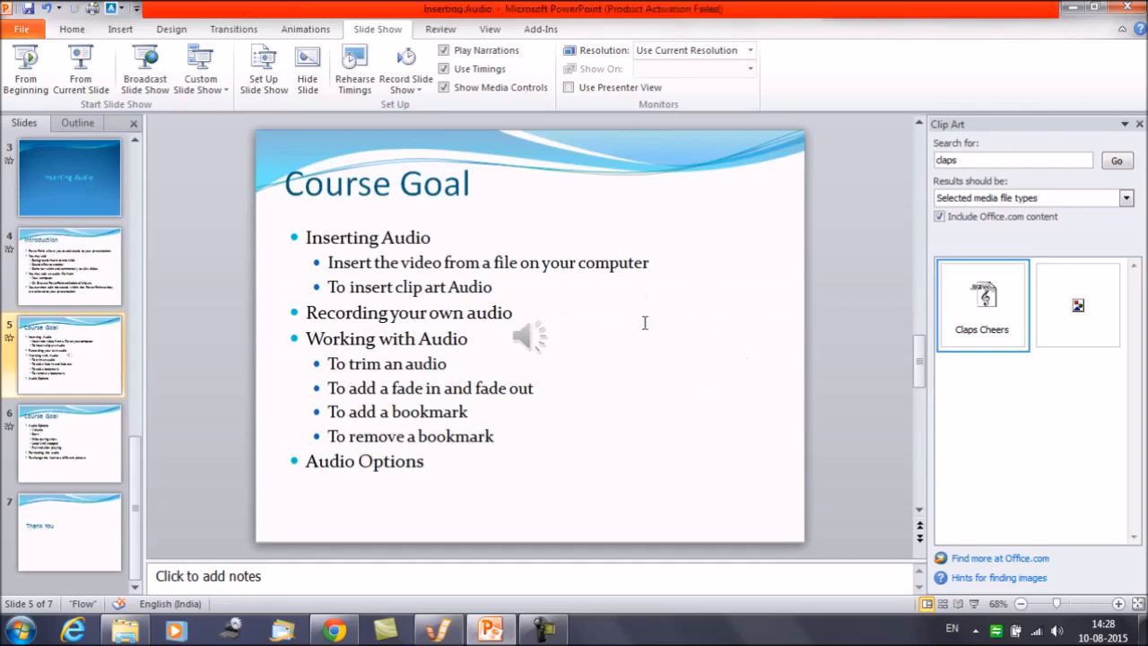
click(529, 337)
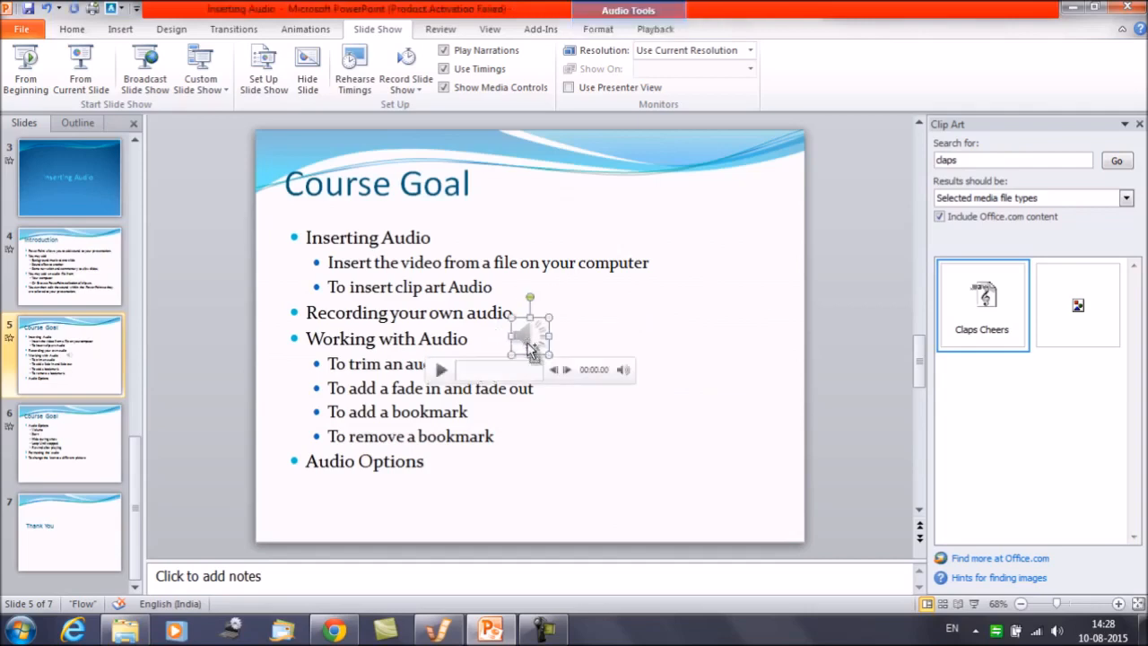
Step: Go to the Audio Options slide and move its speaker icon up beside the bullets
click(365, 380)
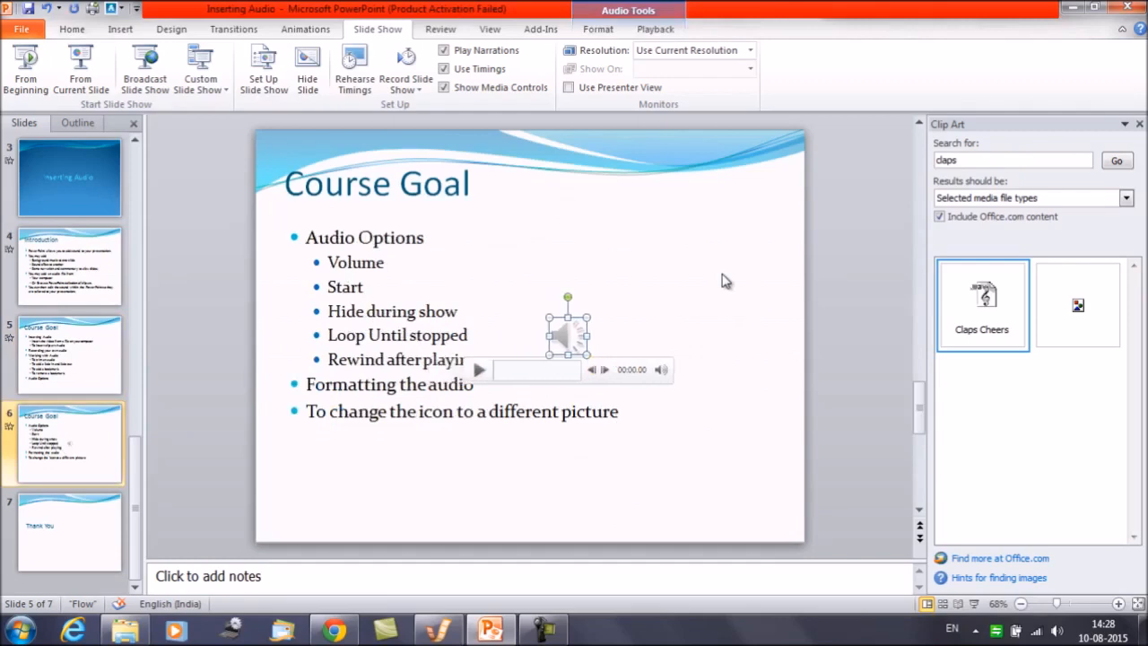
drag(567, 337, 606, 265)
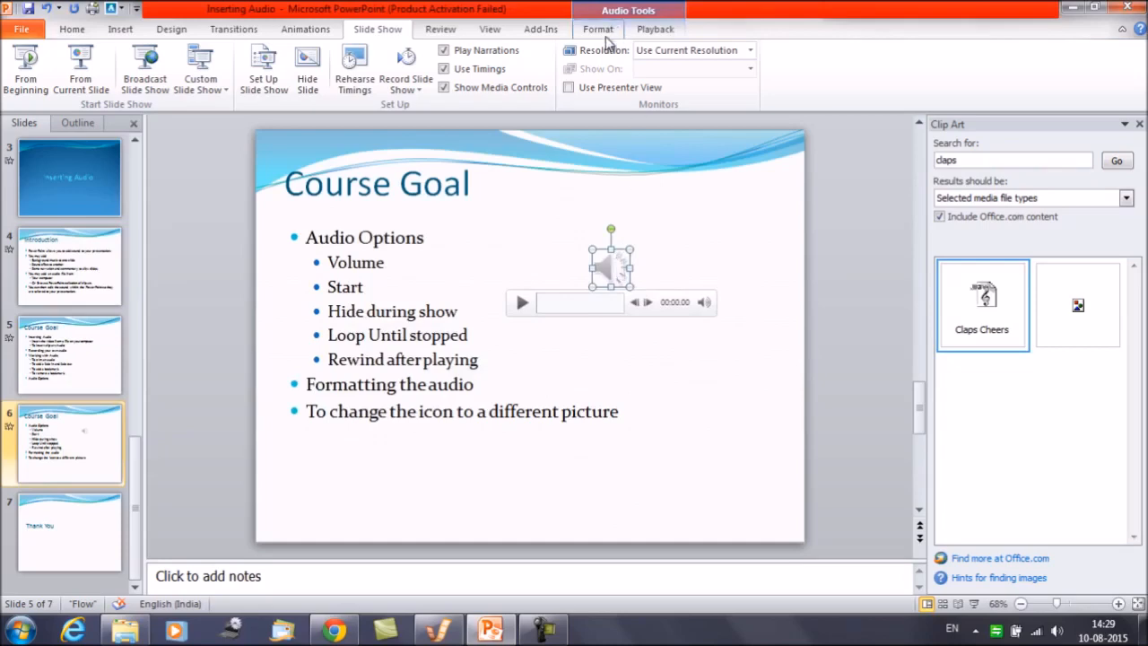
mouse_move(631, 22)
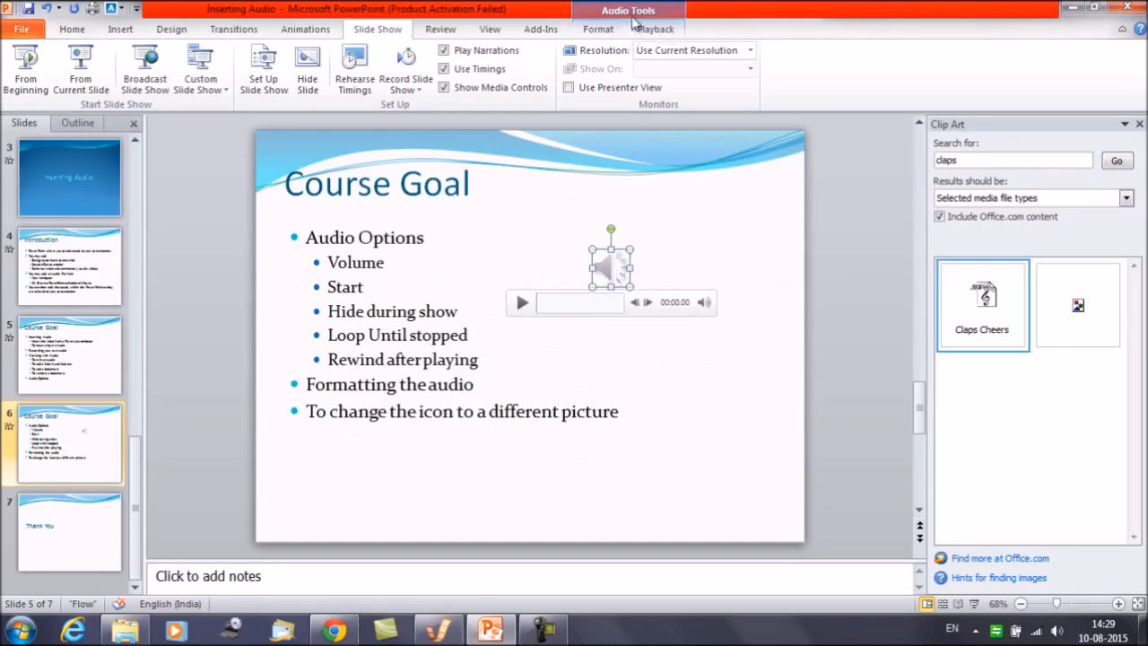
Step: Show the Audio Tools Playback options for the selected clap clip
click(655, 28)
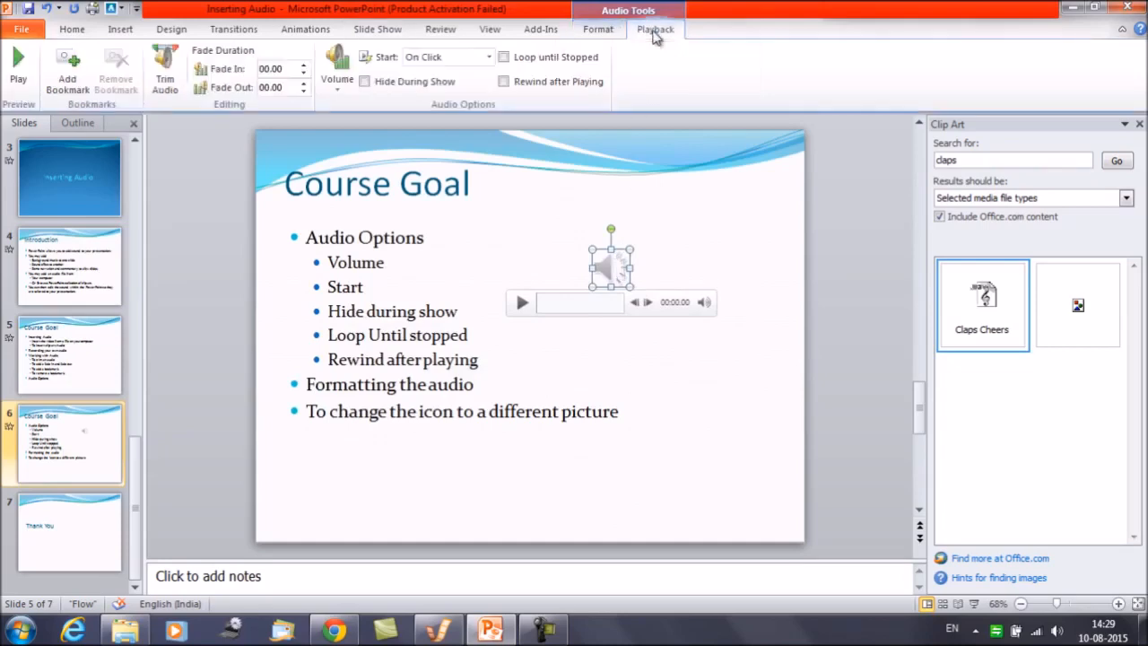
mouse_move(439, 169)
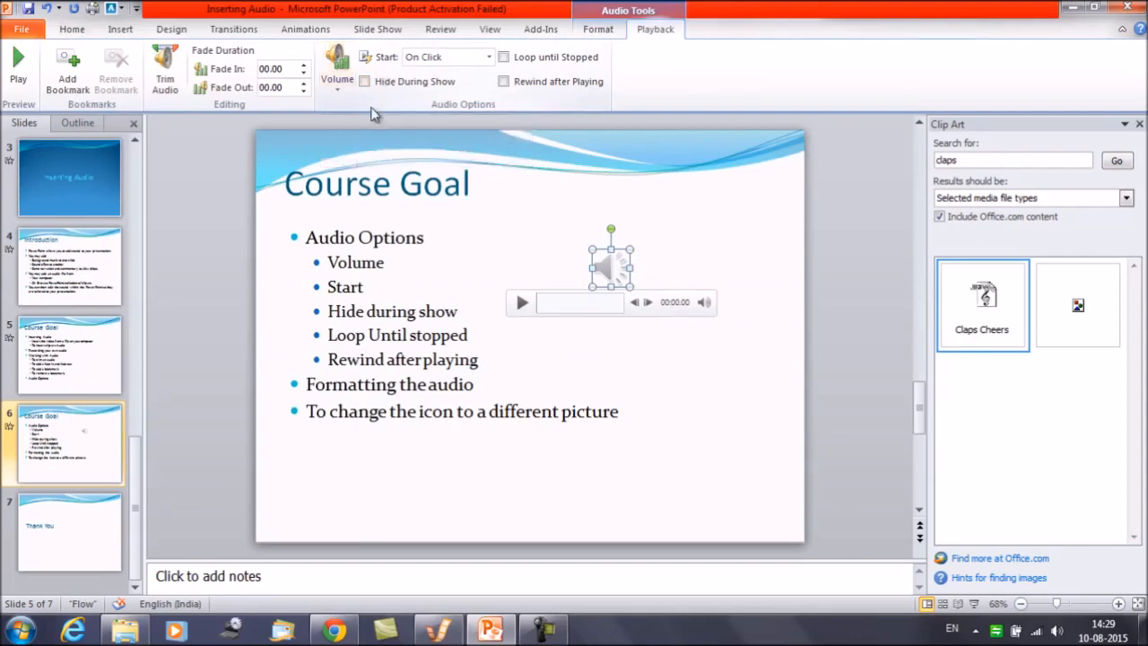
click(68, 177)
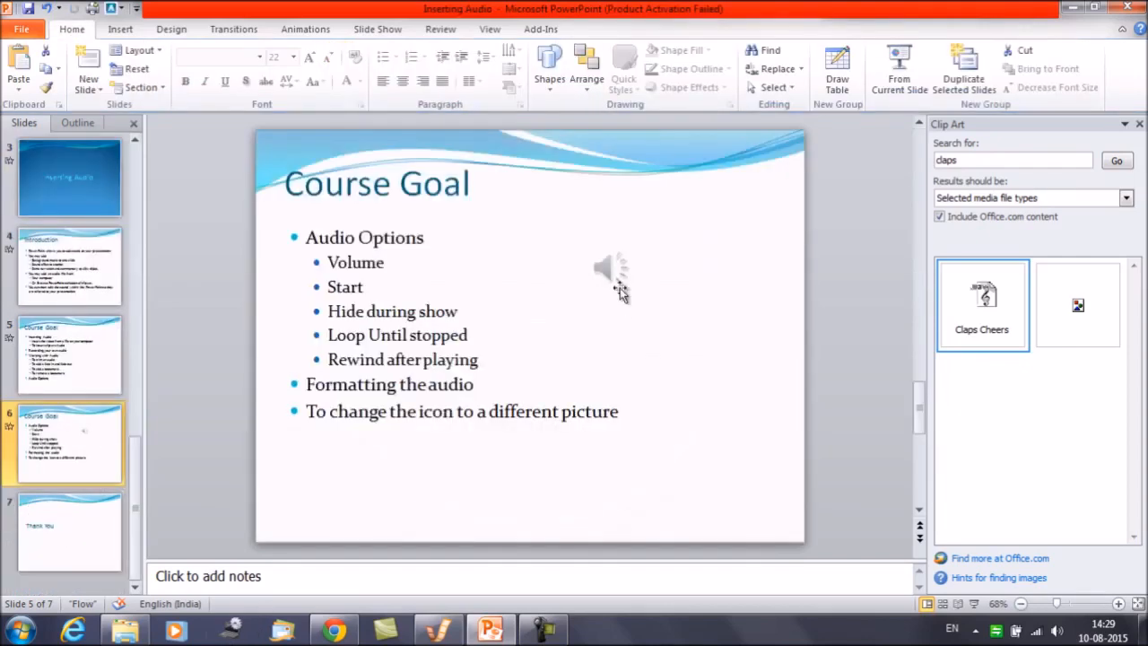
click(610, 265)
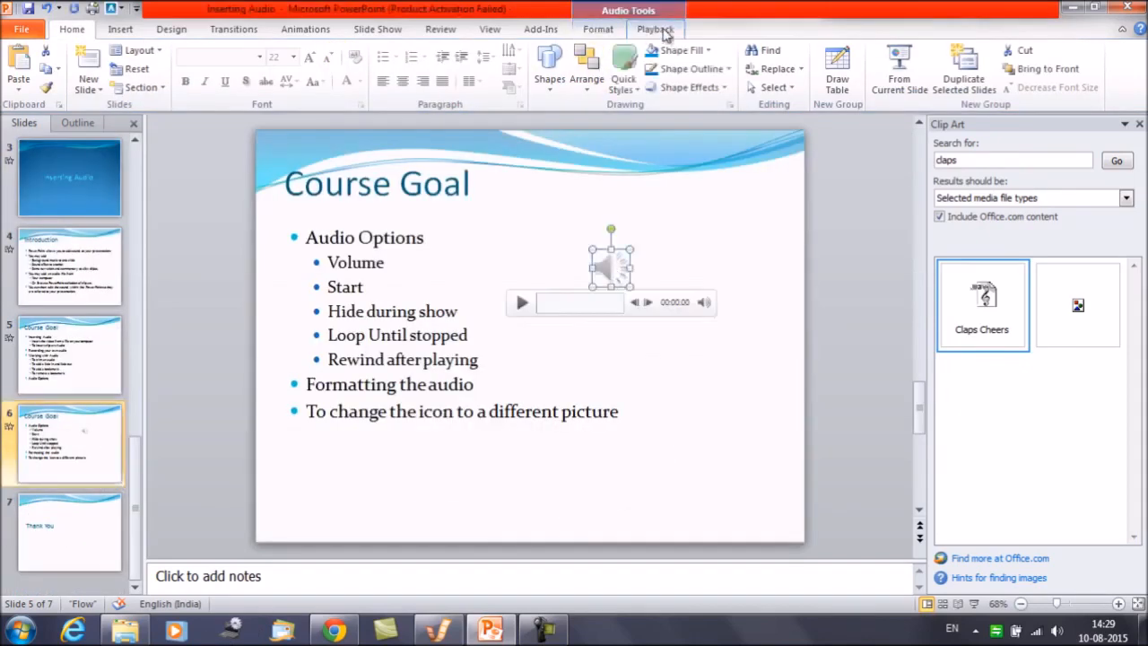
click(655, 29)
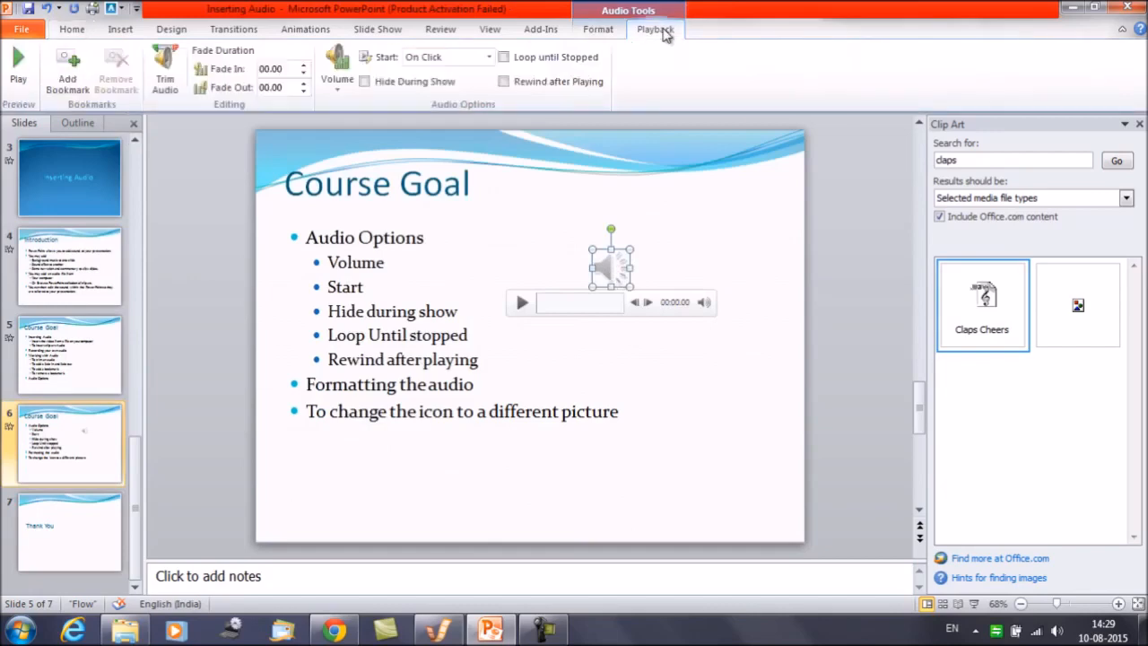
Step: Preview the clap clip and pause it after about 4.7 seconds
click(337, 70)
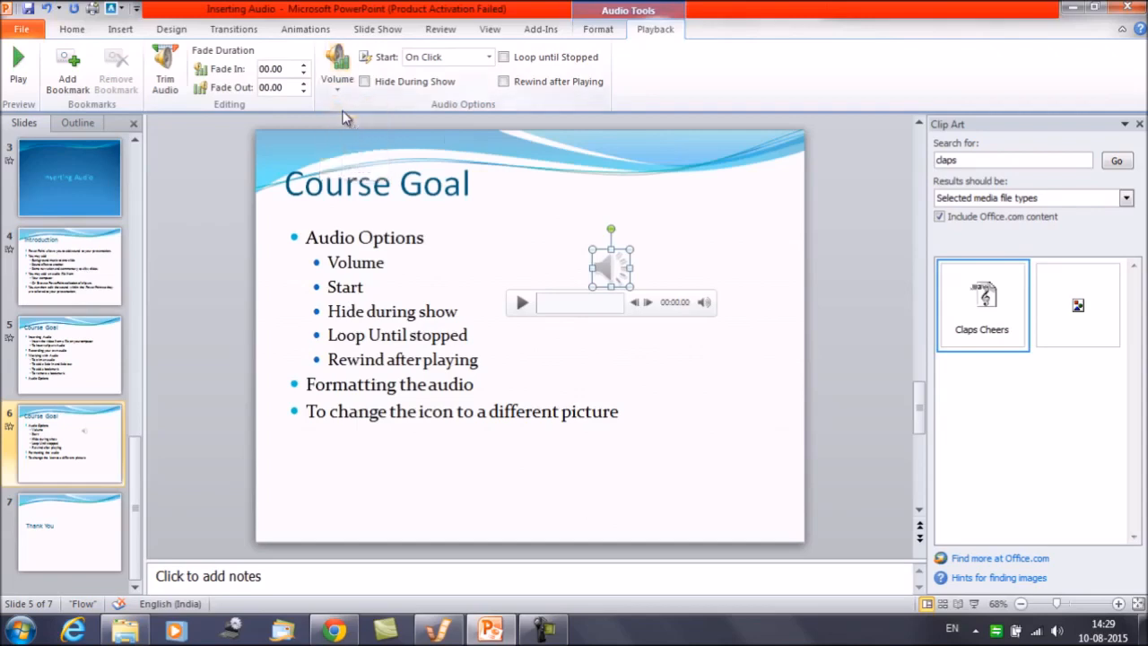
click(522, 302)
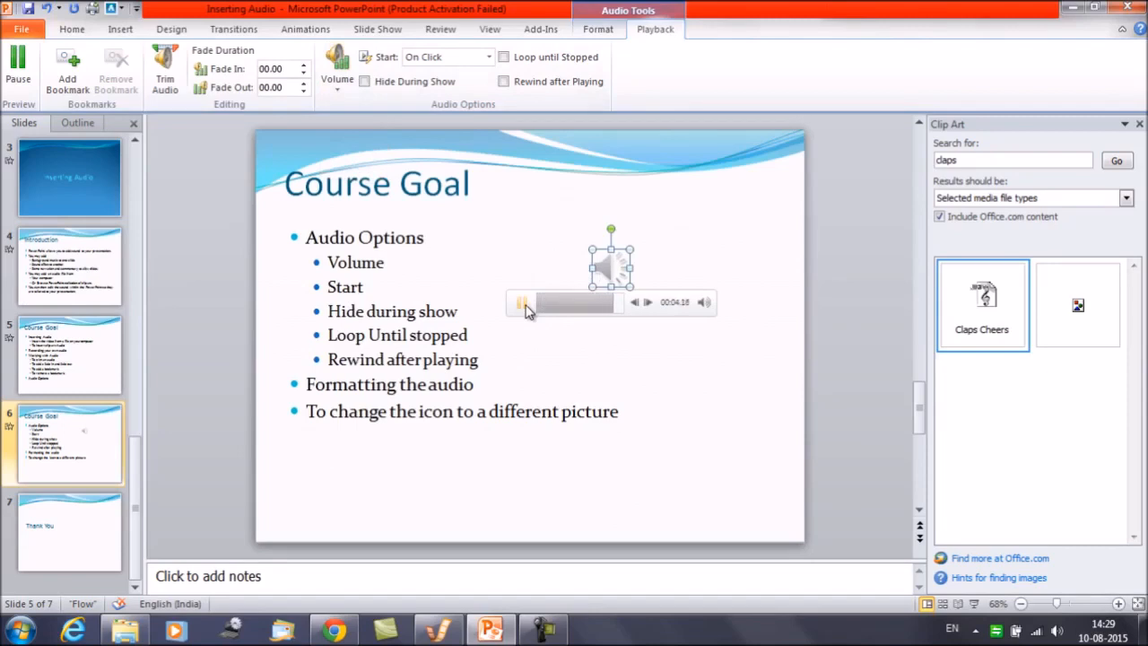
click(520, 301)
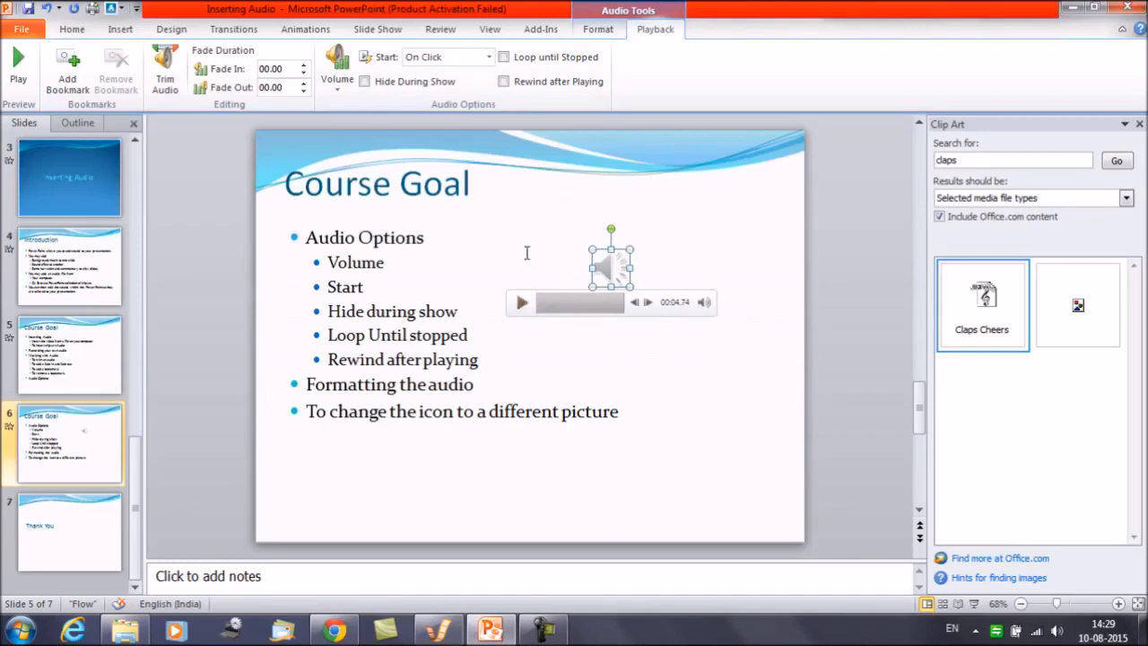
mouse_move(619, 273)
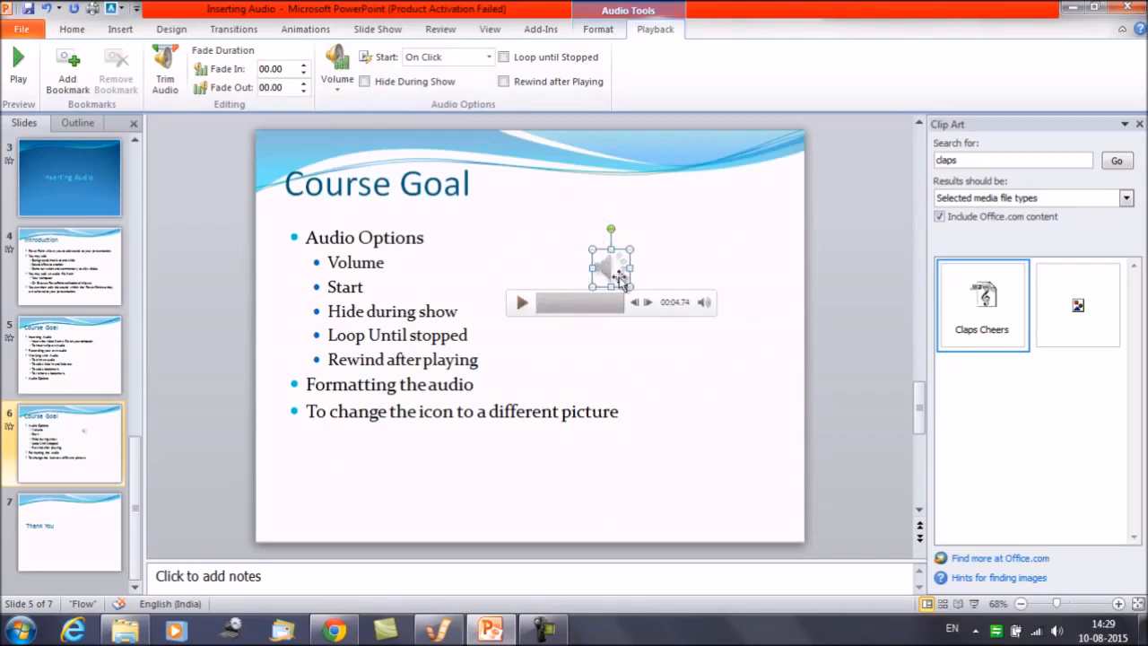
click(337, 68)
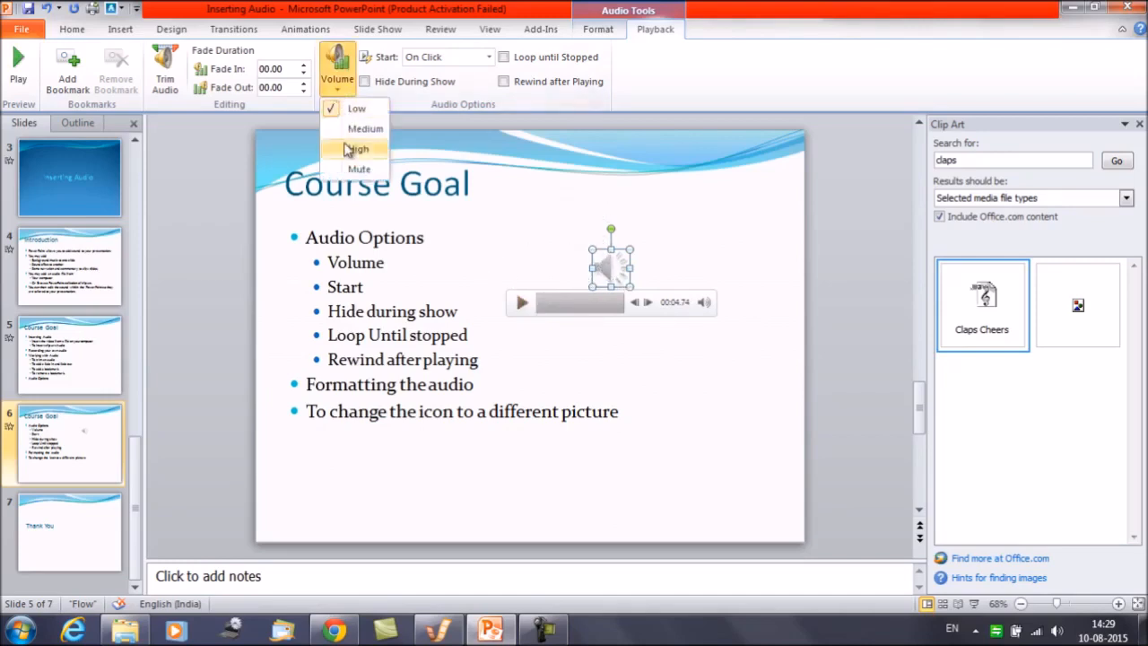
click(357, 149)
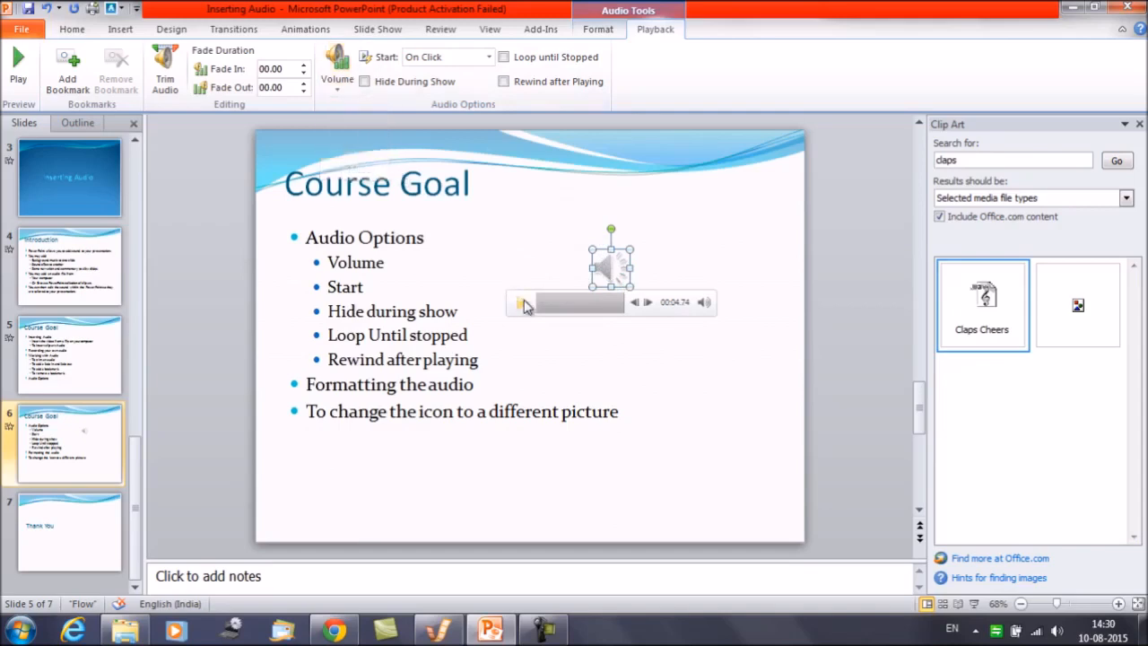
click(524, 302)
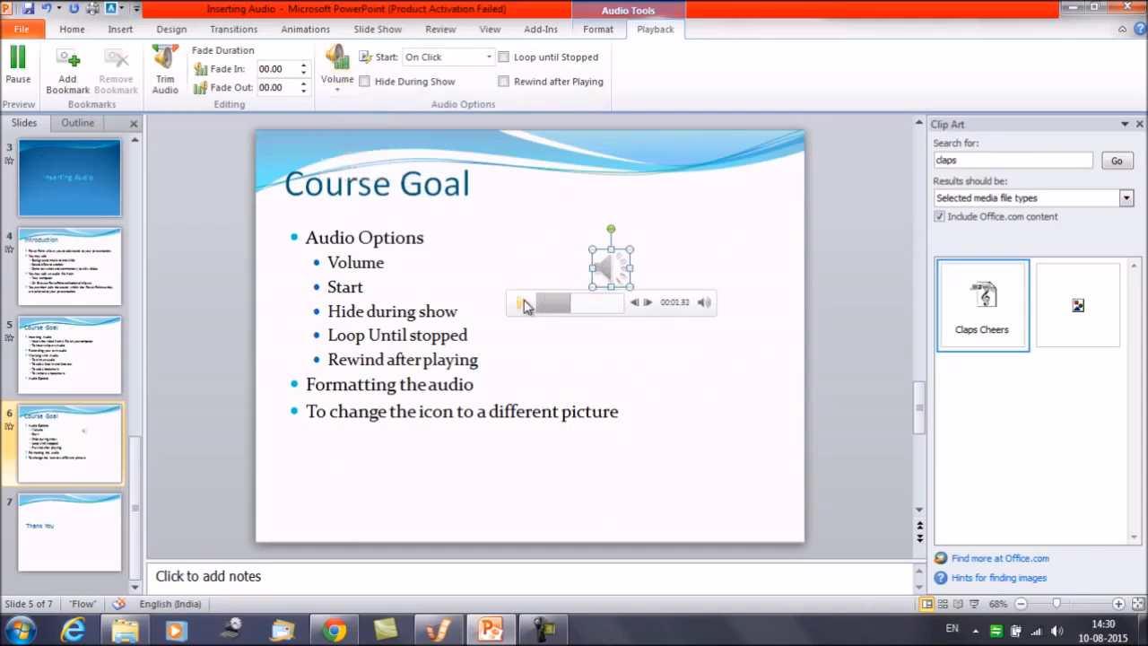
click(524, 302)
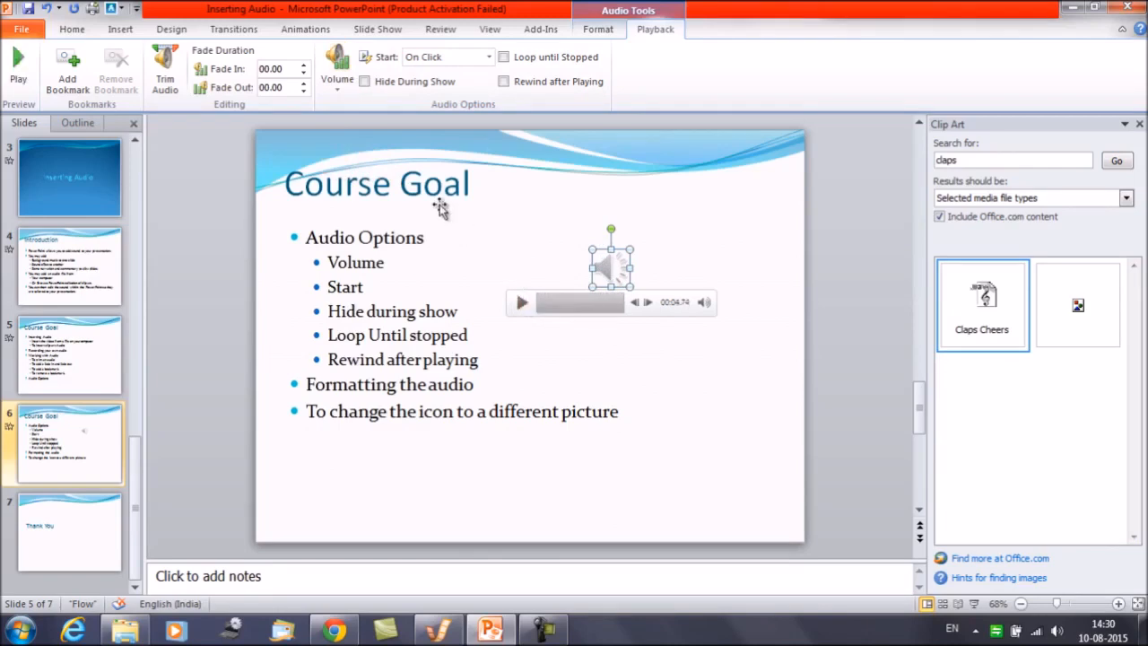
click(338, 68)
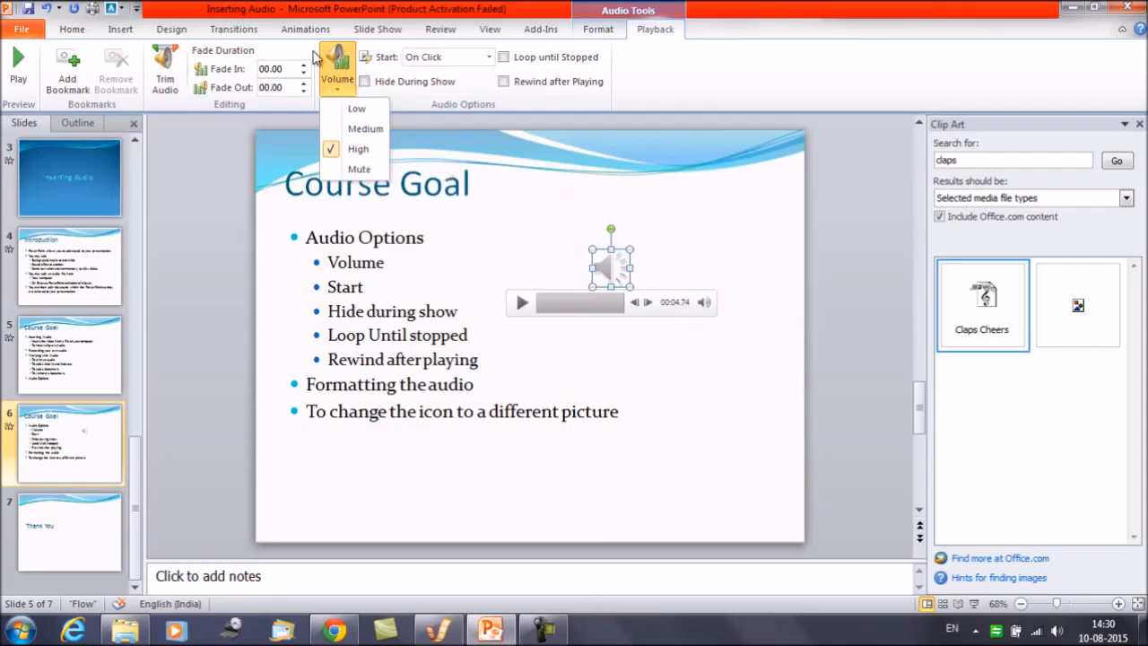
mouse_move(359, 169)
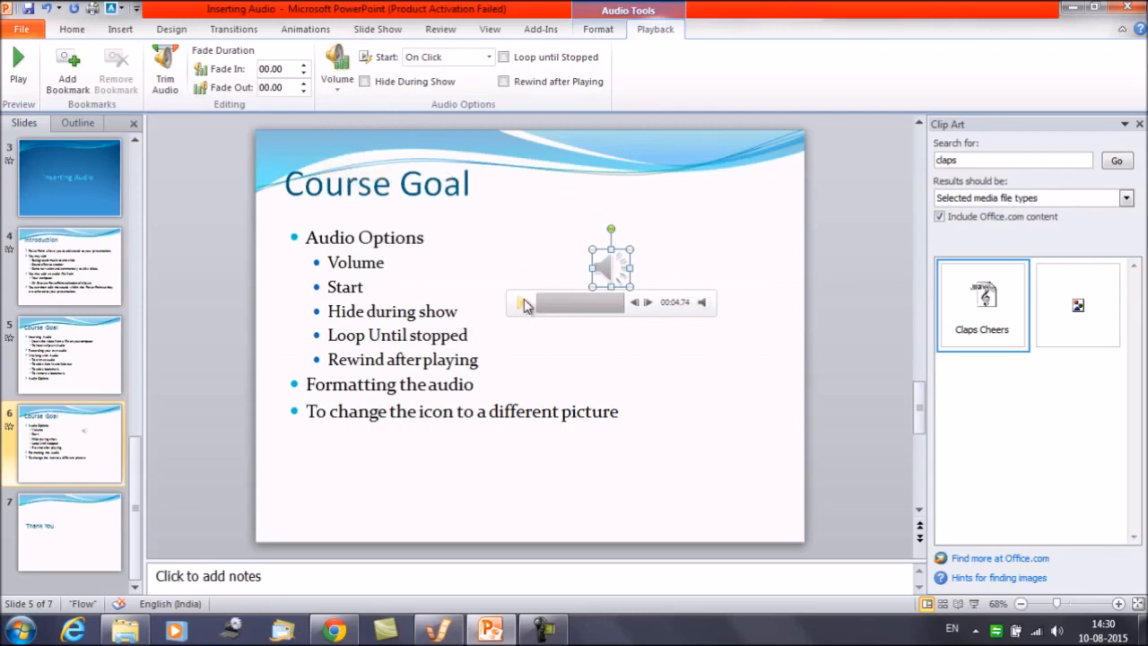
click(524, 302)
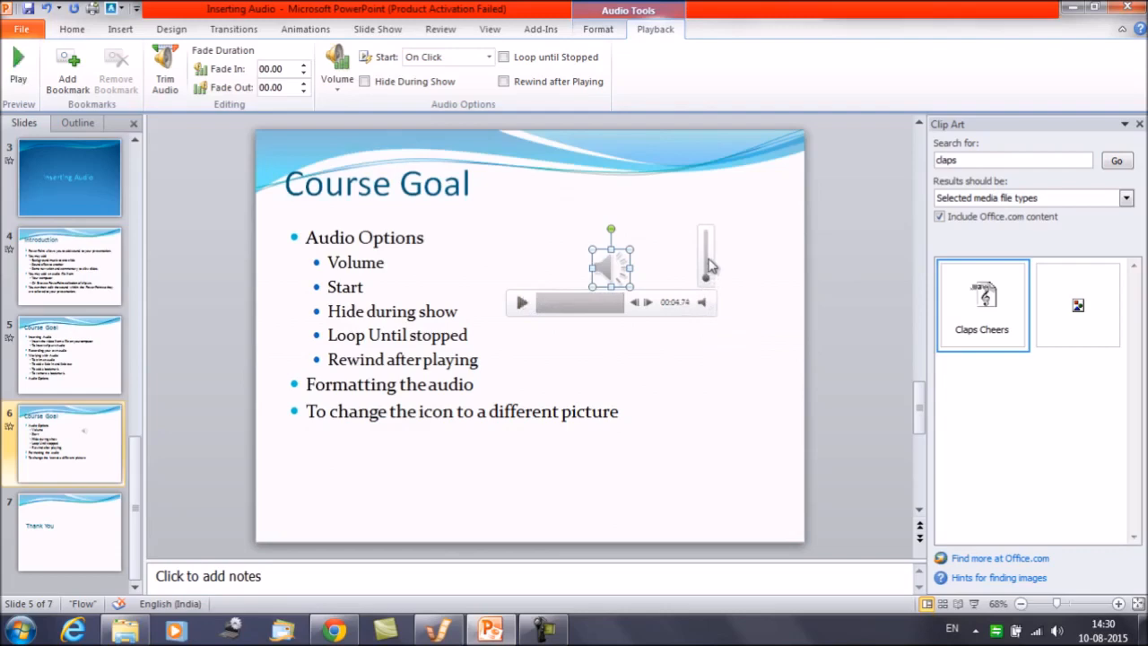
mouse_move(339, 100)
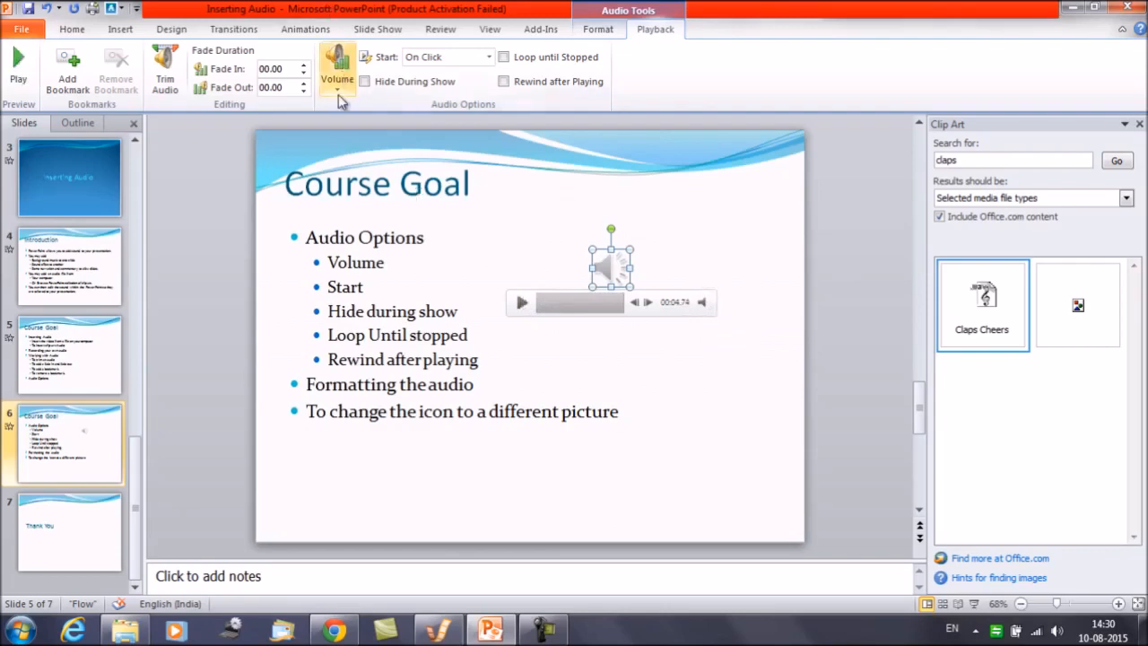
click(337, 72)
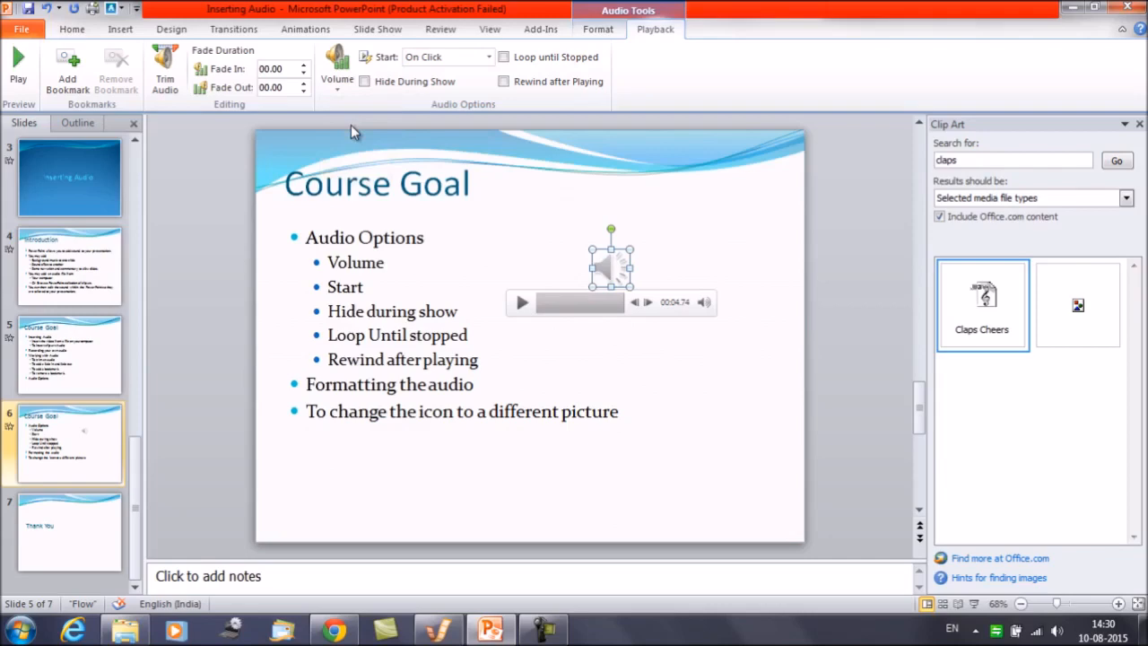
mouse_move(359, 285)
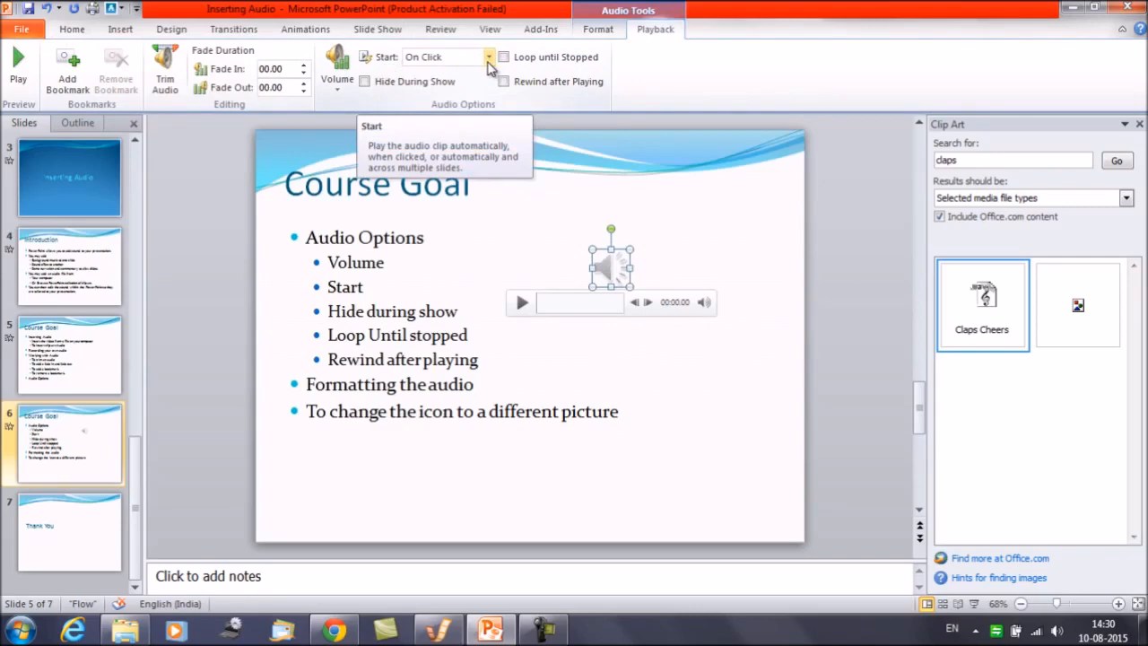
Step: Set the clip's Start to Automatically, then to Play across slides
click(487, 56)
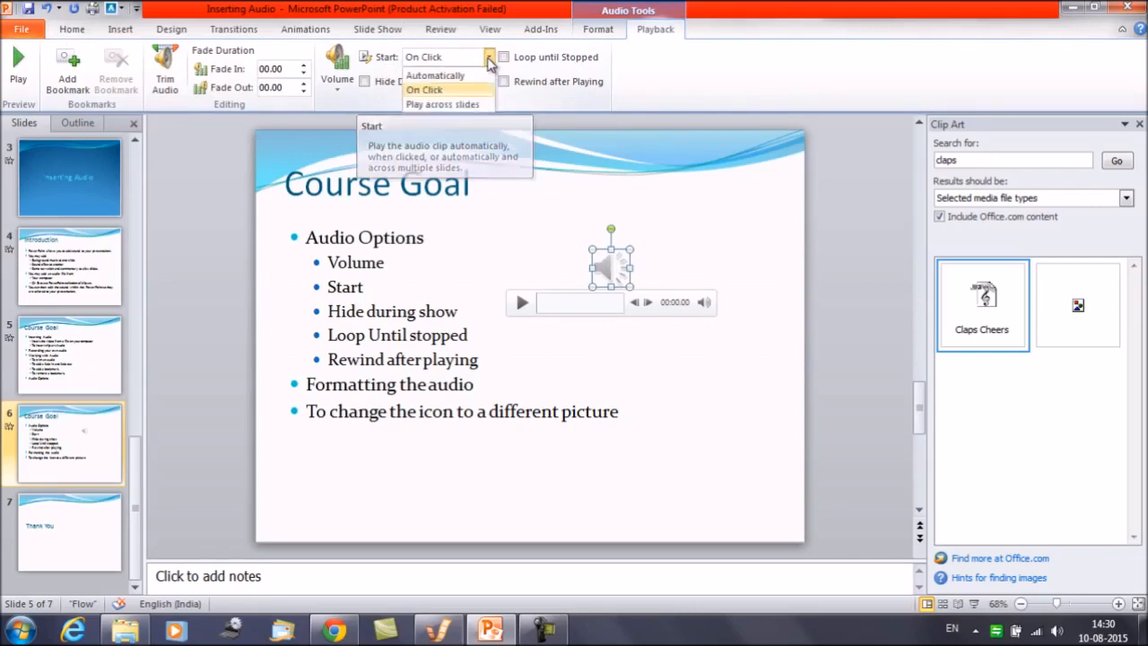
mouse_move(449, 76)
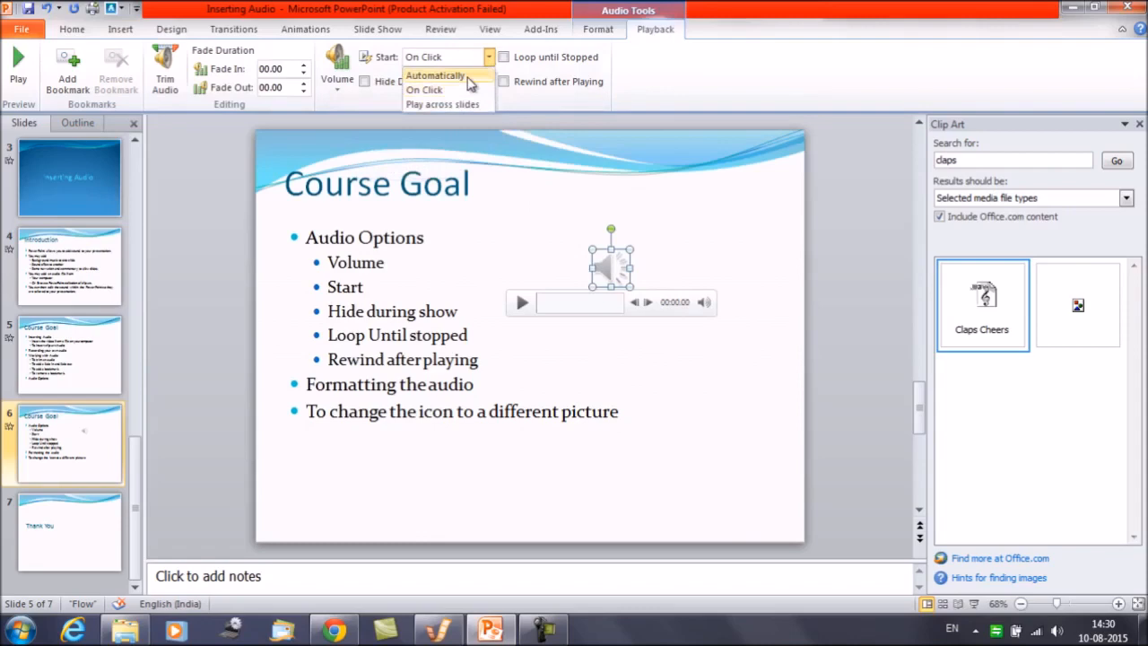
click(434, 75)
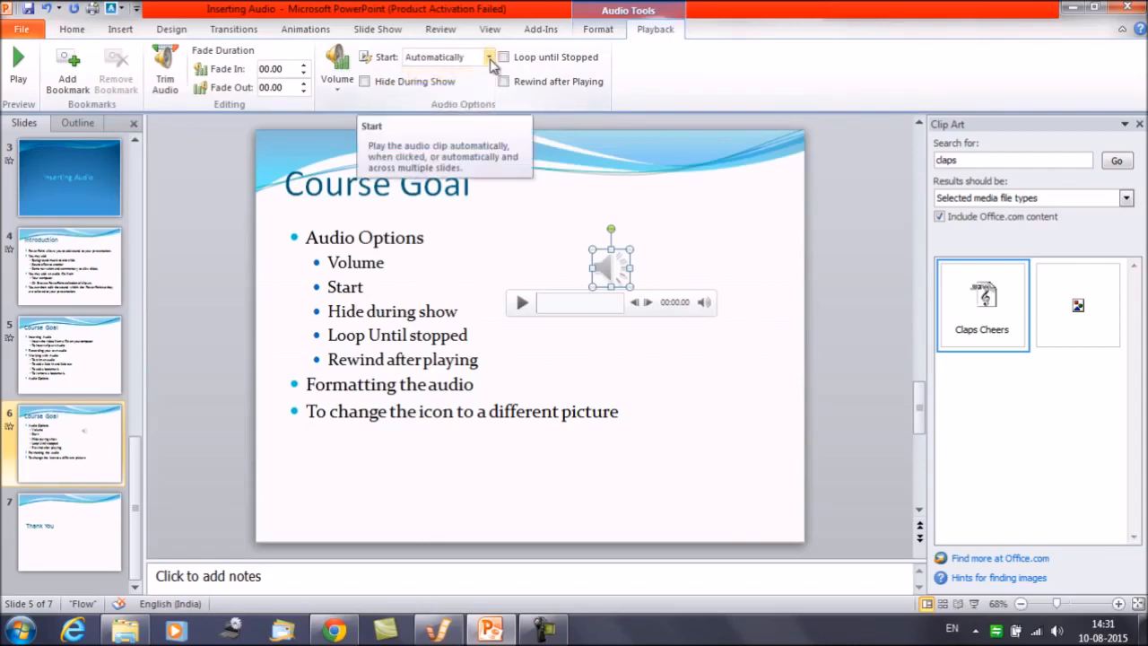
click(491, 56)
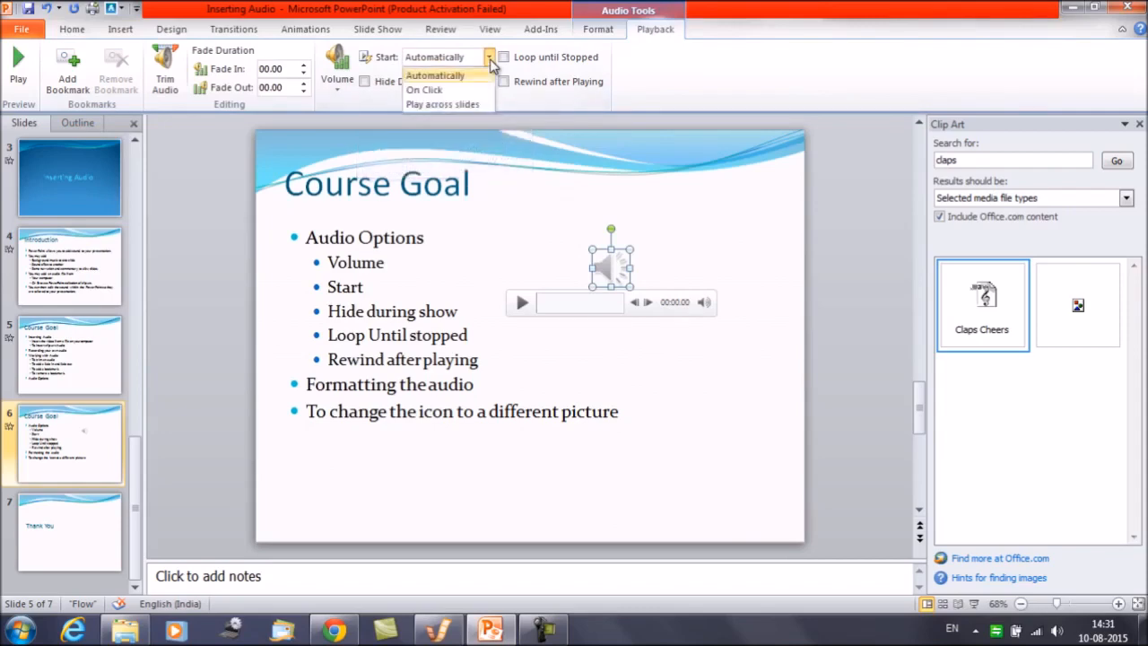
mouse_move(442, 105)
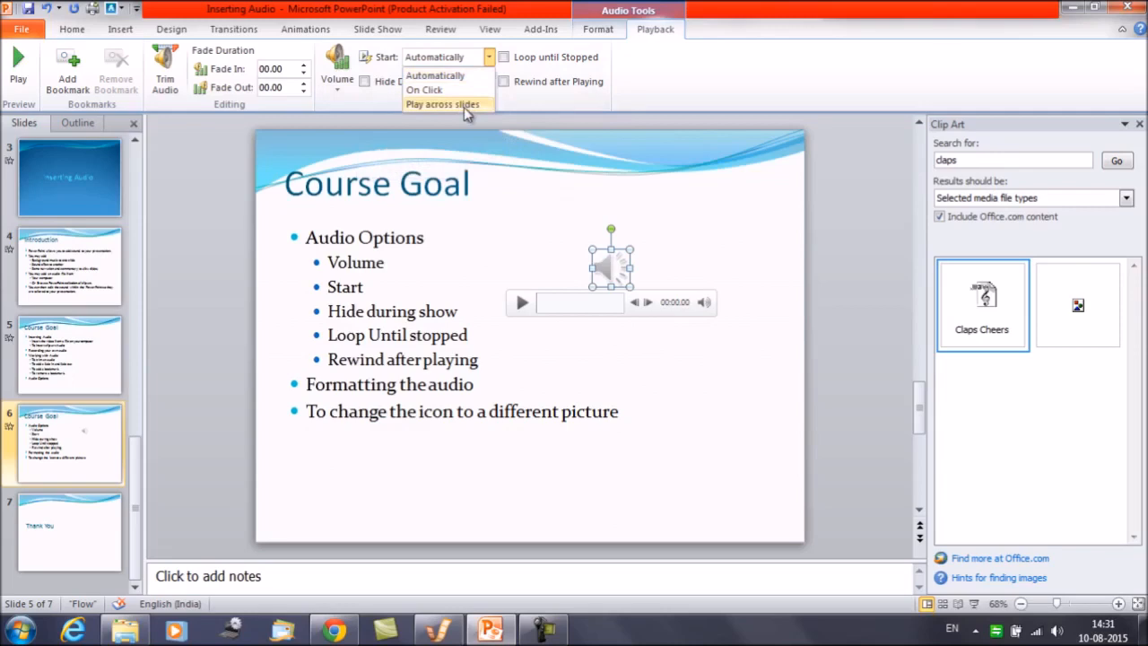
click(441, 104)
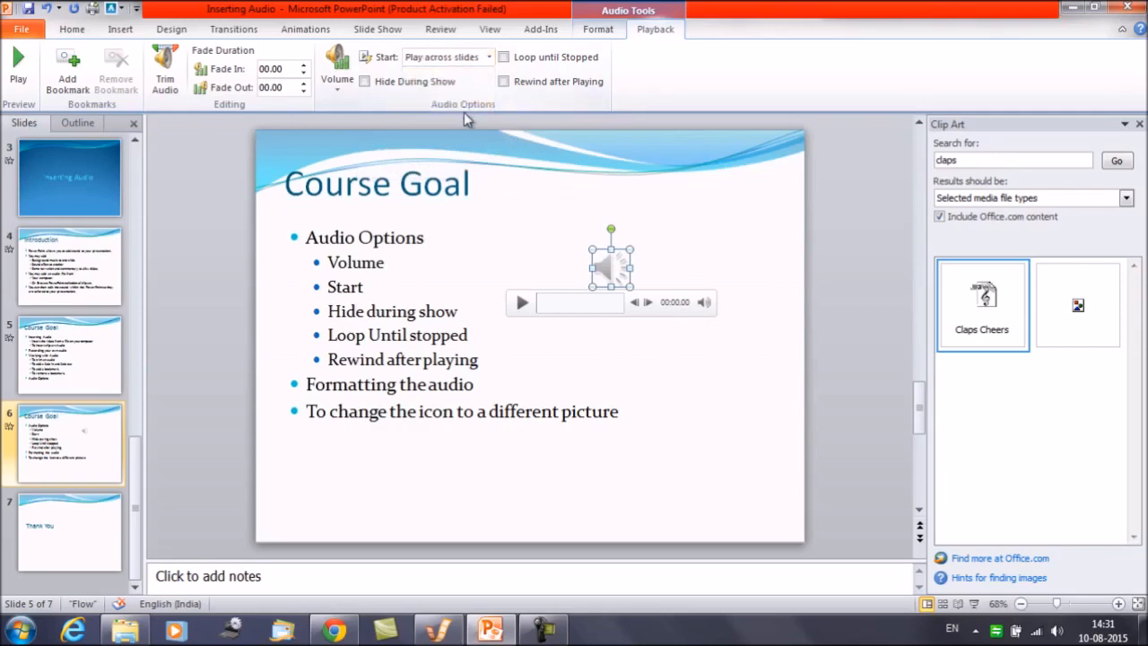
mouse_move(560, 276)
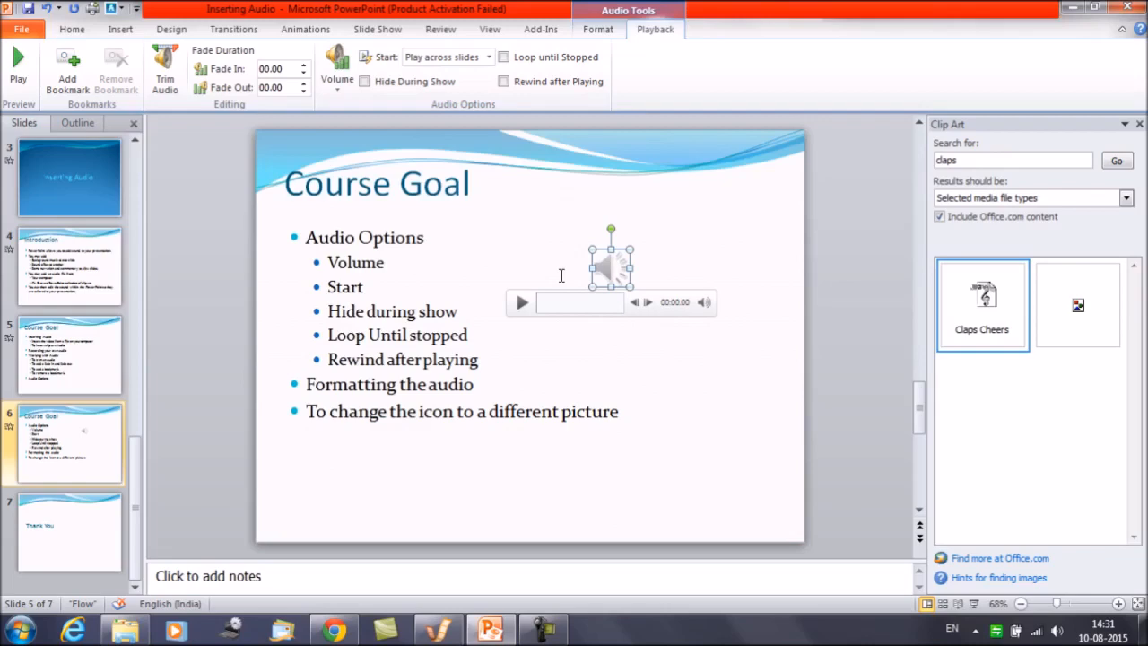
Step: Set the clip's Start to Automatically and point at Slide Show > From Current Slide
click(489, 55)
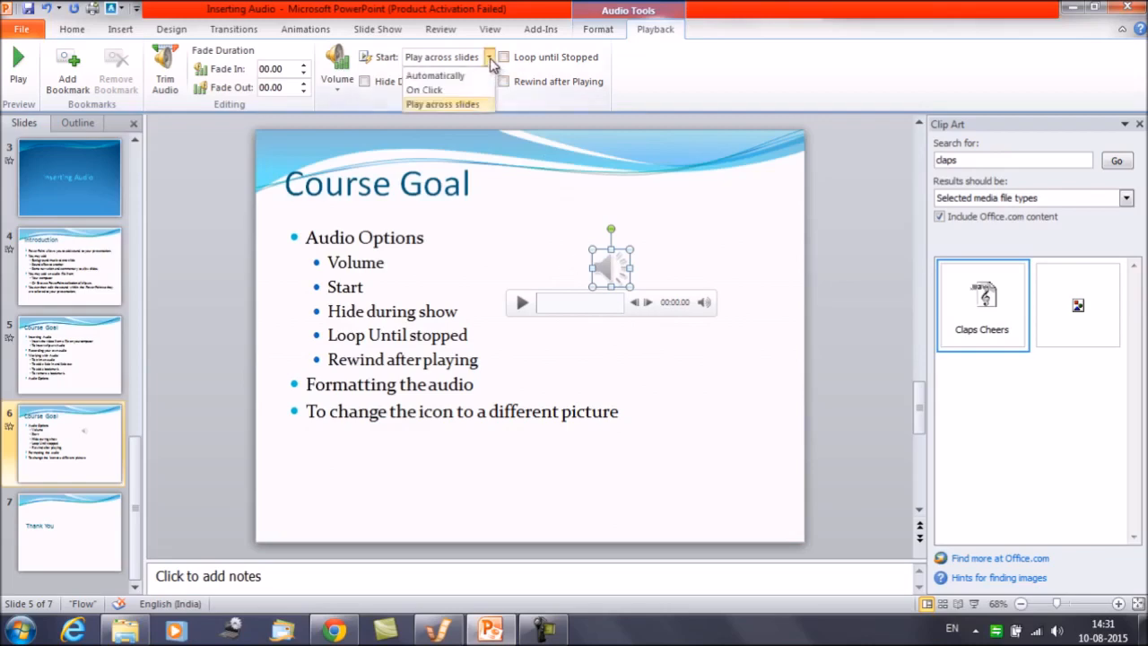
mouse_move(474, 75)
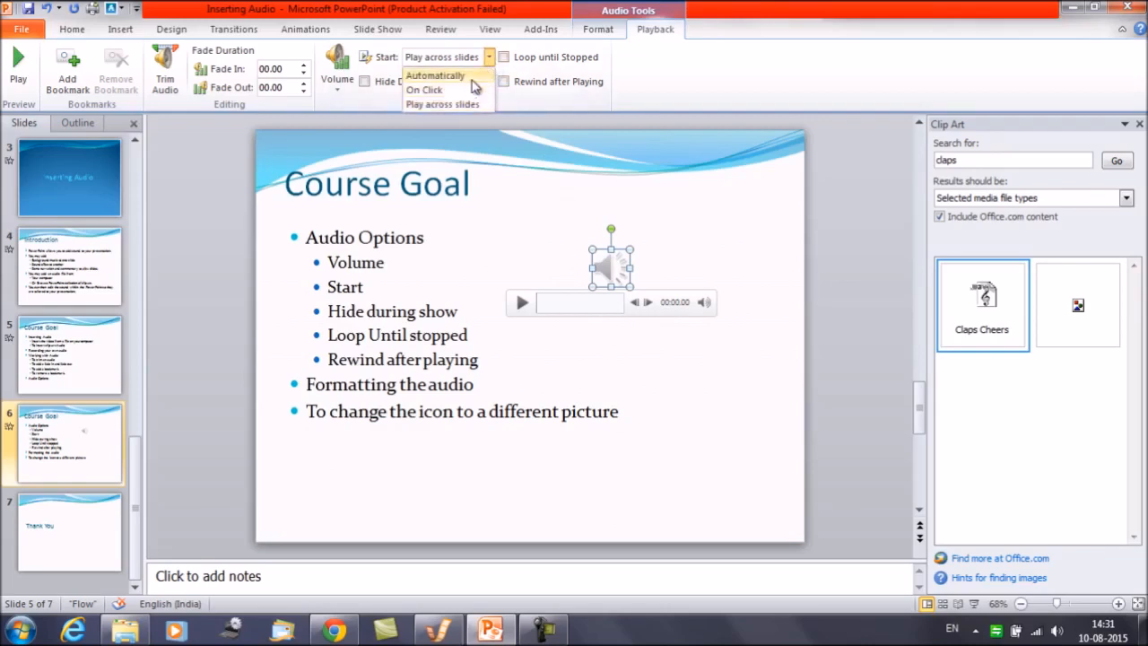
click(434, 76)
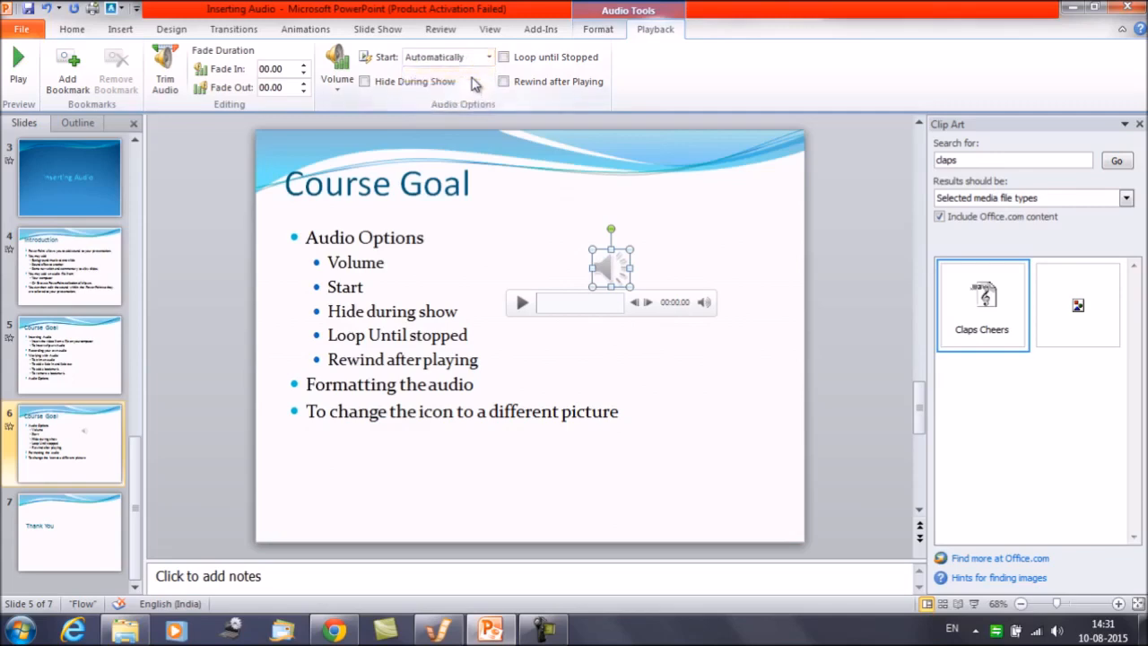
click(377, 28)
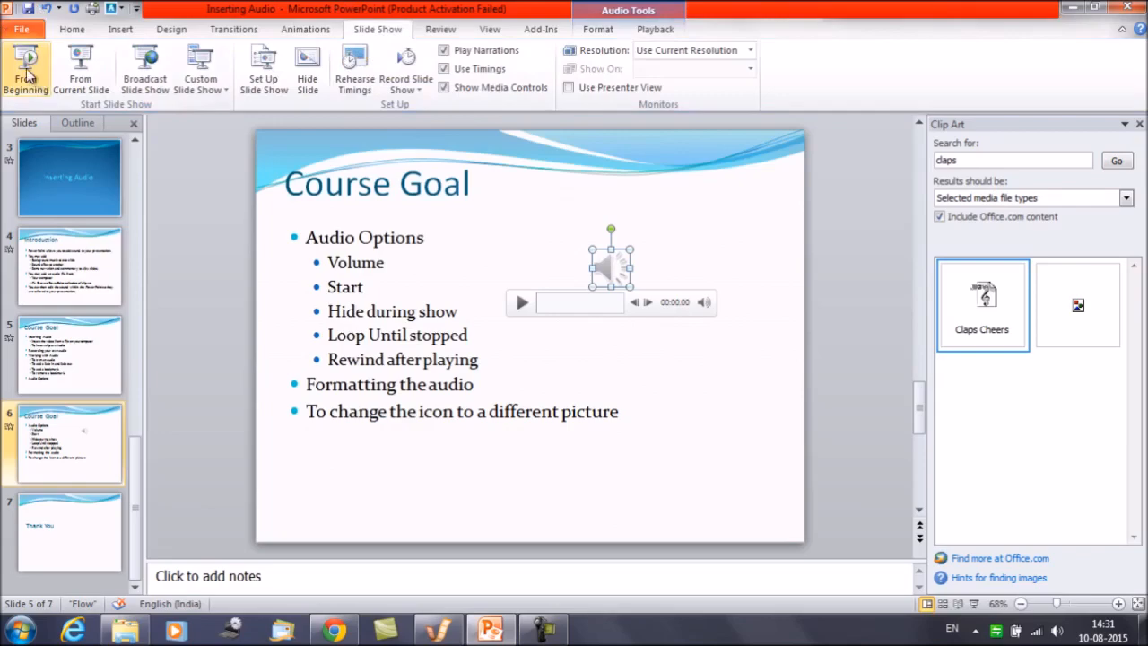
mouse_move(81, 70)
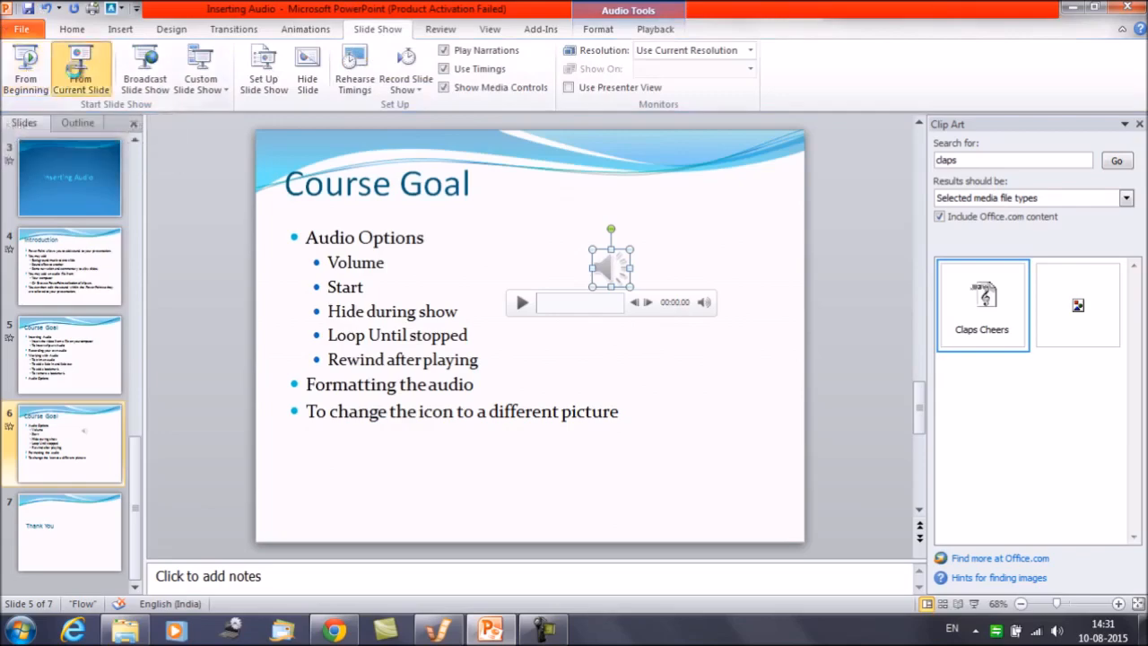
click(79, 68)
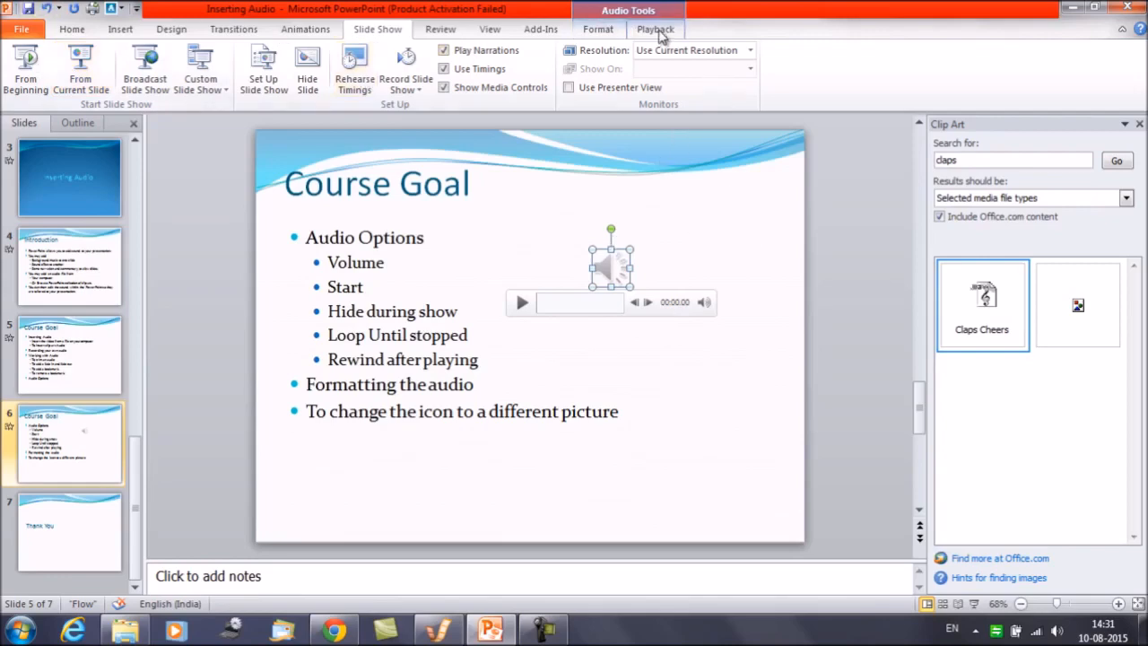
Step: Set the clip's Start option to On Click
click(490, 55)
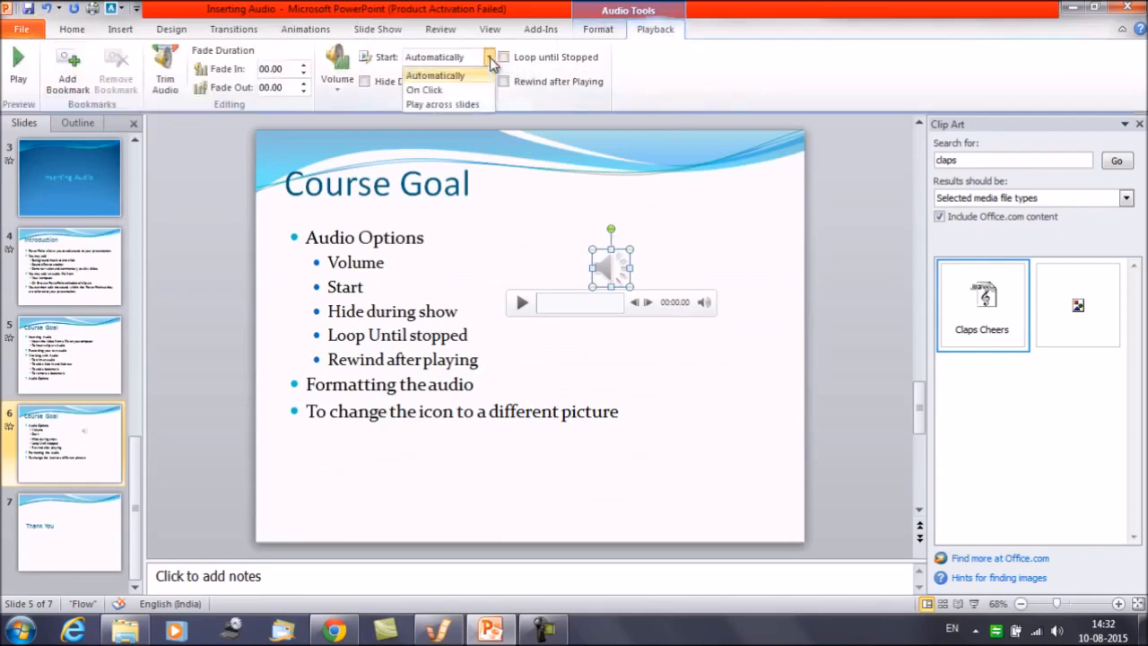
click(423, 90)
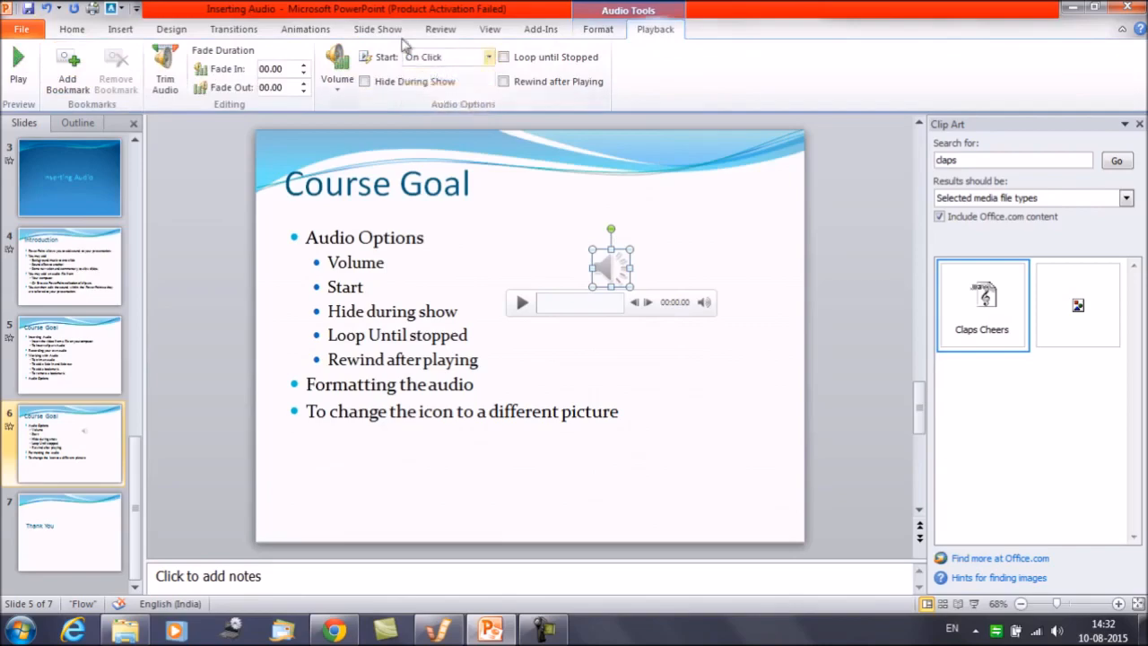
Step: Run the show from the current slide and click the clip to play it
click(377, 28)
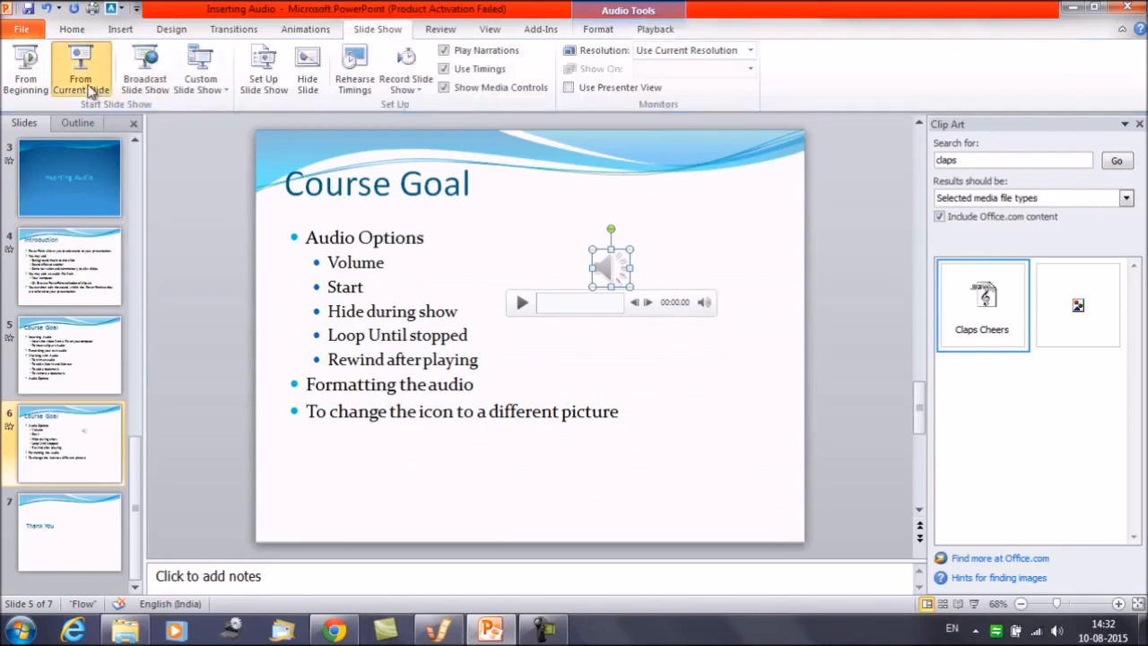
click(79, 68)
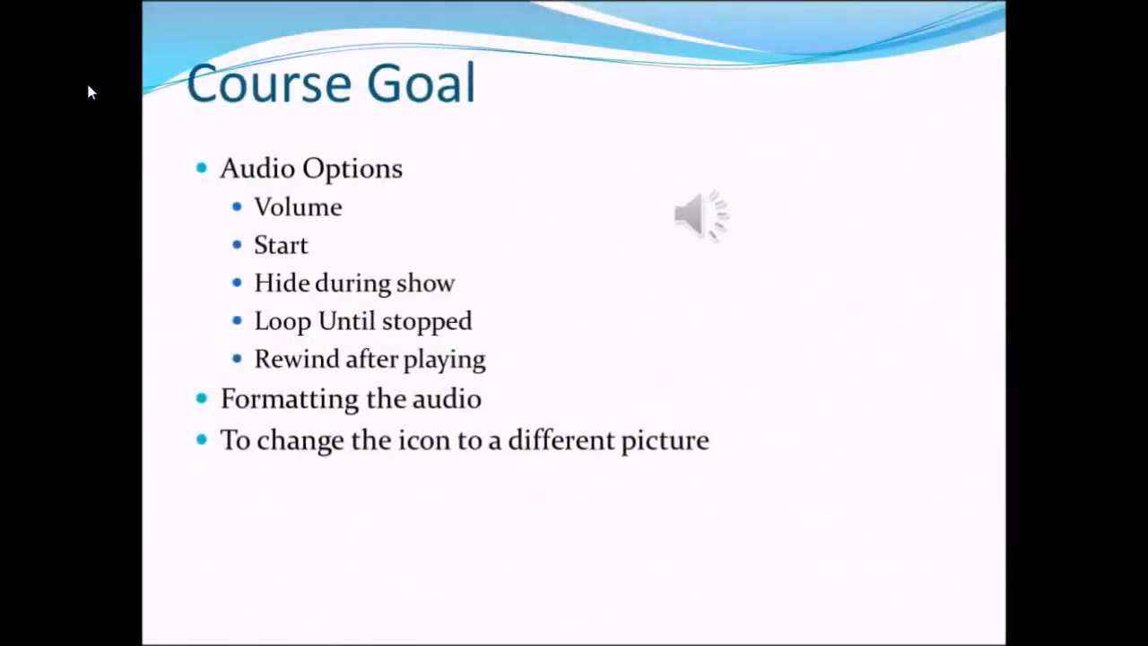
mouse_move(709, 224)
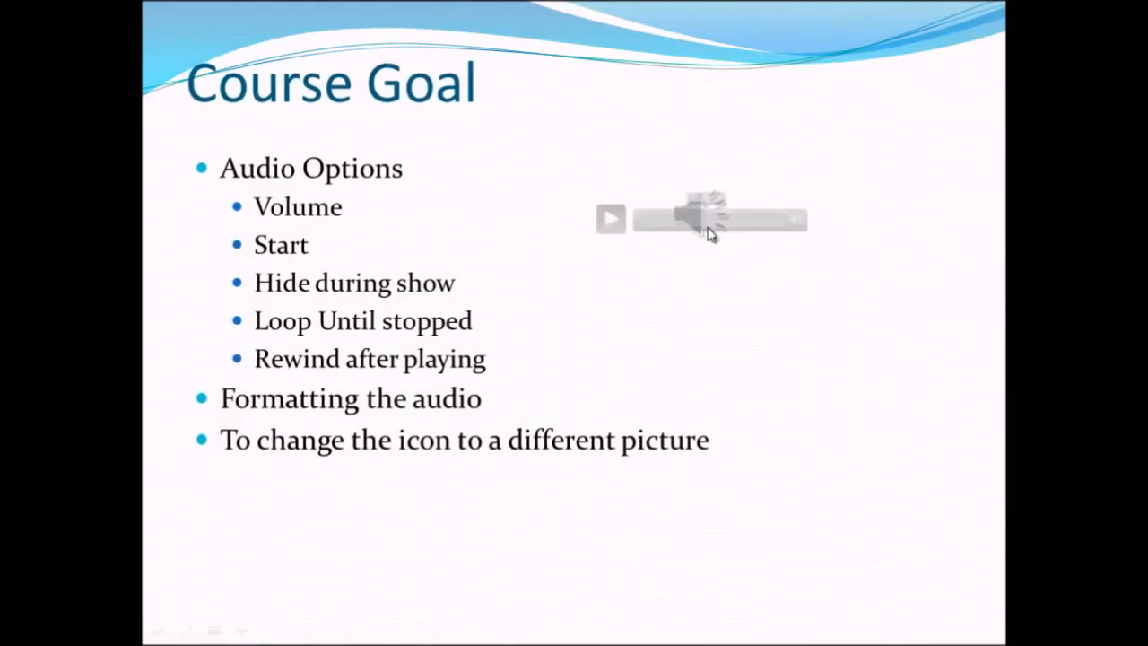
click(610, 219)
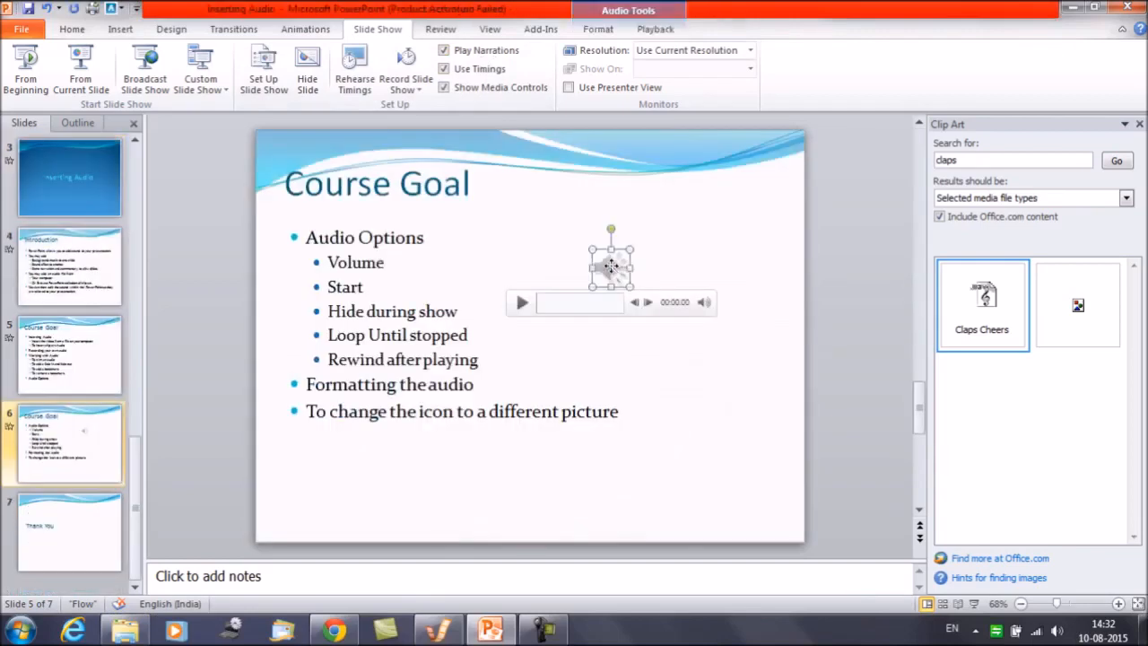
click(653, 28)
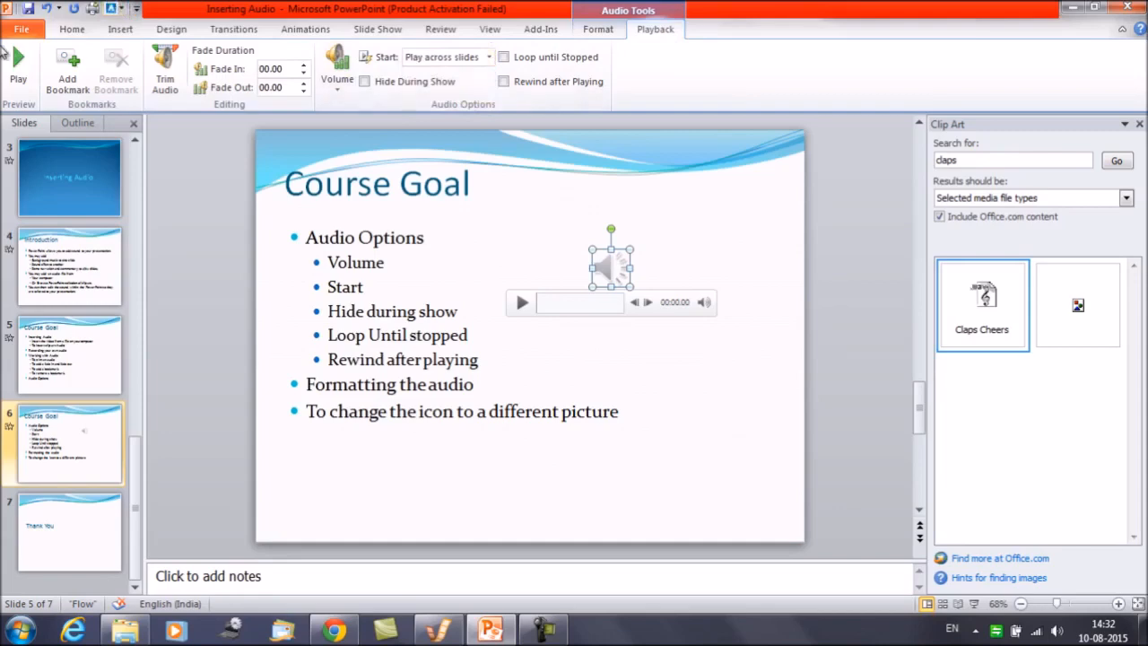
click(377, 28)
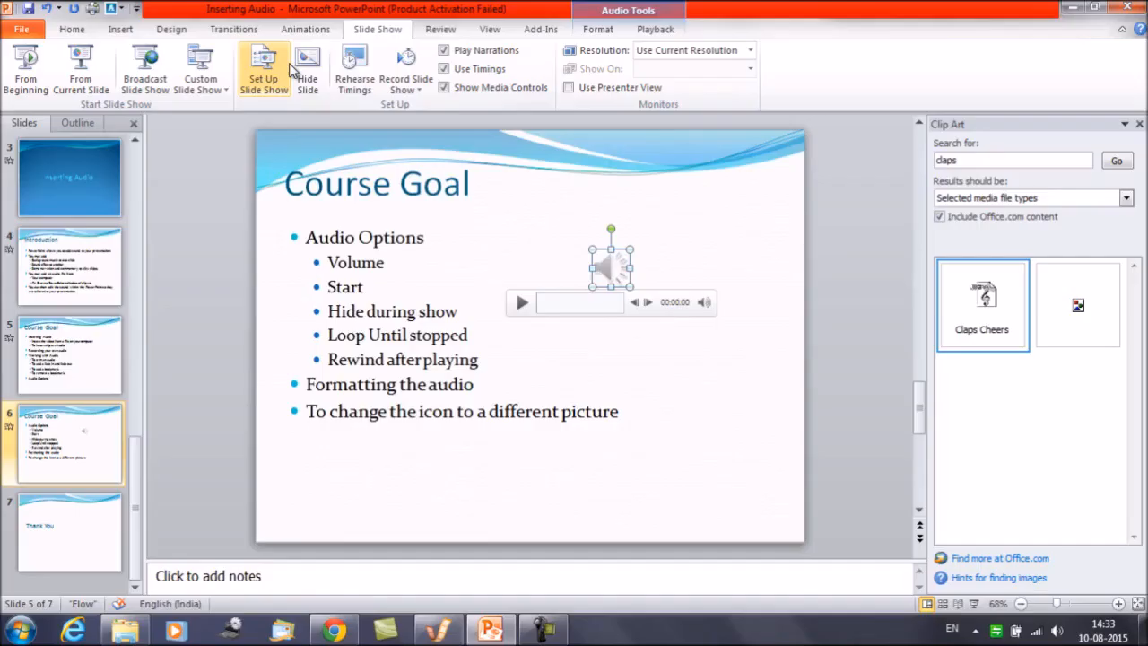
mouse_move(599, 176)
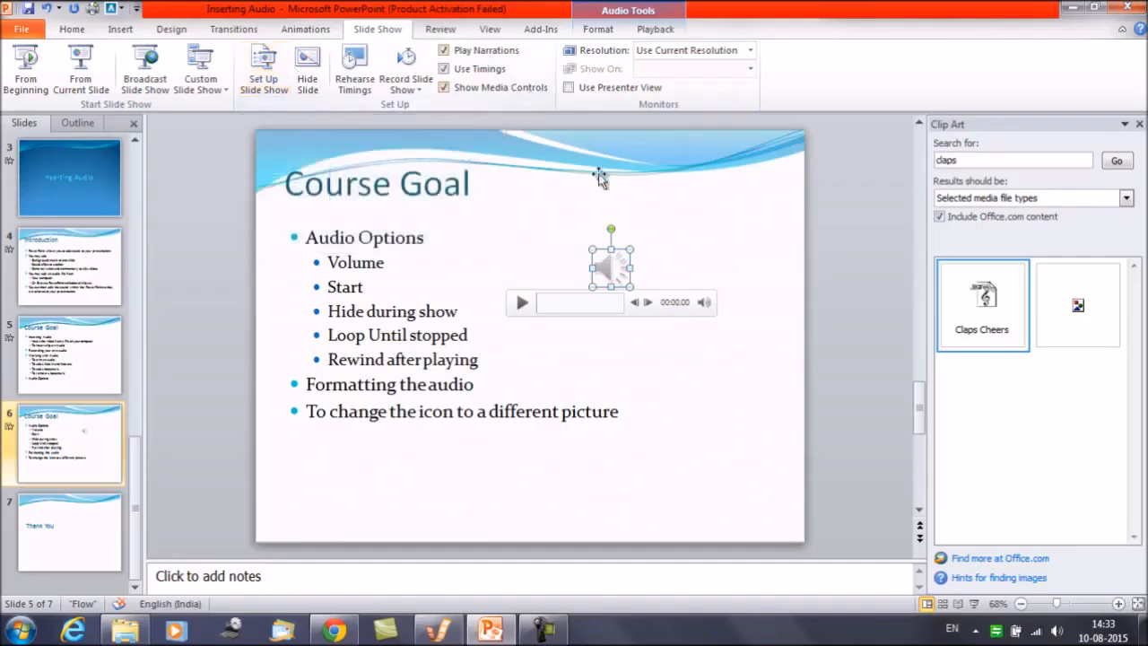
mouse_move(269, 153)
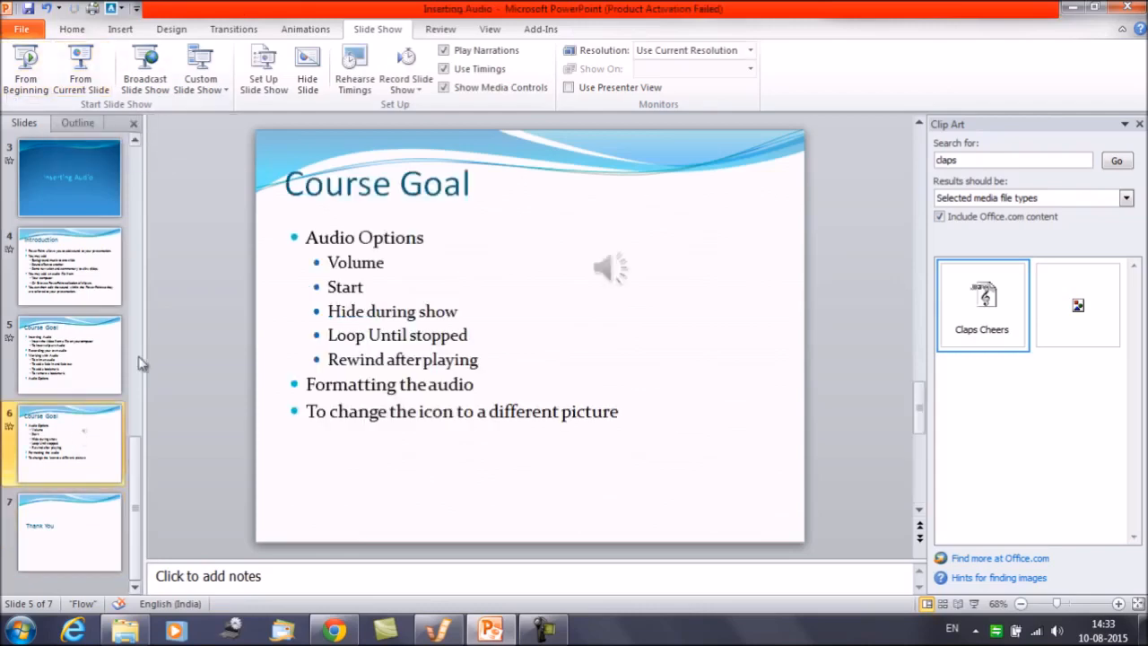
mouse_move(398, 355)
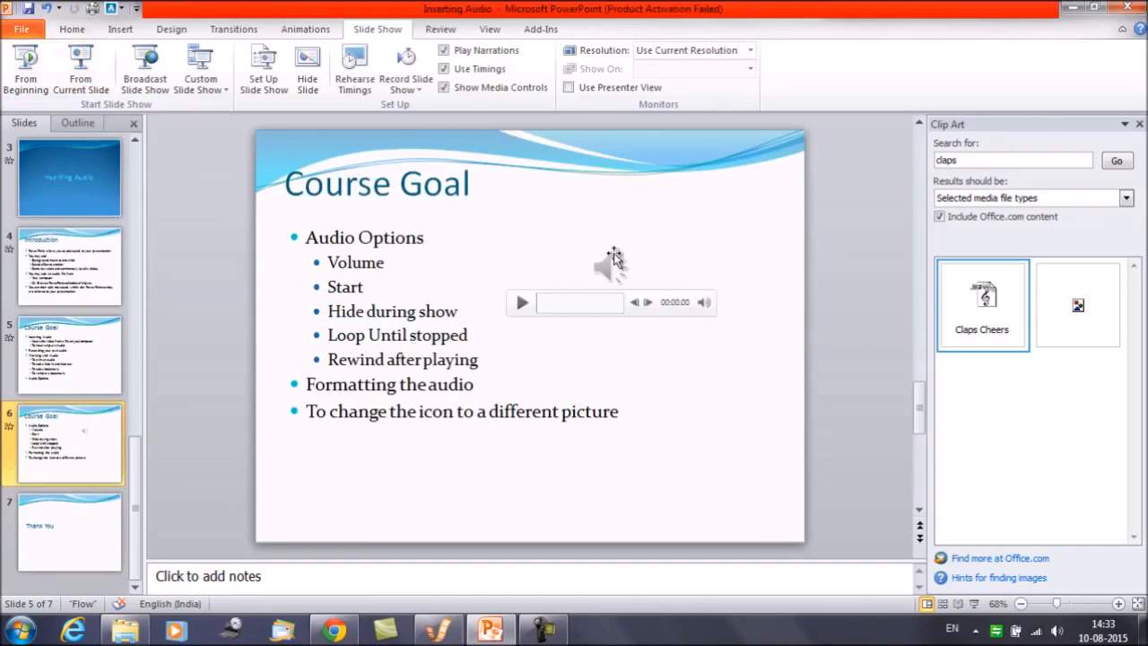
click(610, 266)
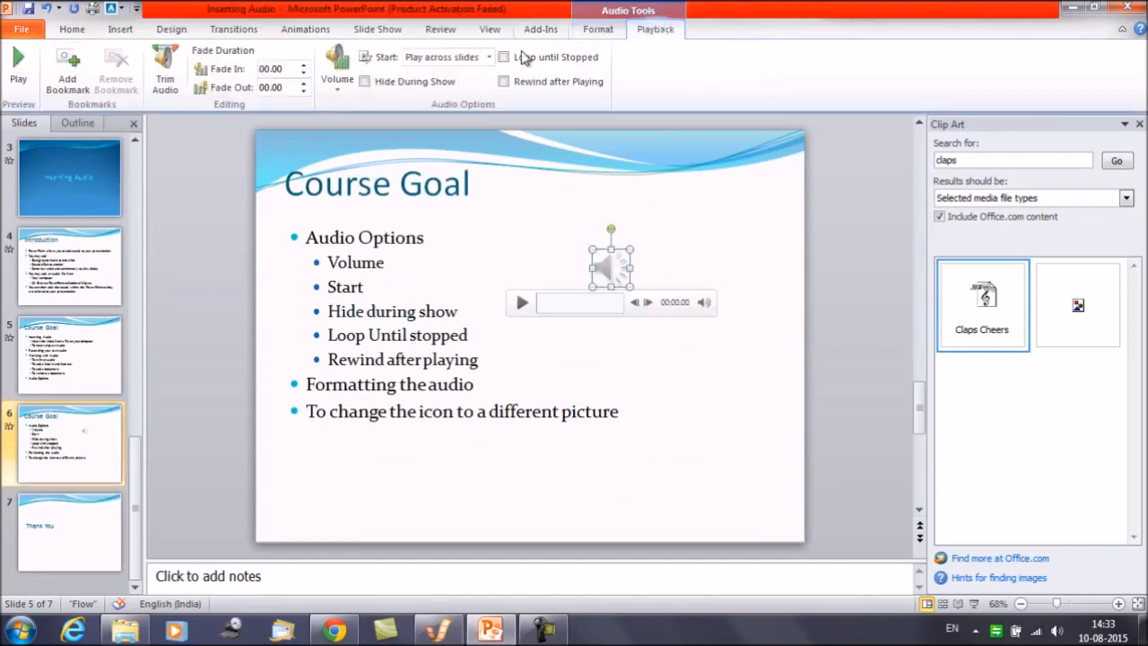
click(504, 55)
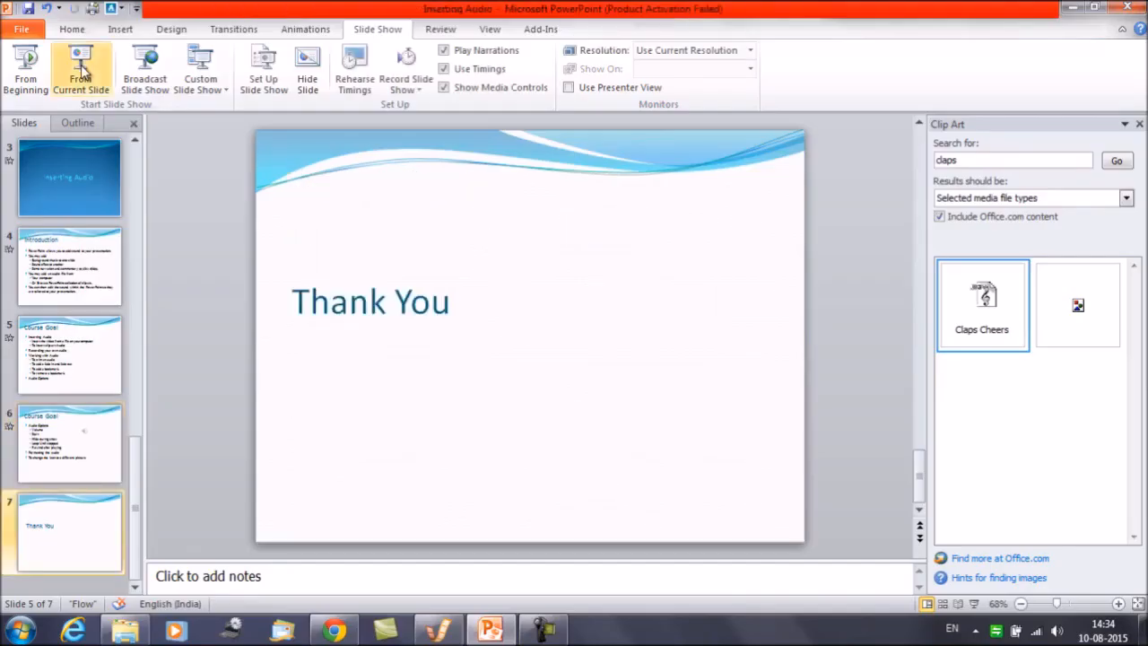
click(68, 441)
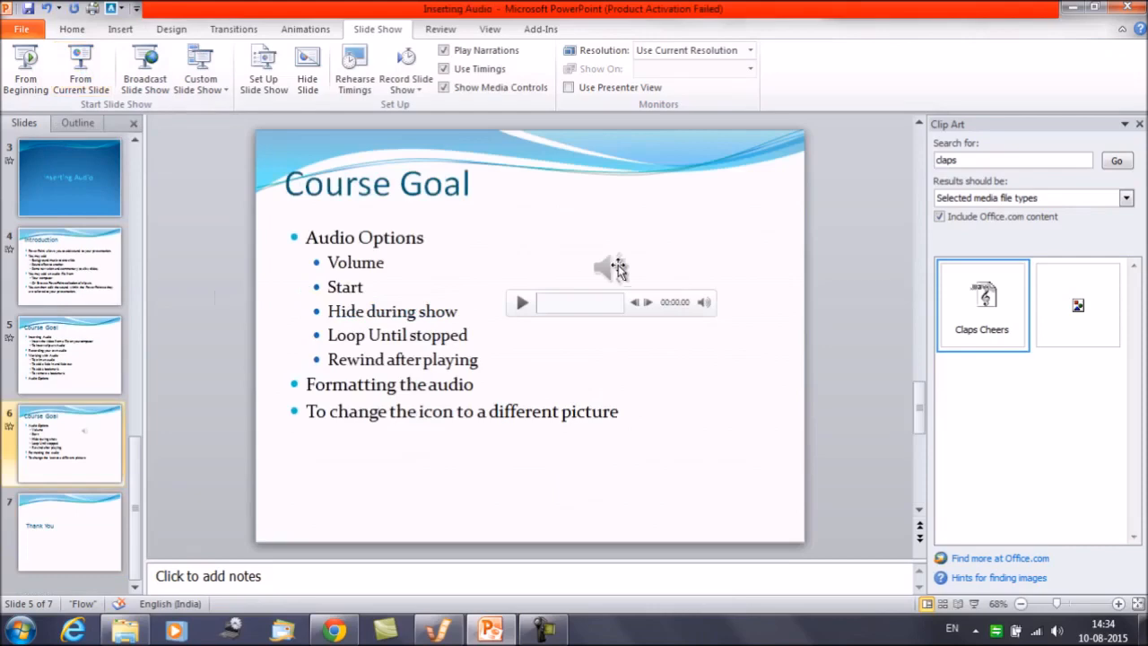
click(611, 262)
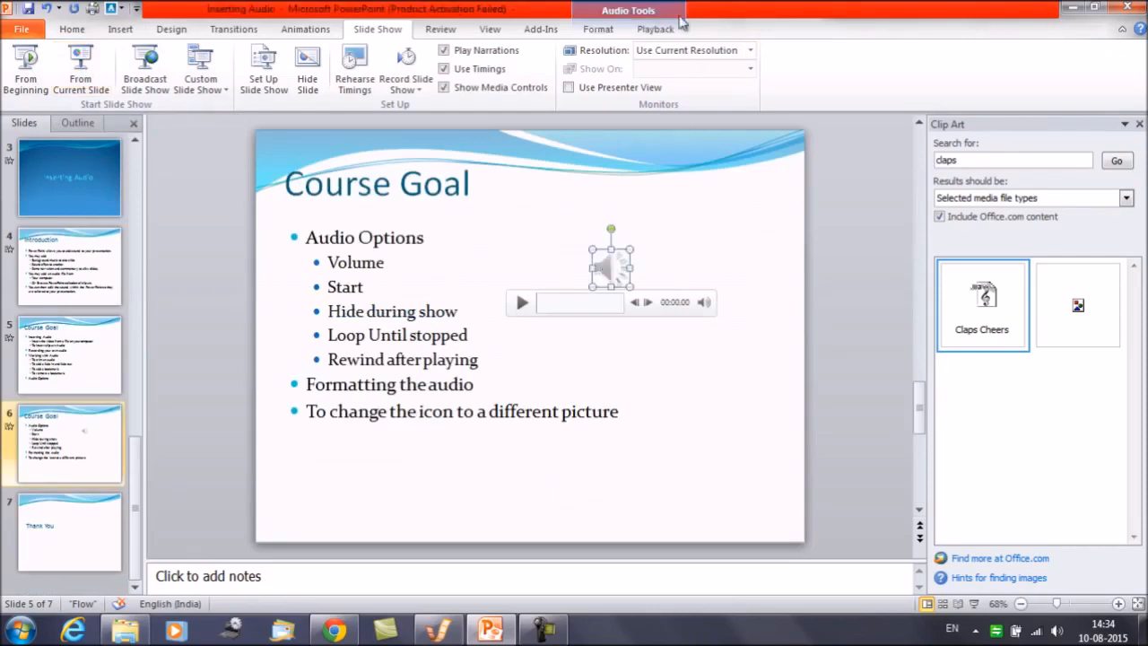
Step: Enable Rewind after Playing and play a short preview of the clap clip
click(654, 29)
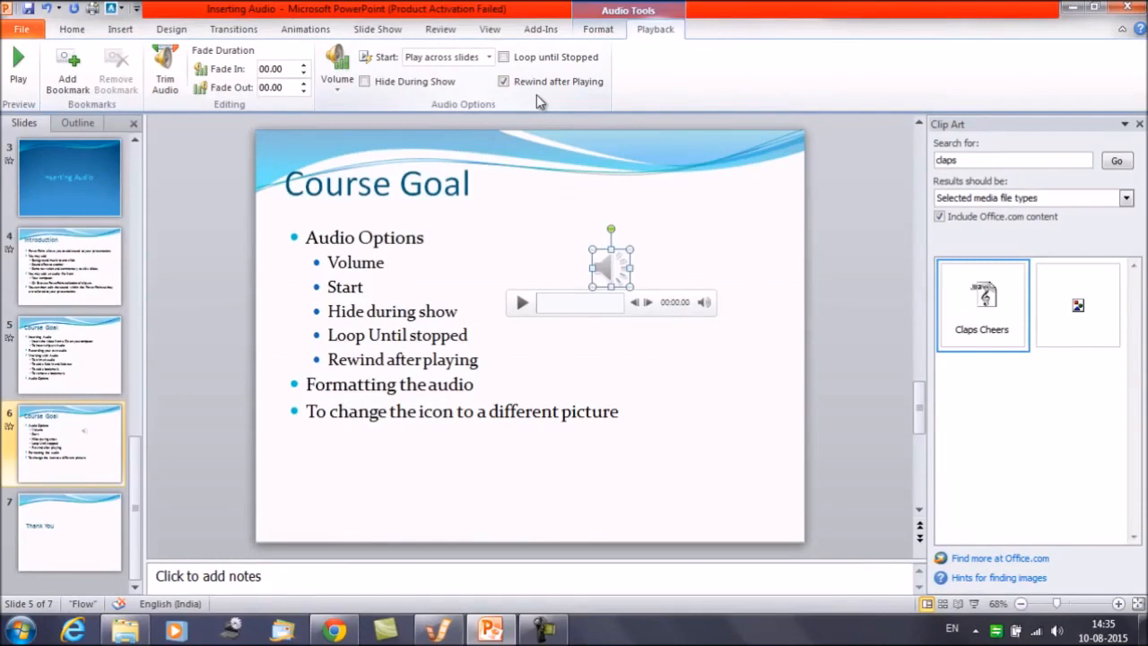
mouse_move(463, 286)
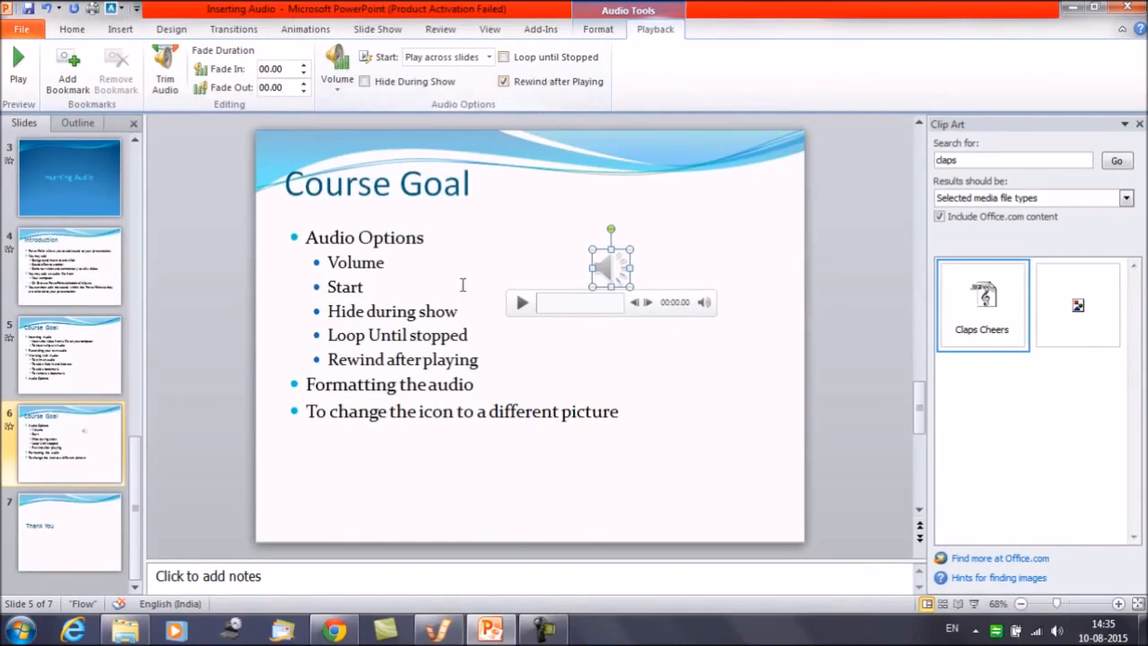
click(523, 301)
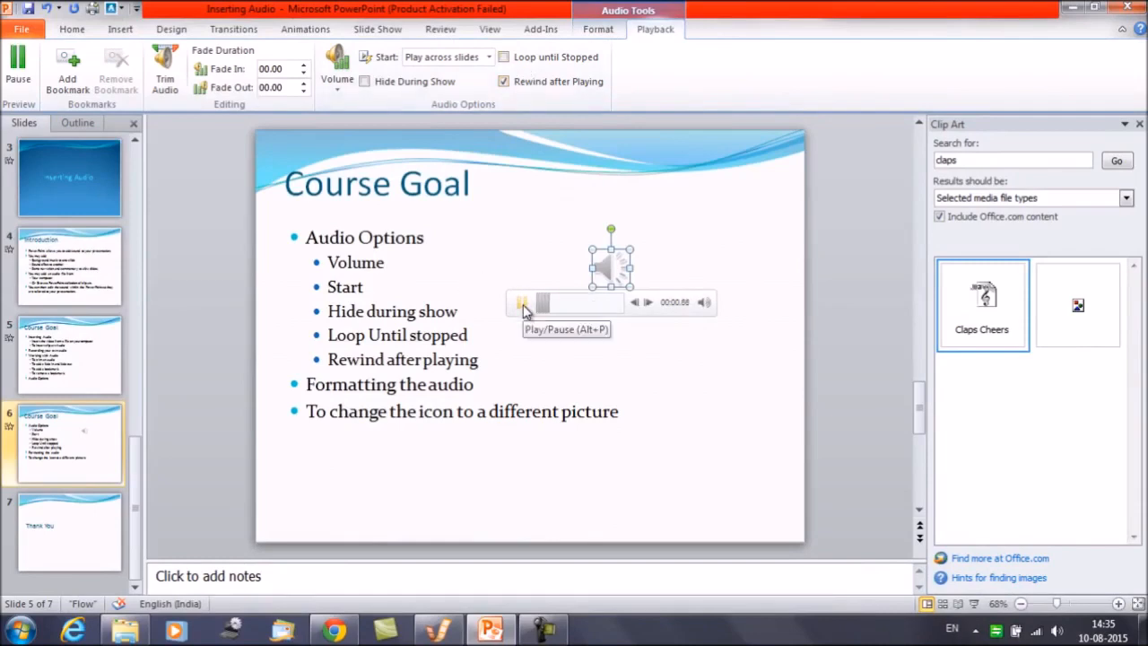
click(524, 301)
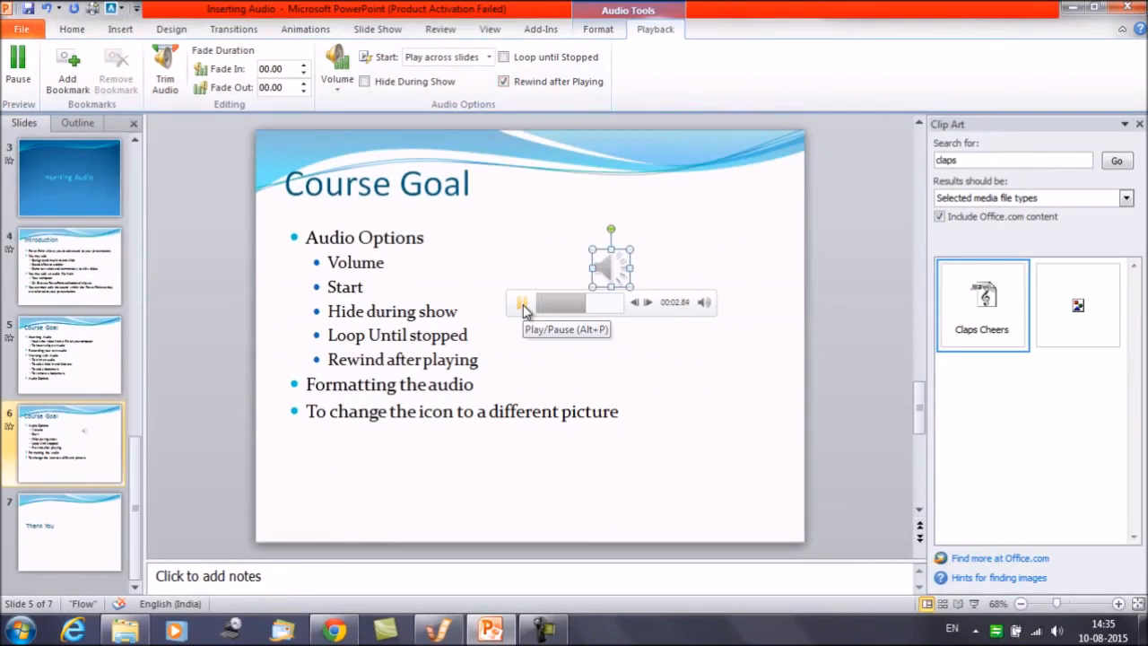
click(523, 302)
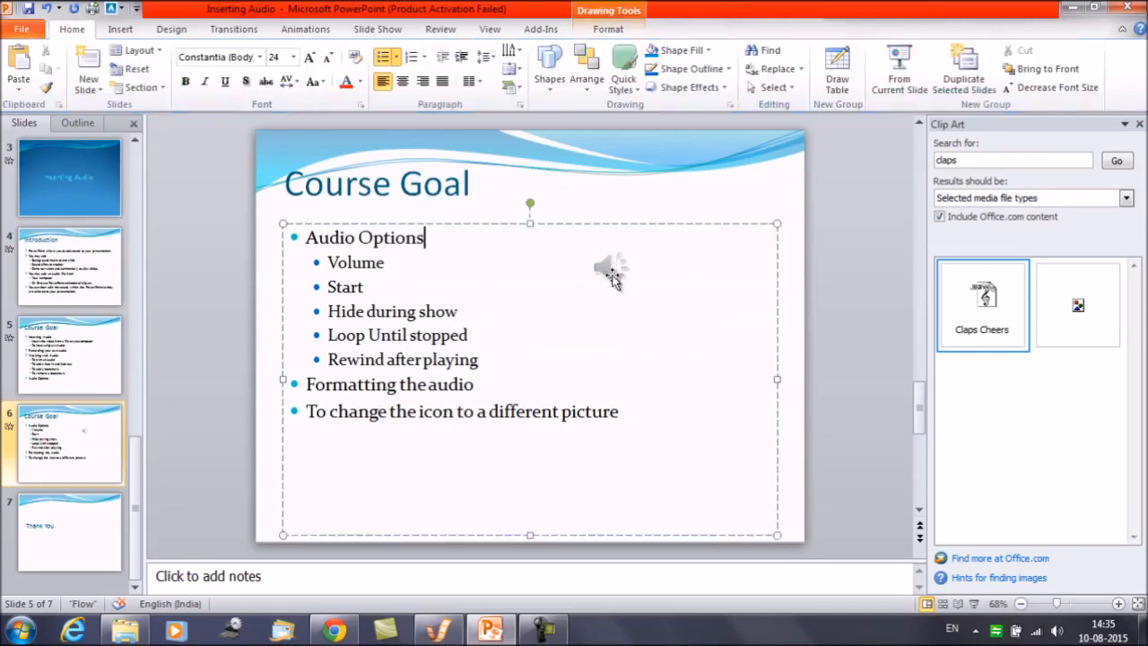
Step: Enable Hide During Show, set Start to Automatically, and choose From Current Slide
click(610, 266)
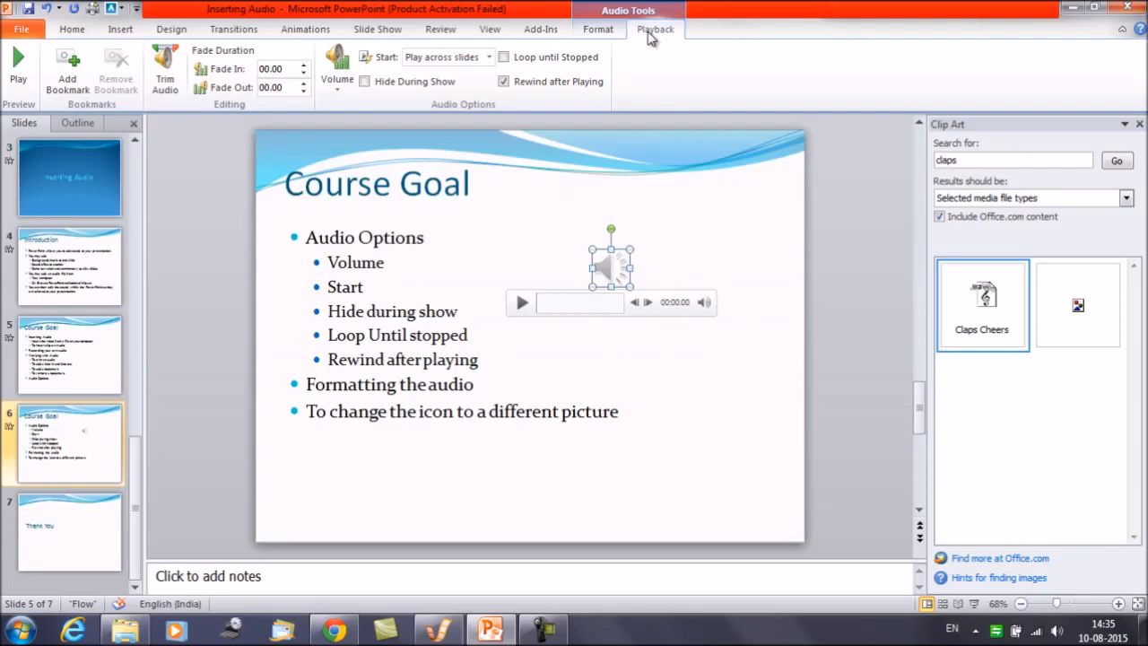
mouse_move(380, 83)
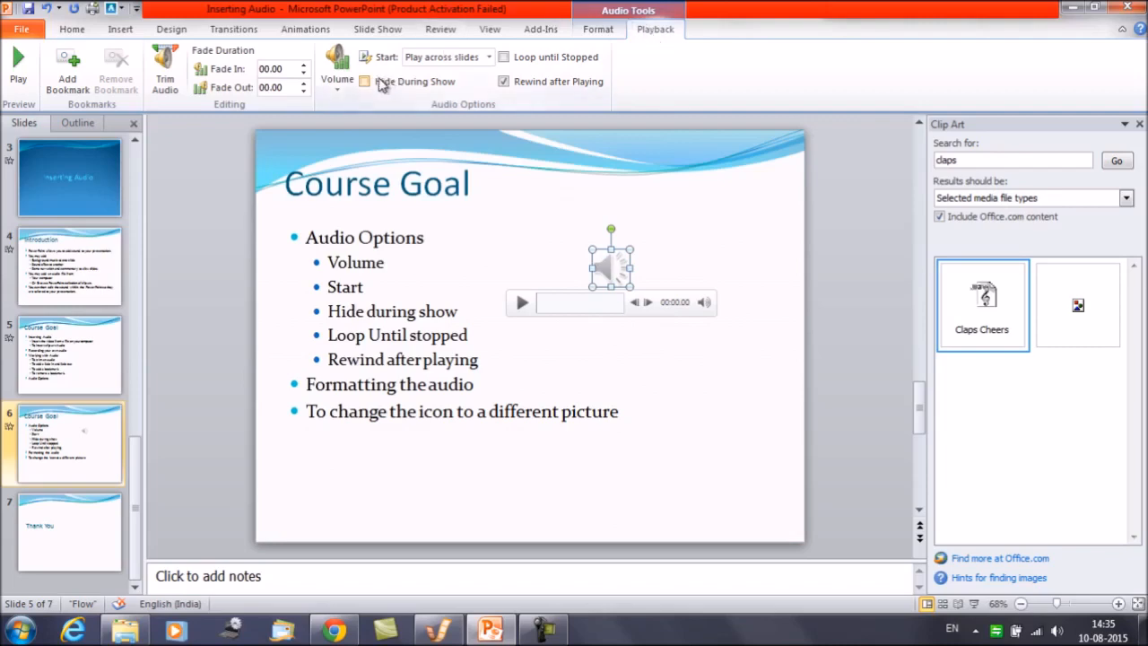
mouse_move(364, 83)
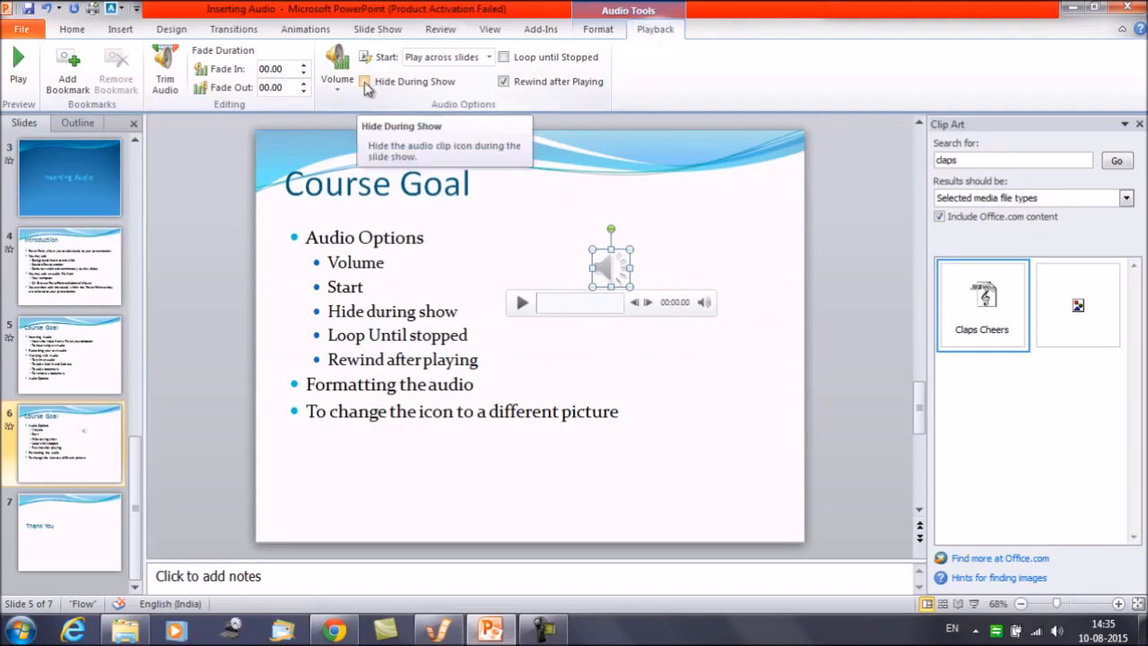
mouse_move(506, 56)
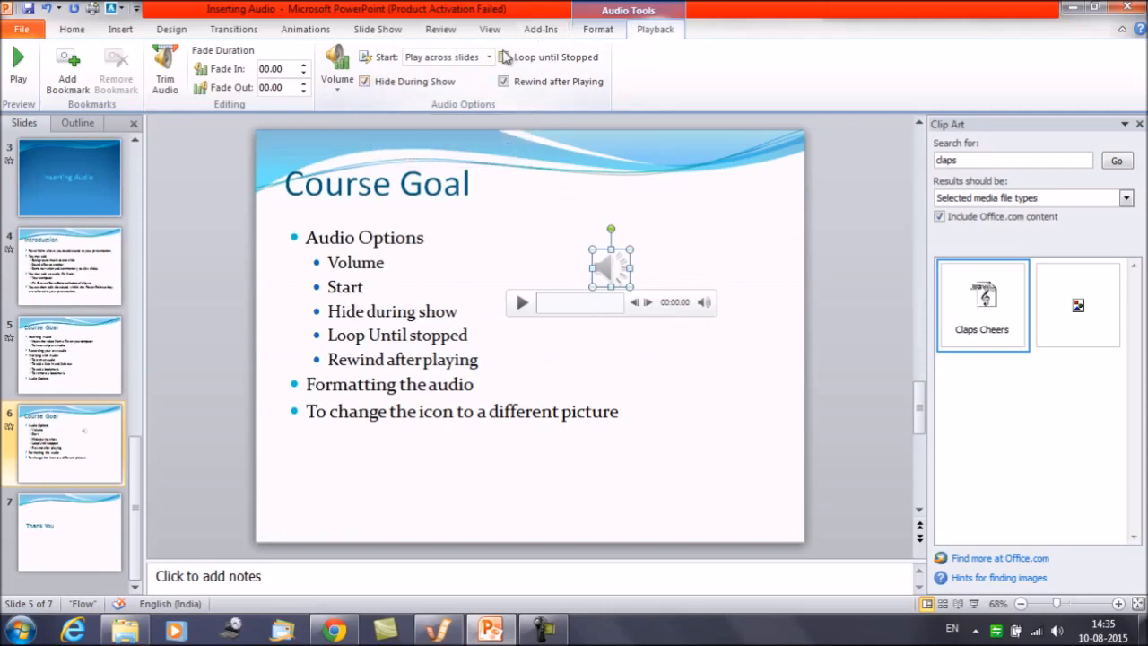
click(488, 56)
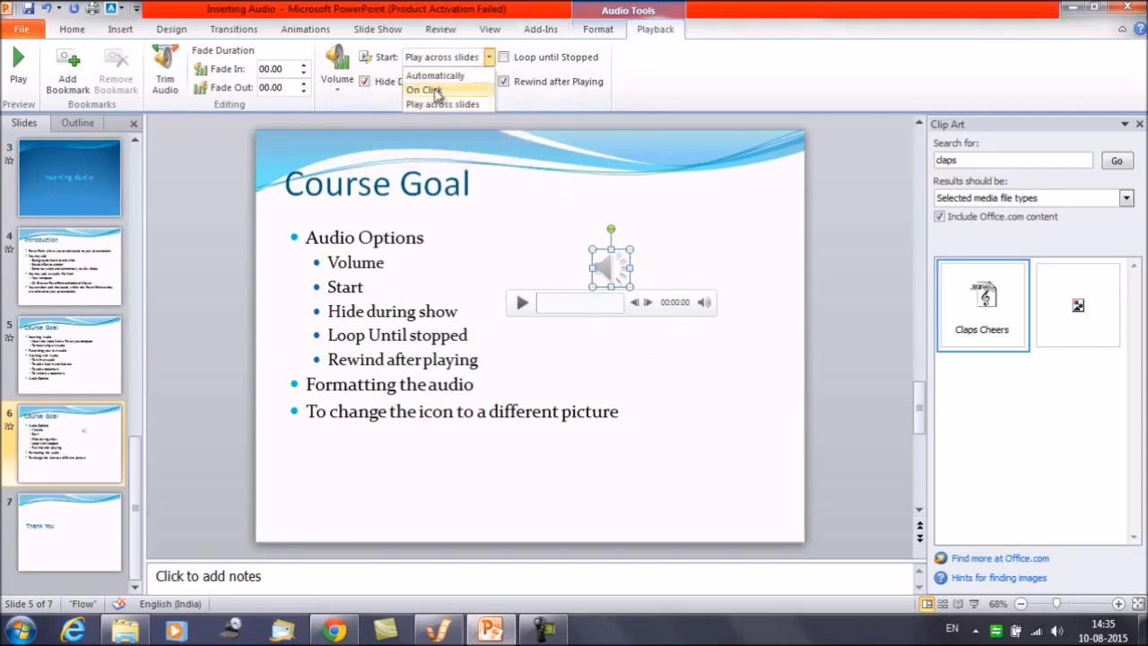
mouse_move(437, 75)
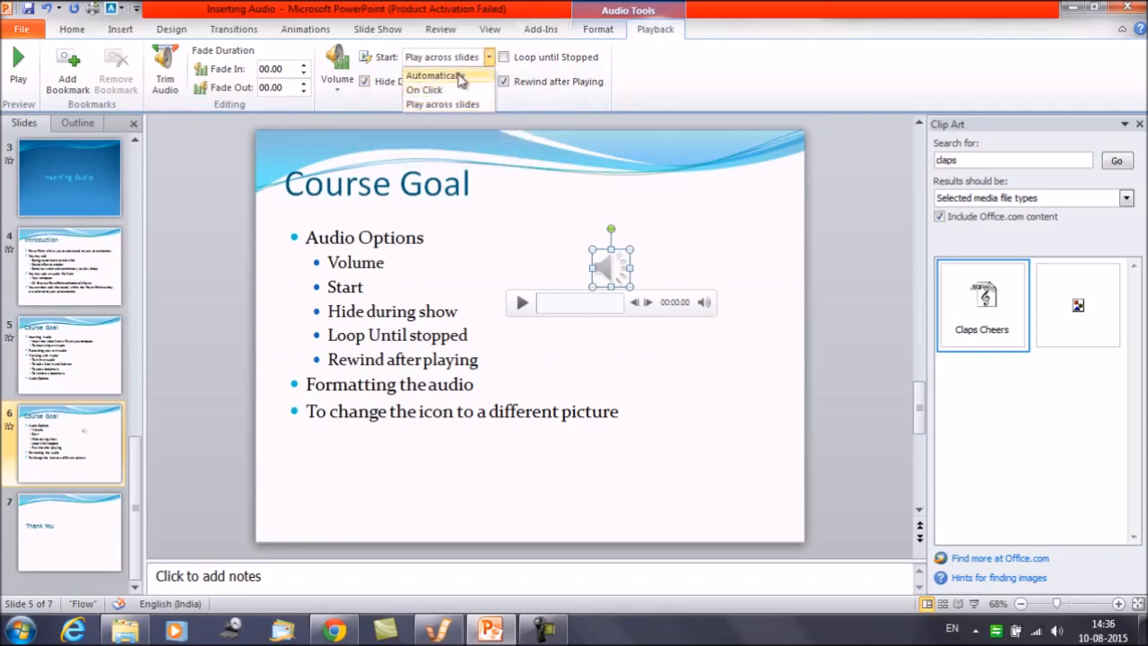
click(434, 76)
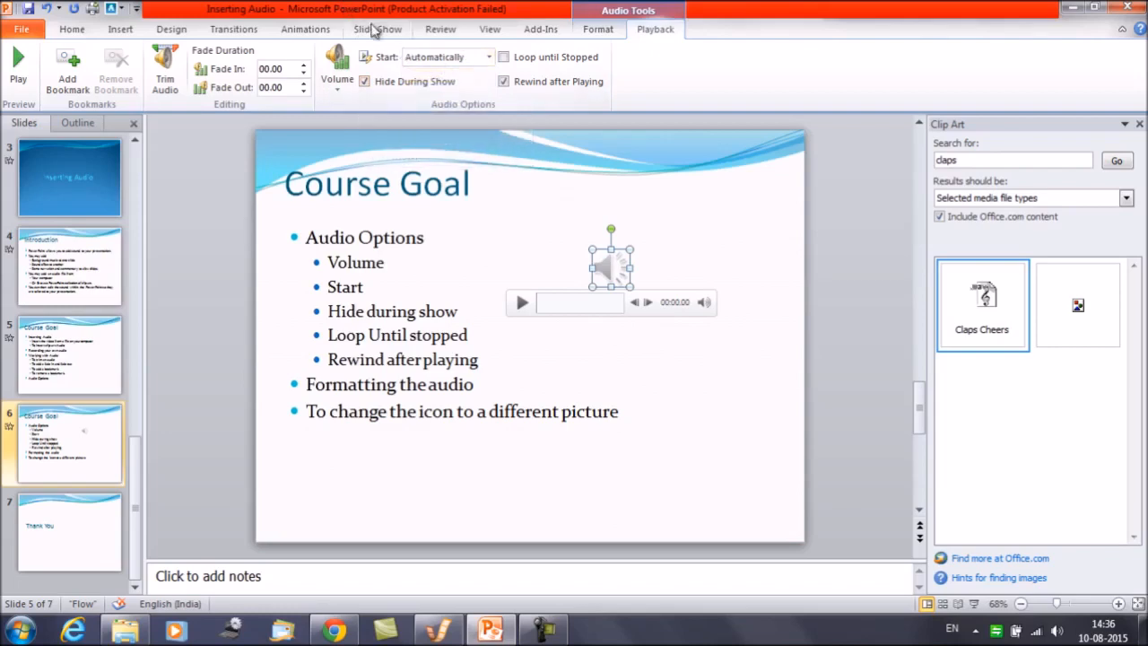
click(377, 29)
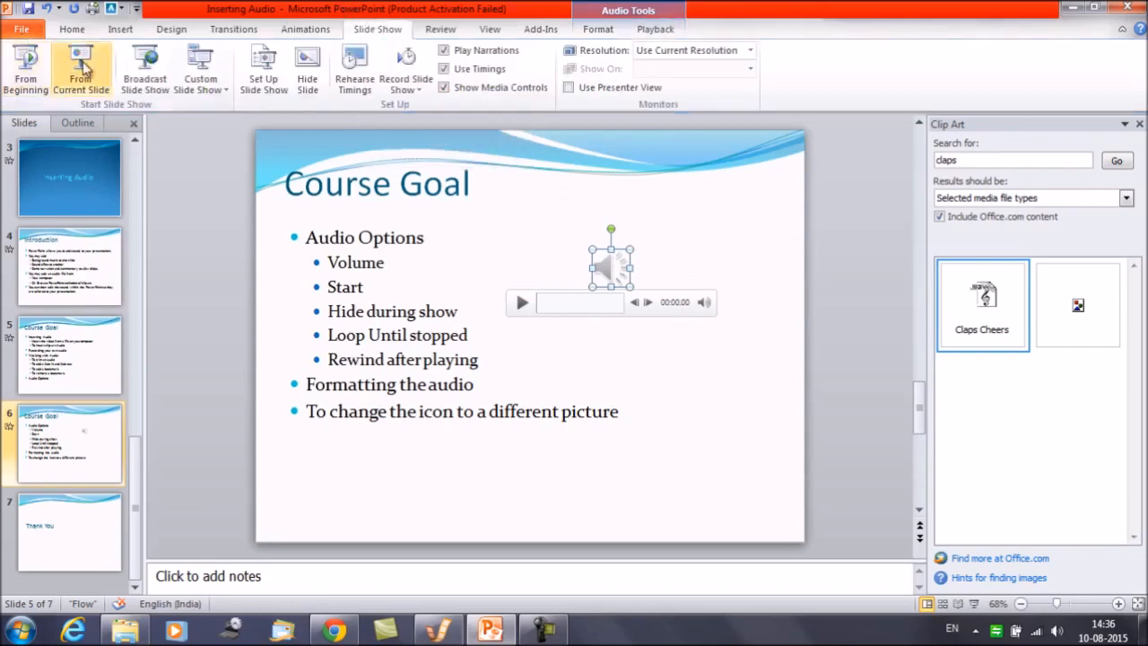
click(81, 68)
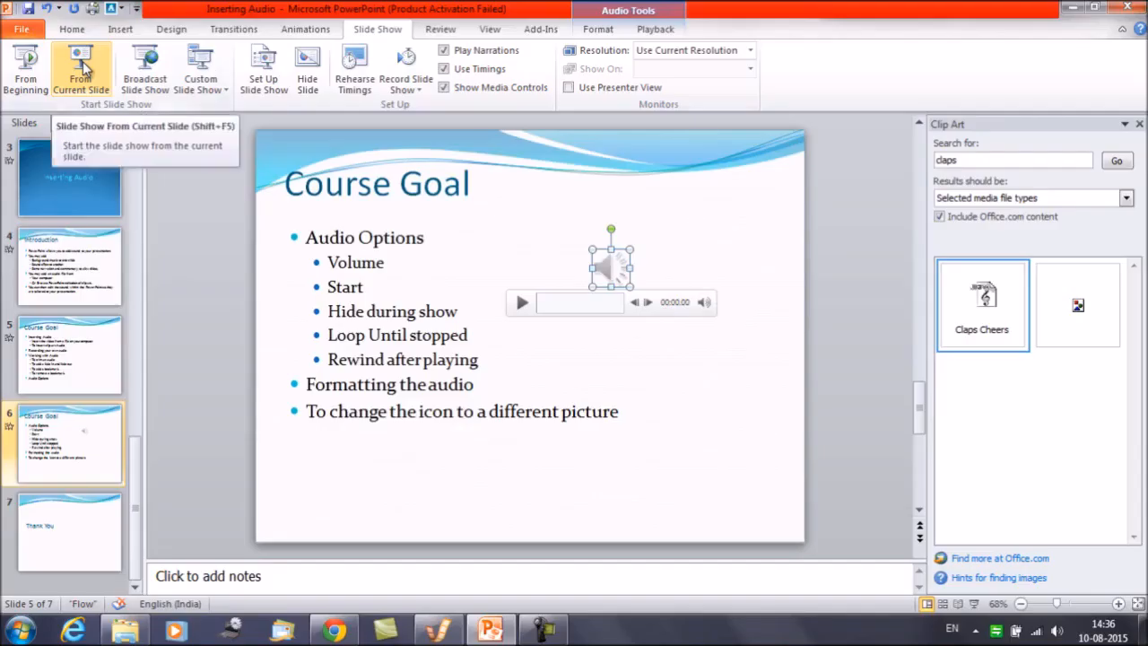
Step: Run the show from the Course Goal slide, then show the Audio Tools Format options
click(655, 28)
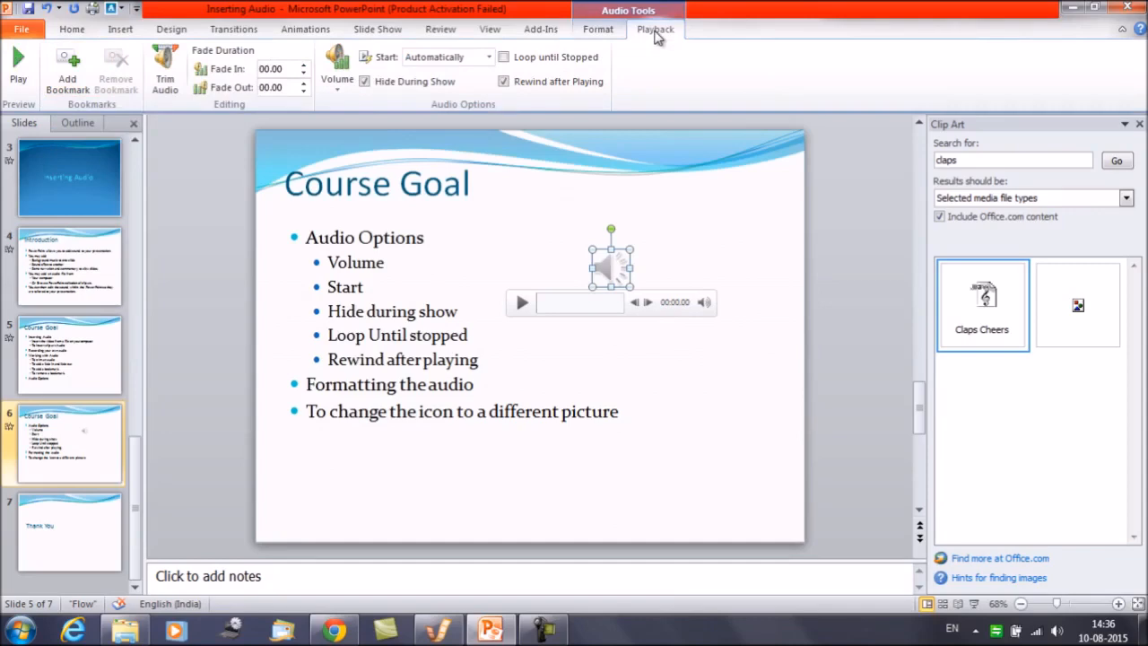
mouse_move(618, 266)
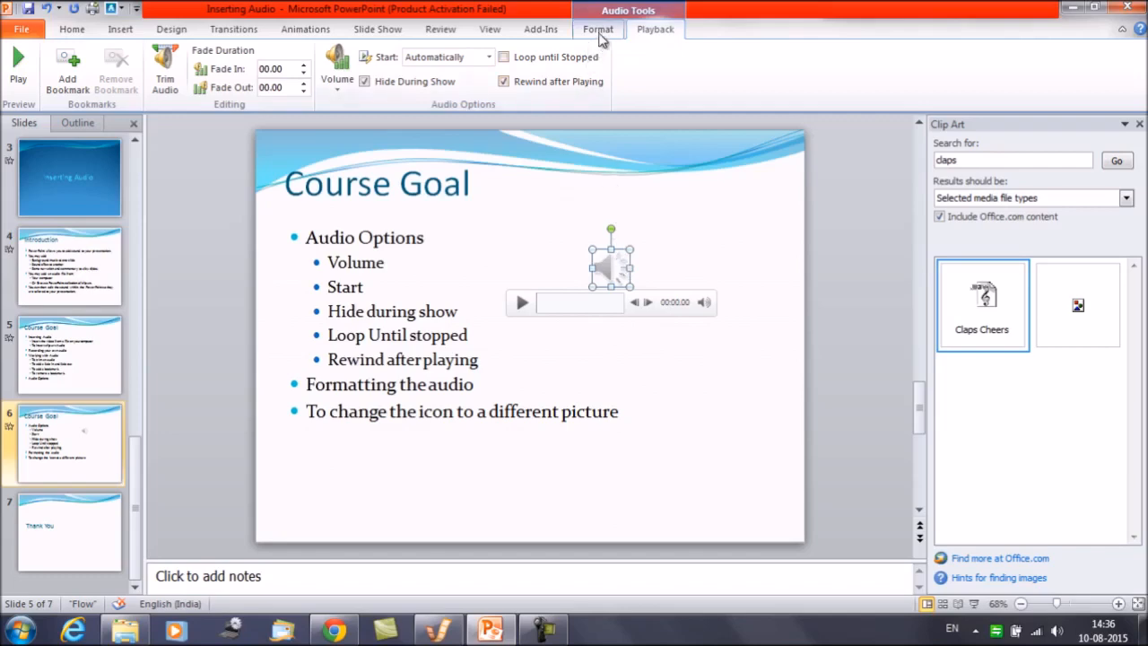
click(598, 29)
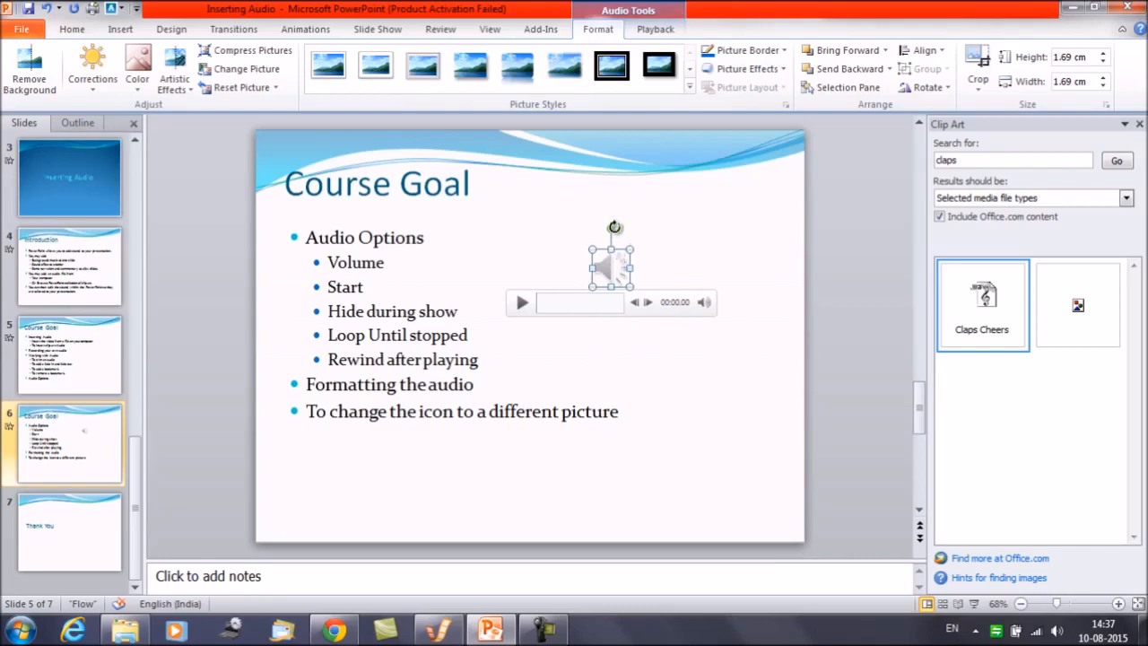
mouse_move(244, 69)
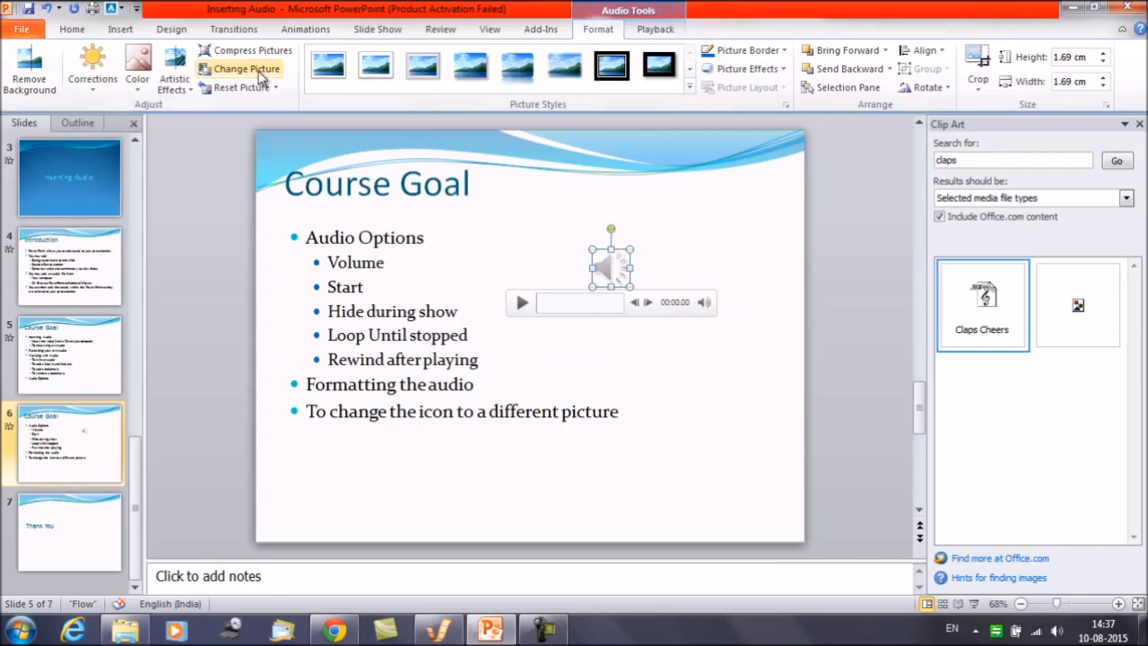
mouse_move(248, 68)
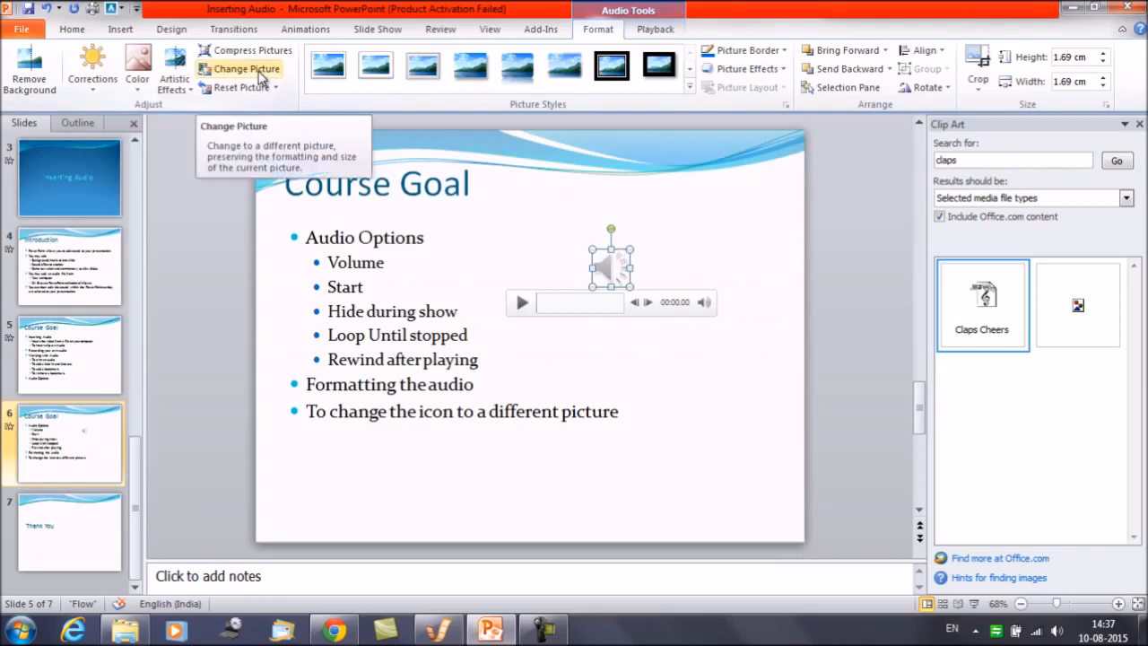
mouse_move(174, 72)
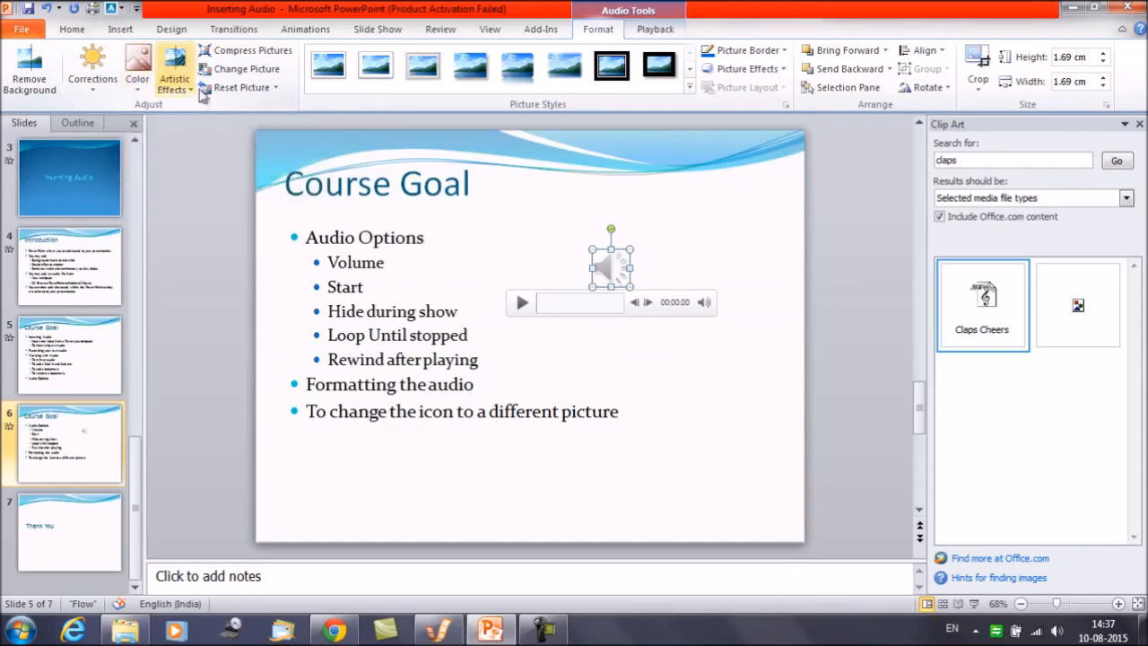
mouse_move(247, 68)
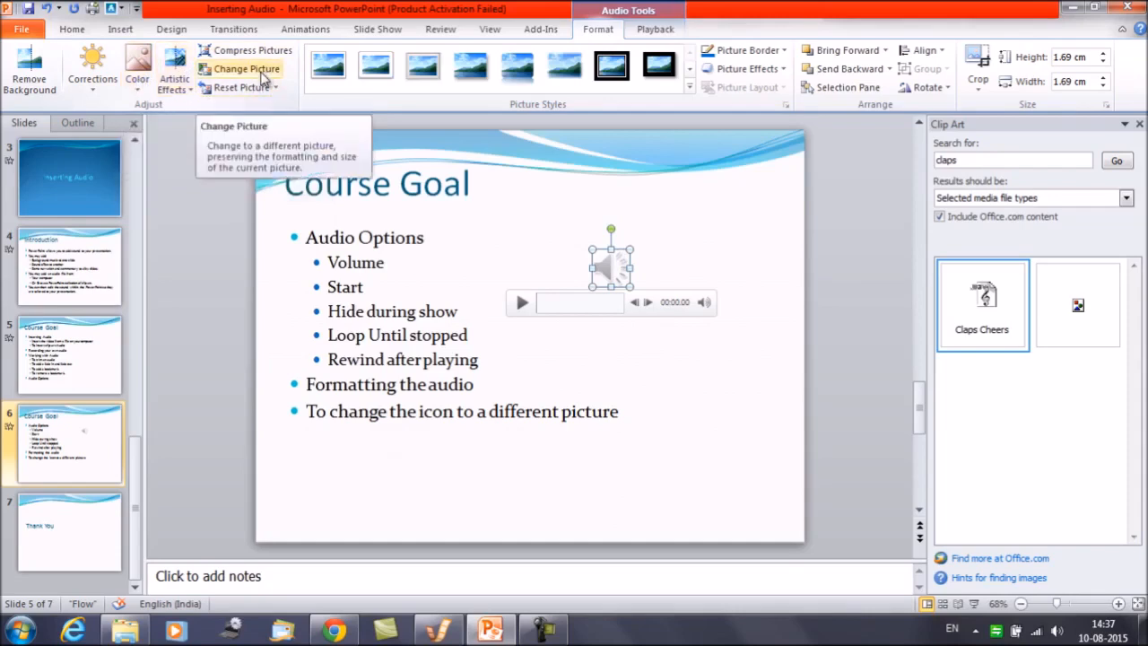
Step: Change the speaker icon to the Chrysanthemum picture from Sample Pictures
click(246, 69)
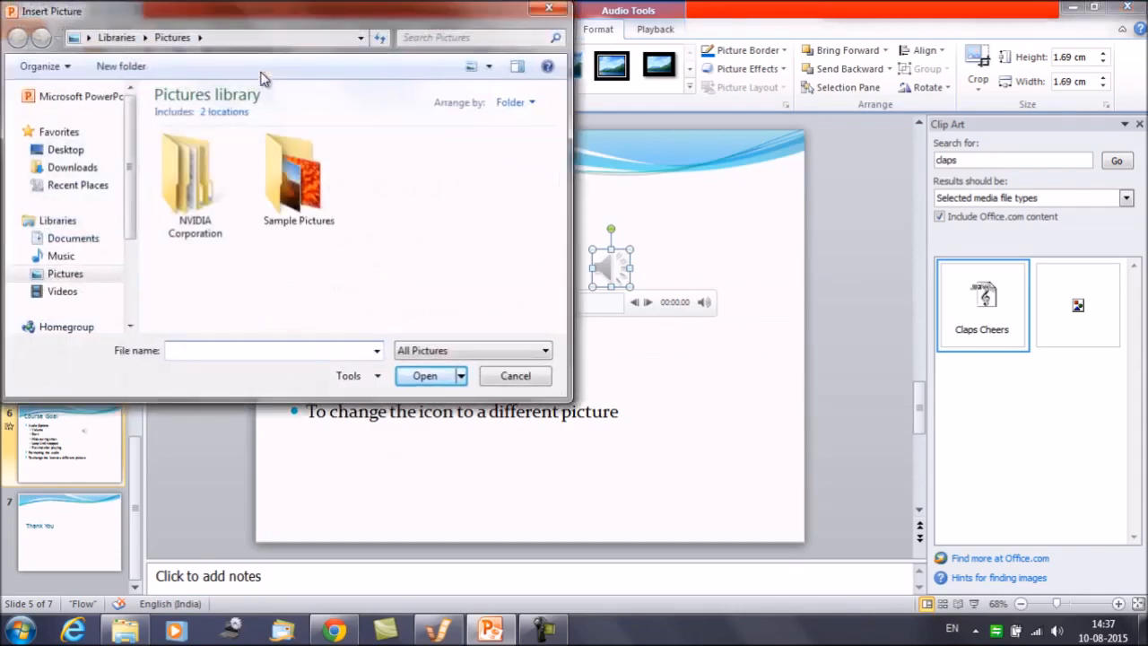
double_click(298, 176)
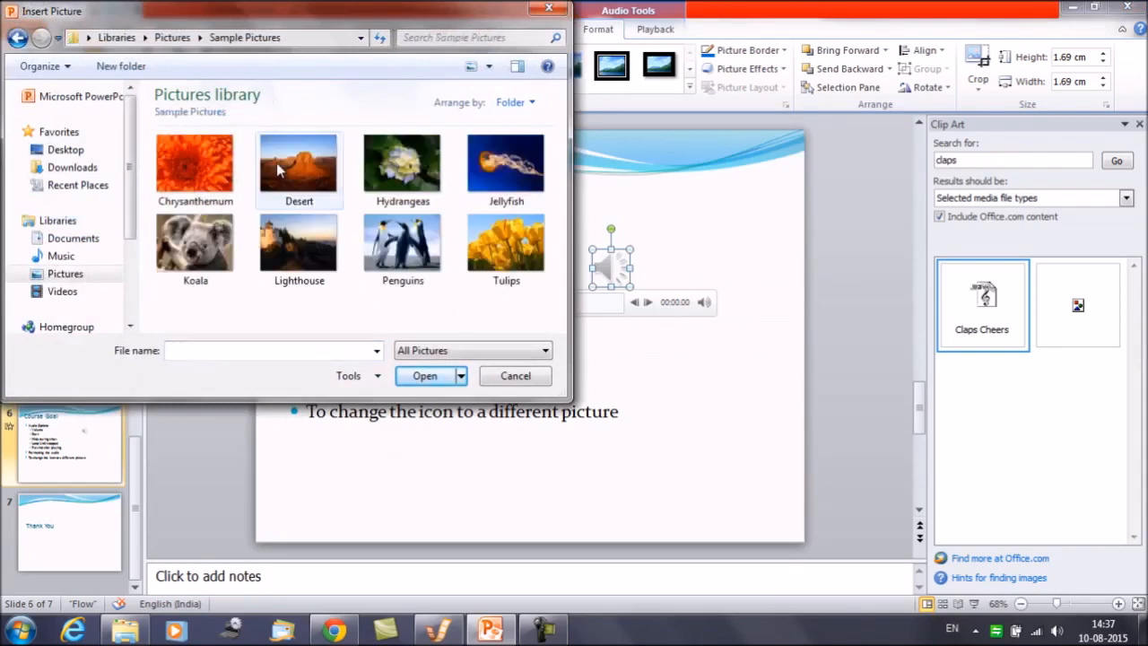
mouse_move(350, 158)
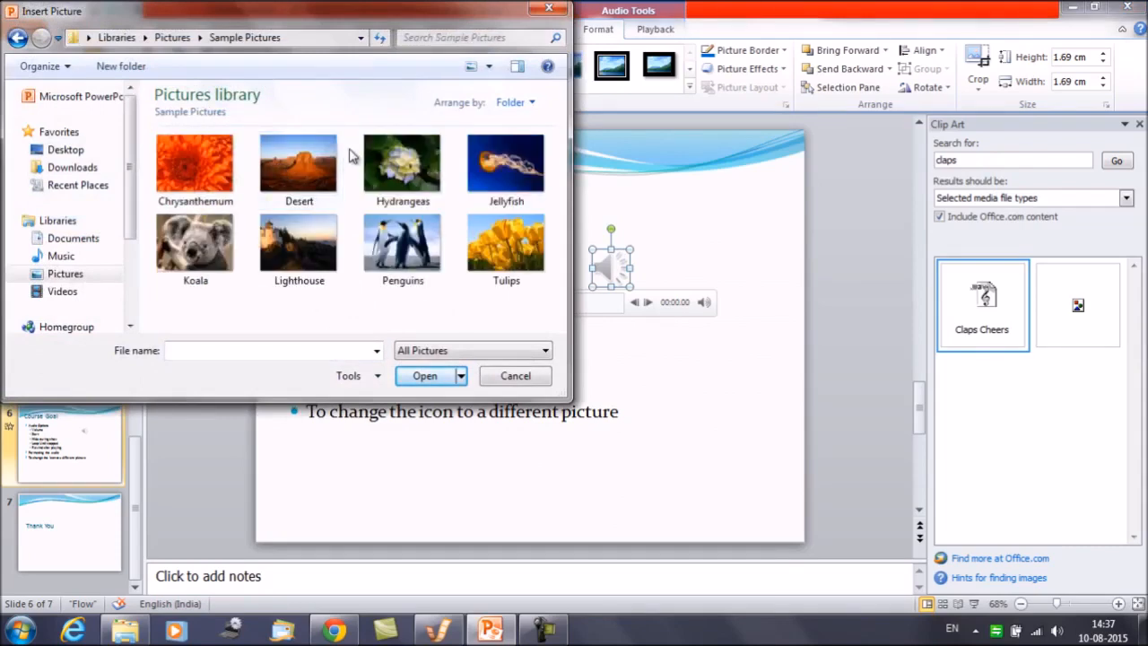
click(194, 164)
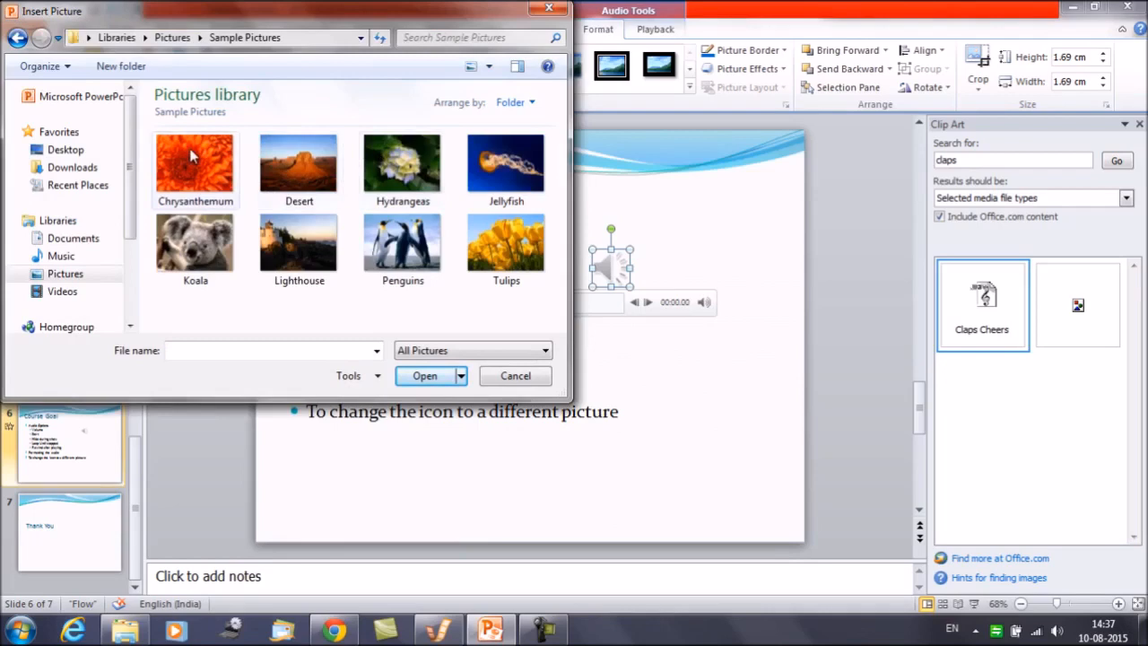
click(193, 165)
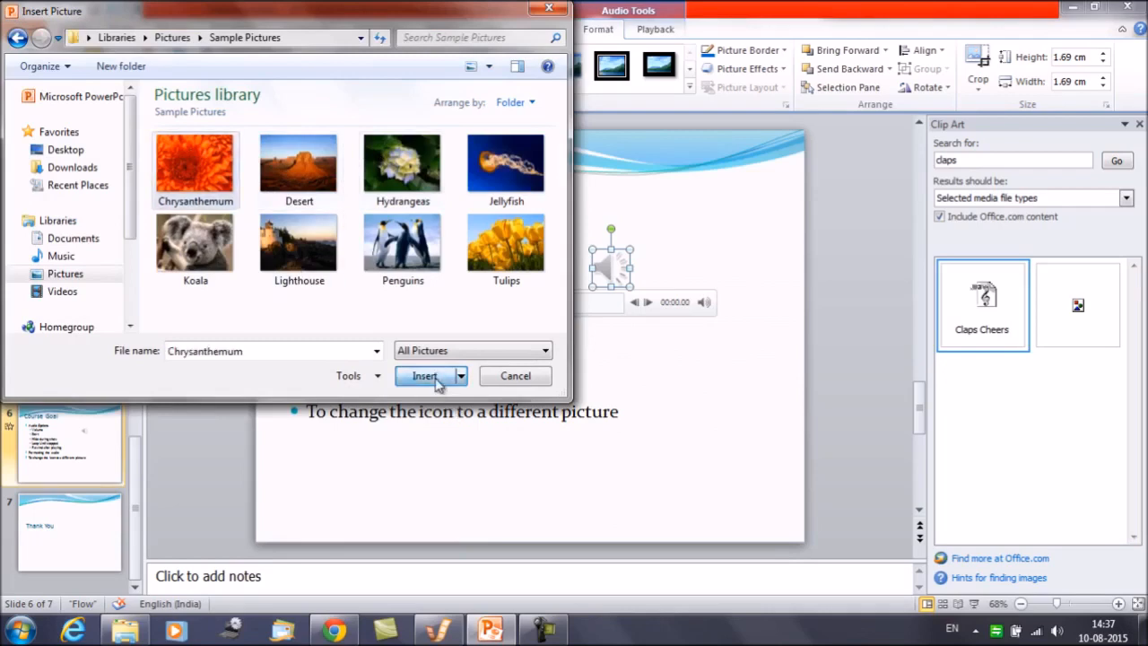
click(423, 377)
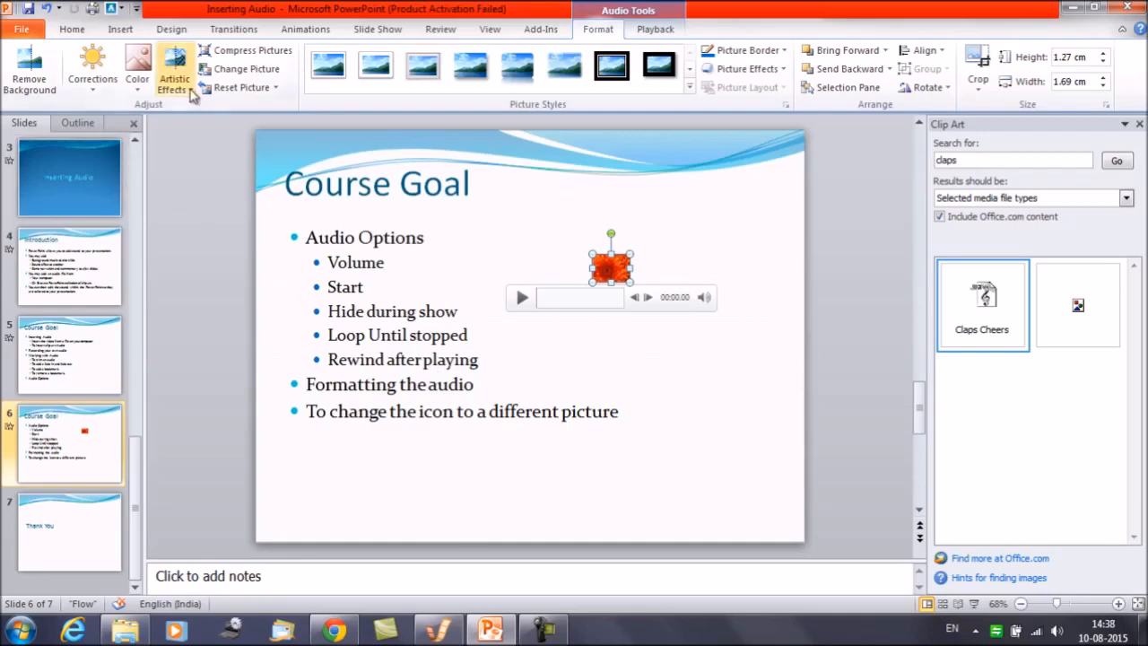
Step: Bring up the Artistic Effects gallery for the Chrysanthemum picture representing the audio clip
click(175, 72)
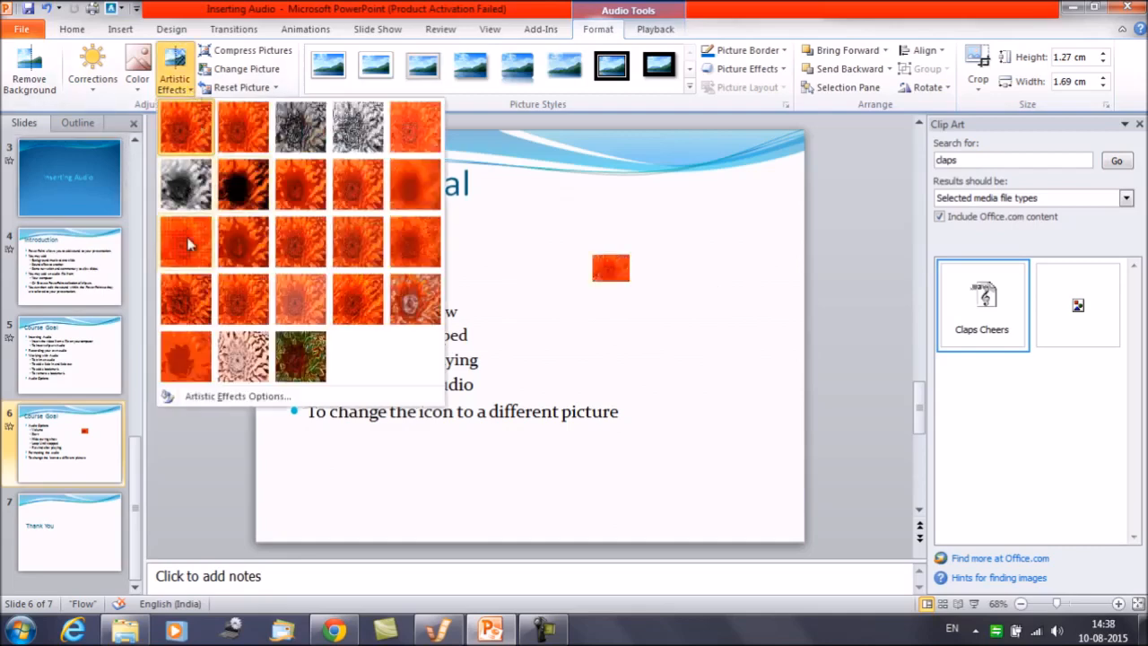
mouse_move(301, 296)
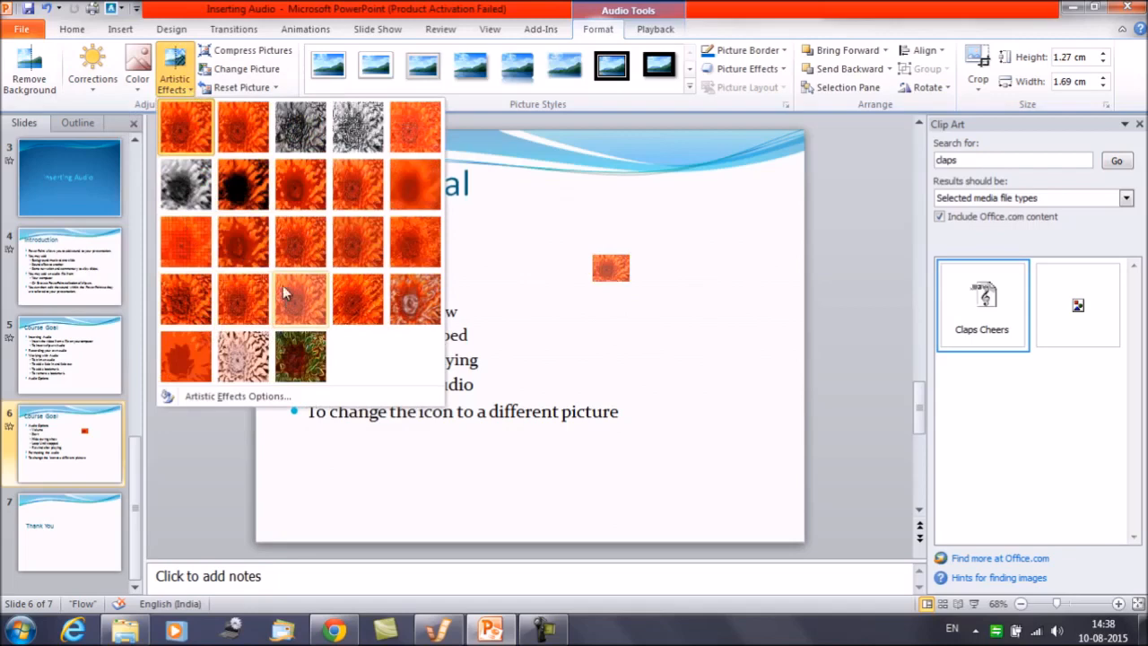
mouse_move(242, 240)
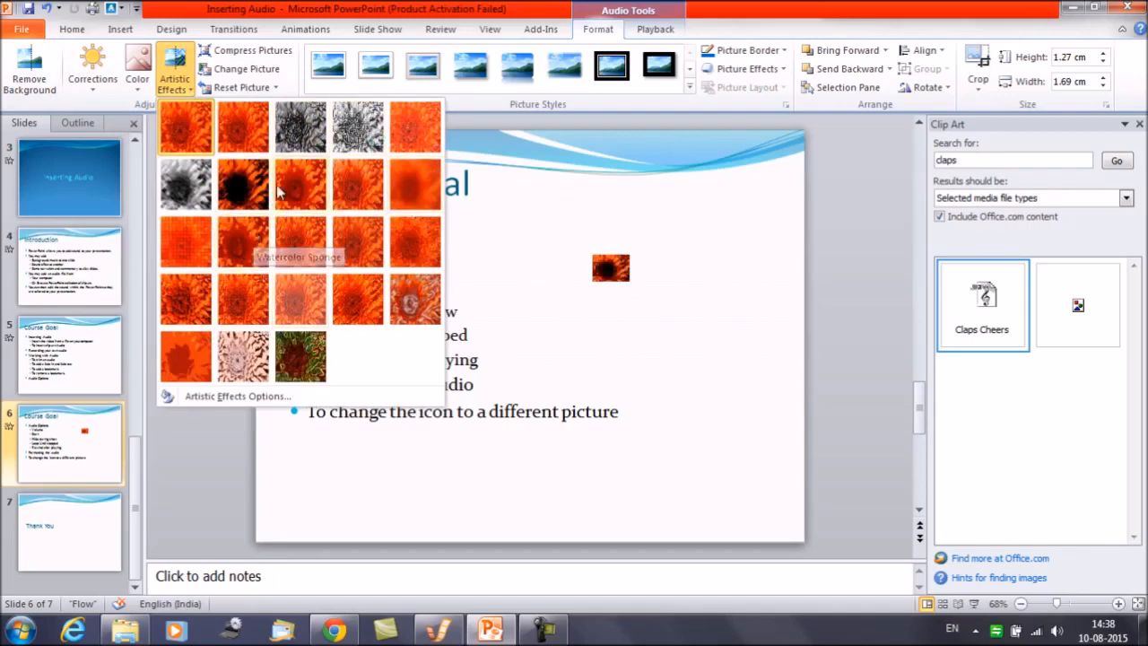
mouse_move(415, 297)
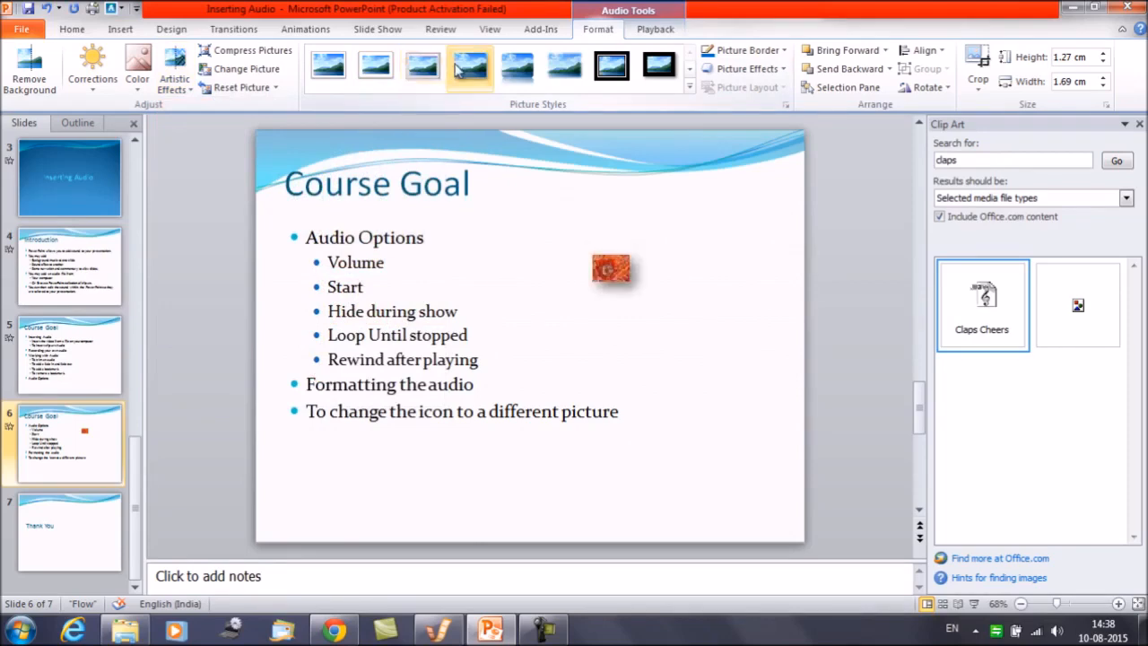
Step: Apply the thick black frame picture style to the flower icon and show the clip's Playback options
click(610, 65)
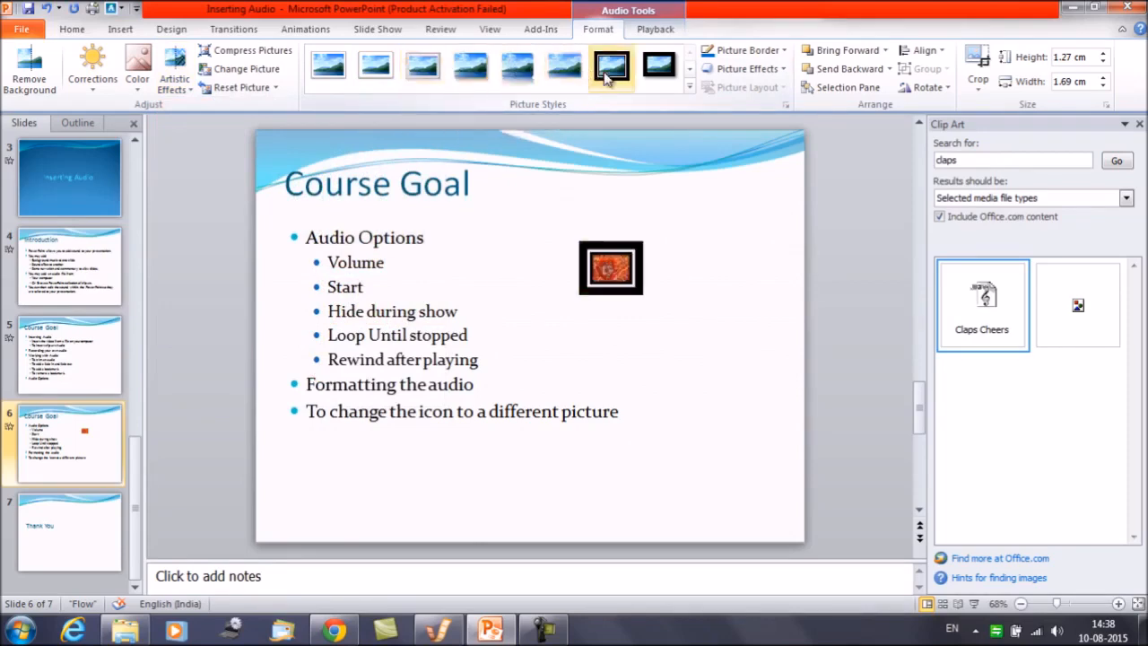
click(610, 267)
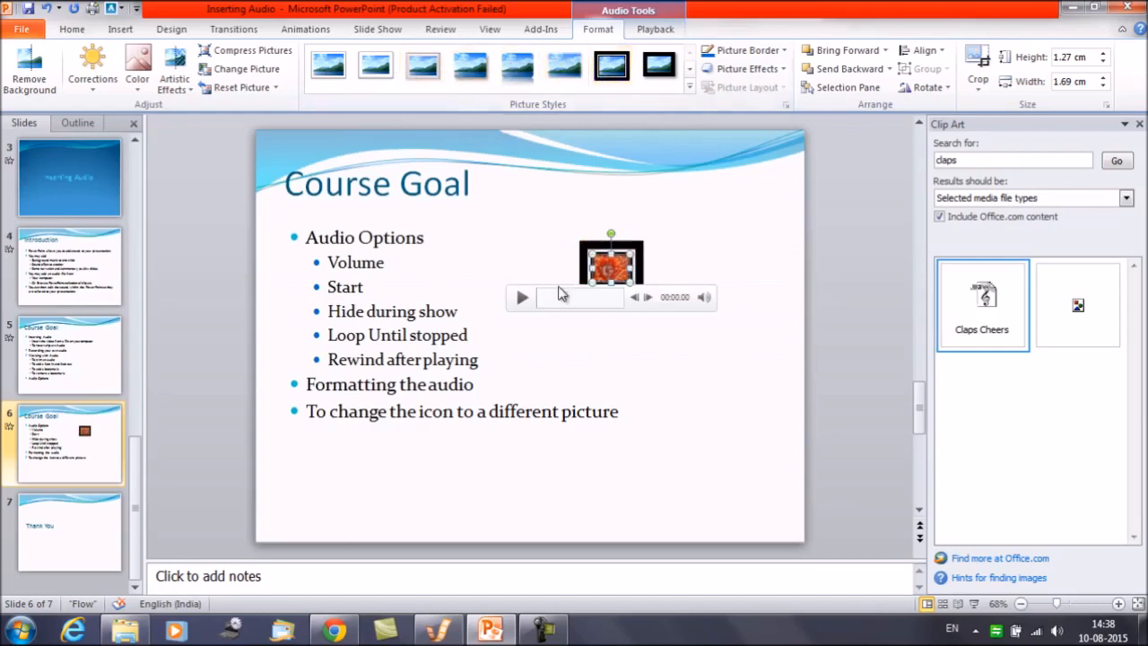
mouse_move(556, 268)
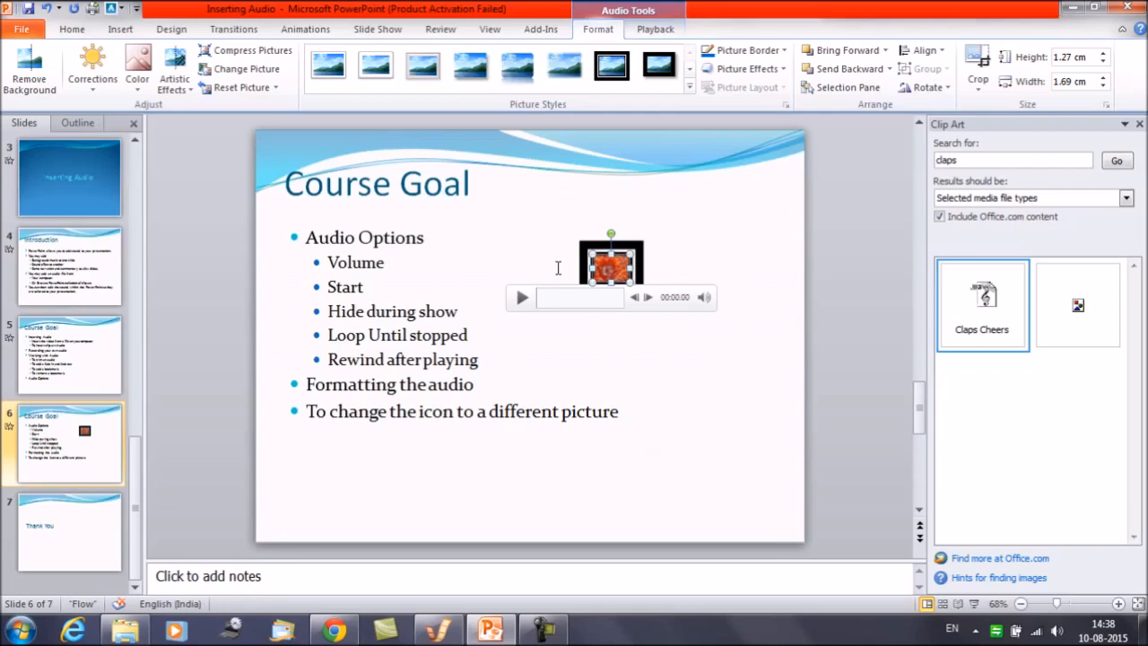
mouse_move(511, 314)
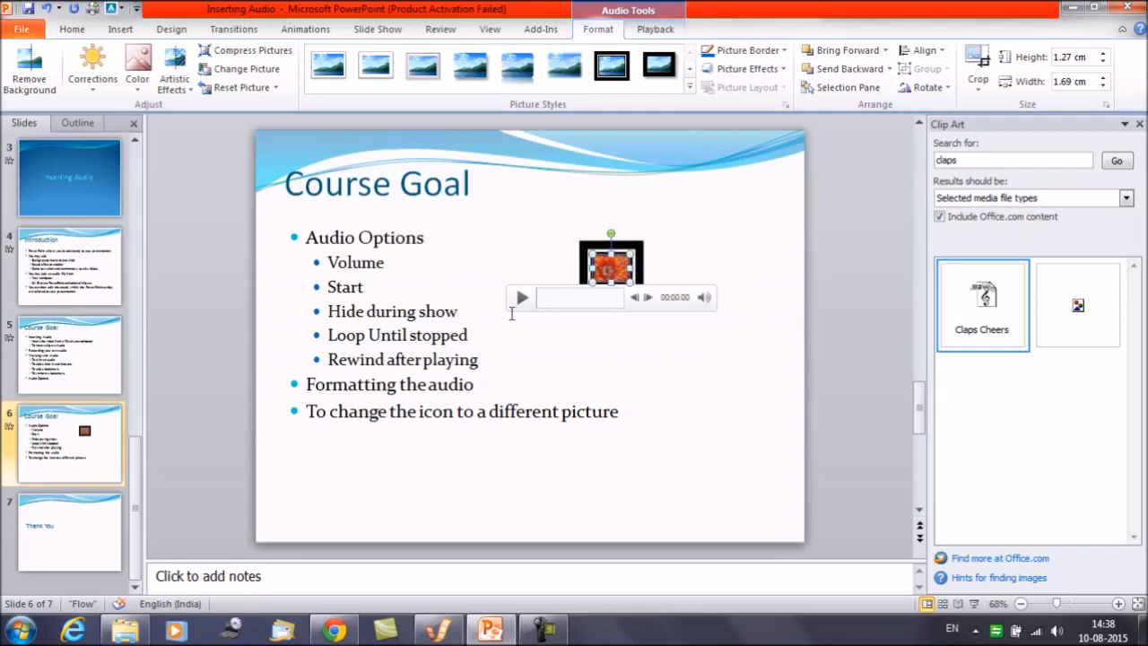
click(377, 29)
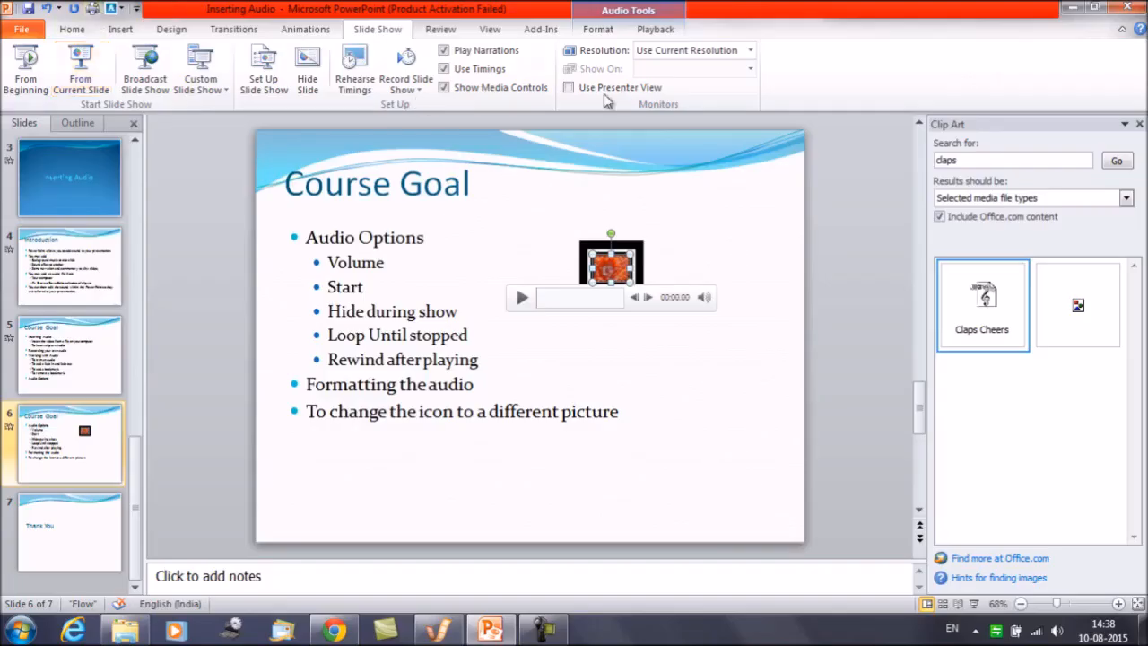
click(655, 29)
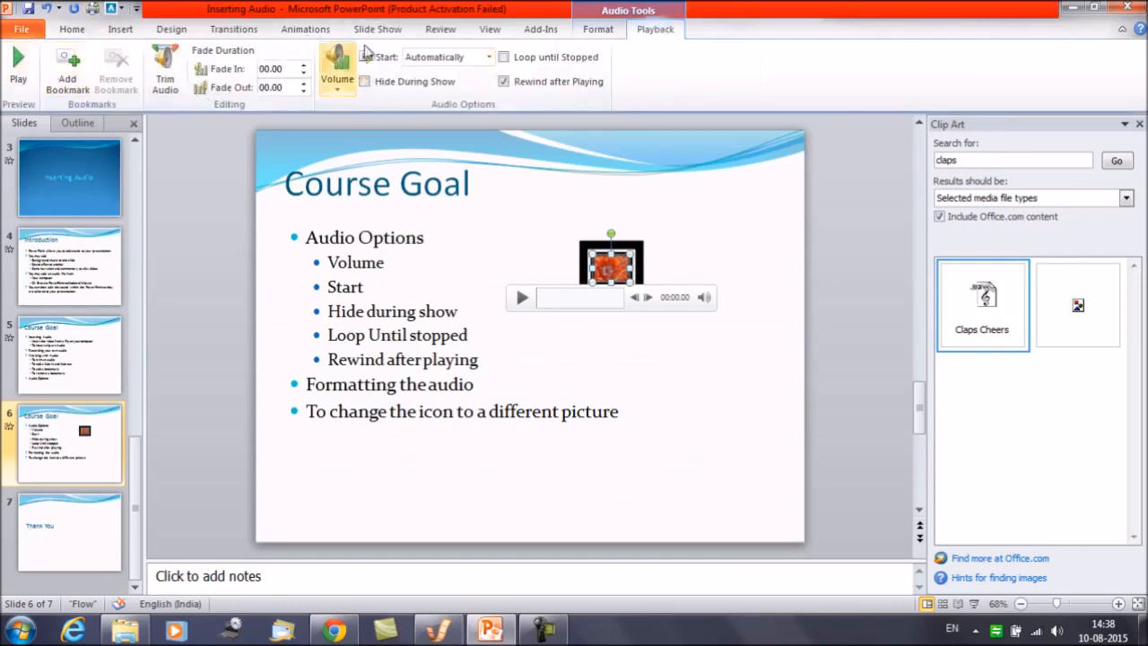
Step: Run the slide show from the Course Goal slide to check the framed flower icon
click(377, 29)
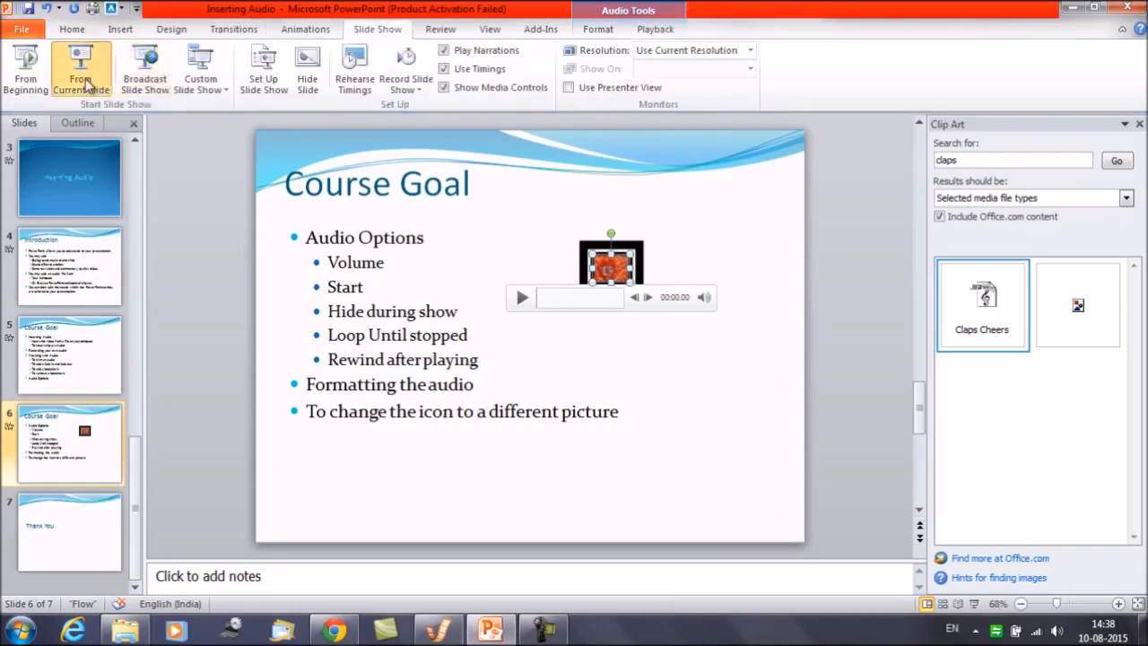
click(81, 68)
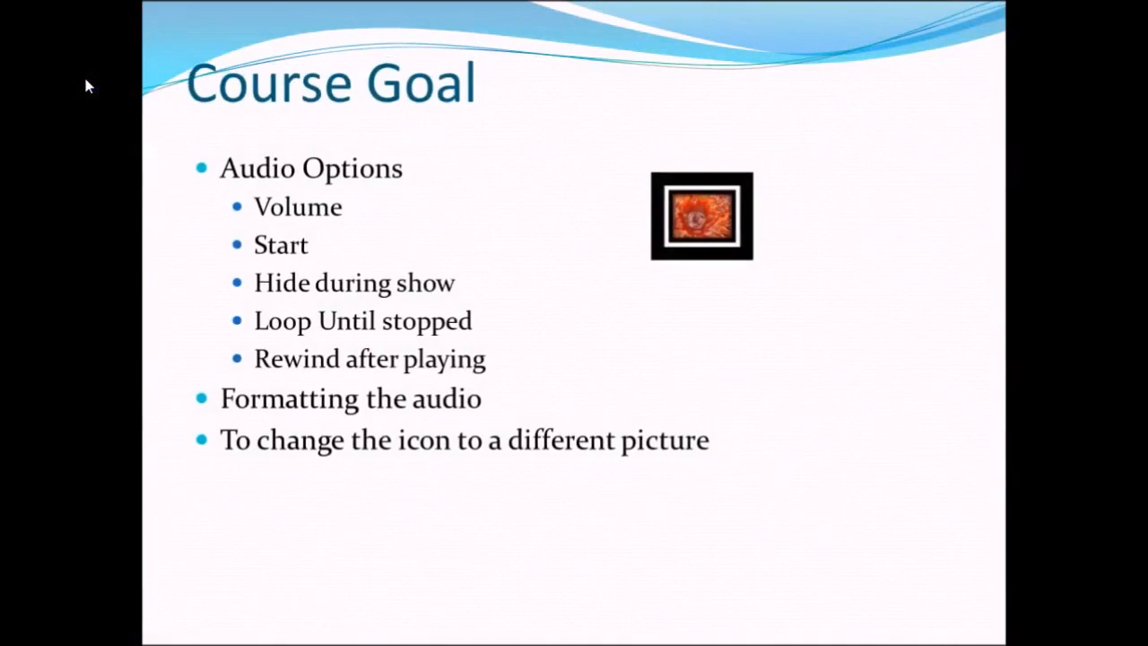
mouse_move(57, 50)
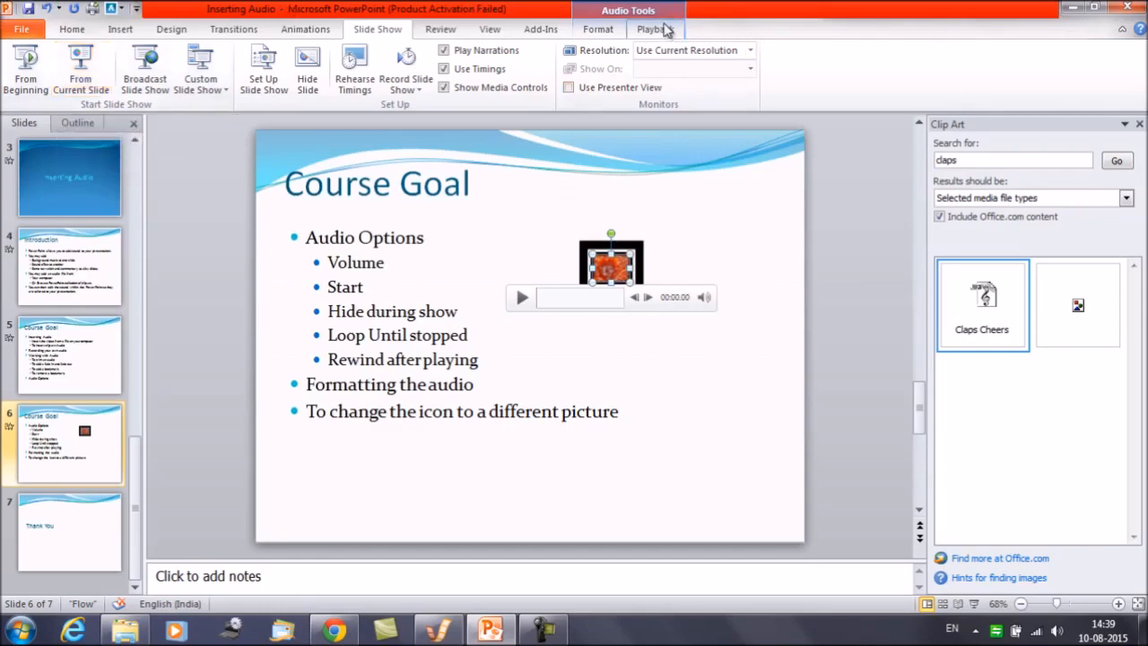
Step: Review the clip's playback settings, deselect it, and go to the final Thank You slide
click(655, 28)
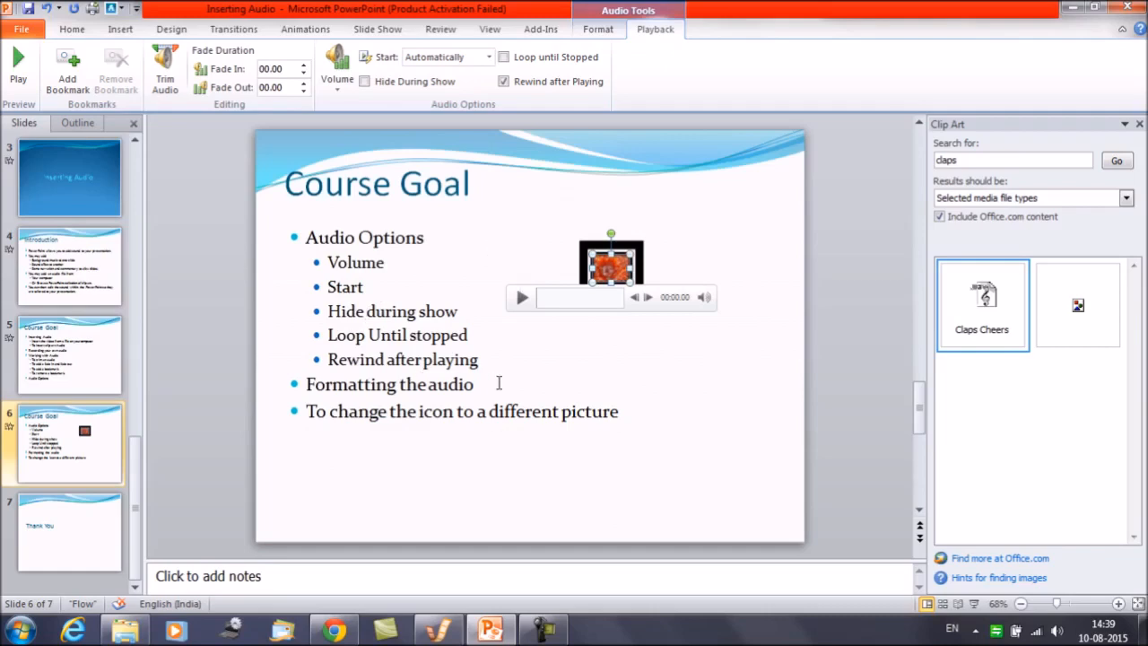
click(499, 381)
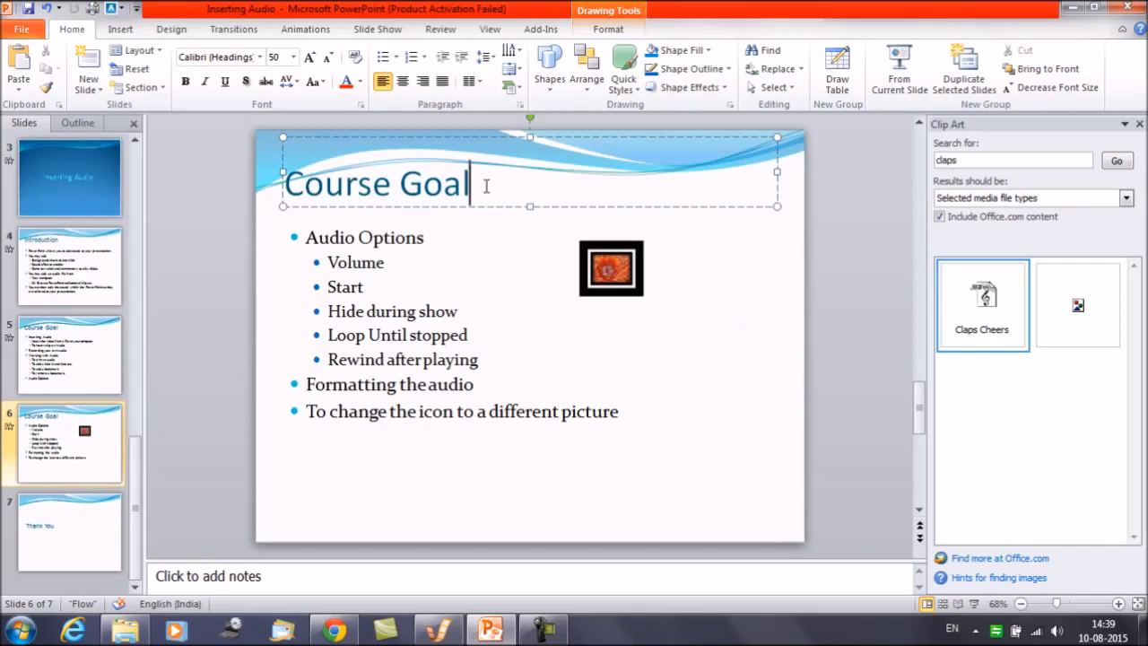
click(68, 530)
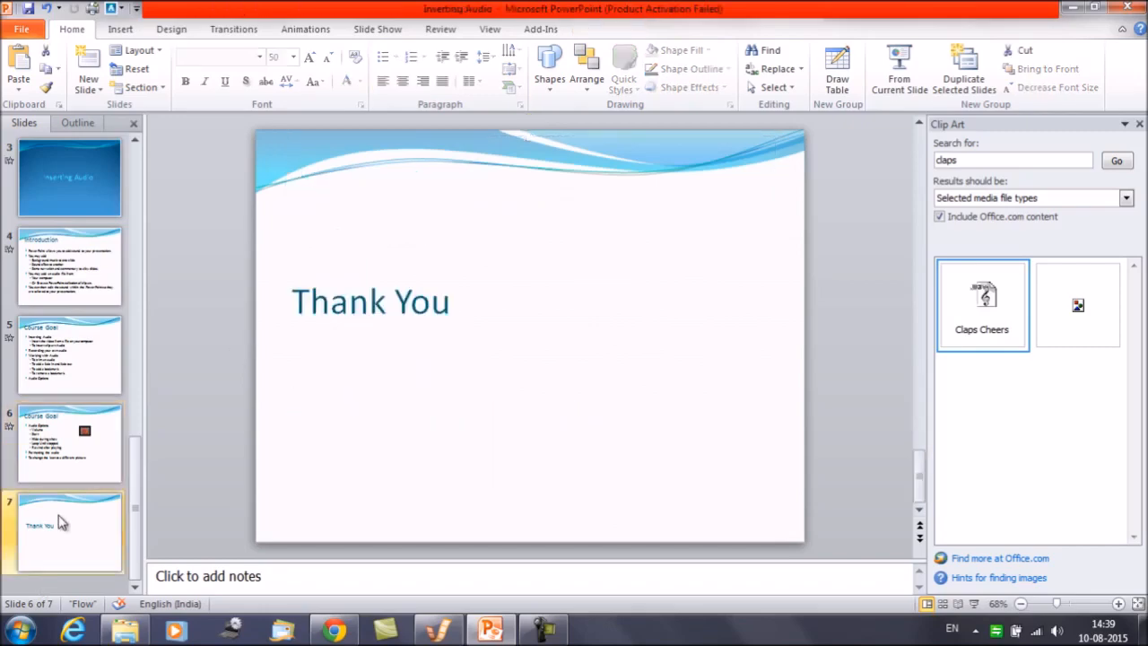